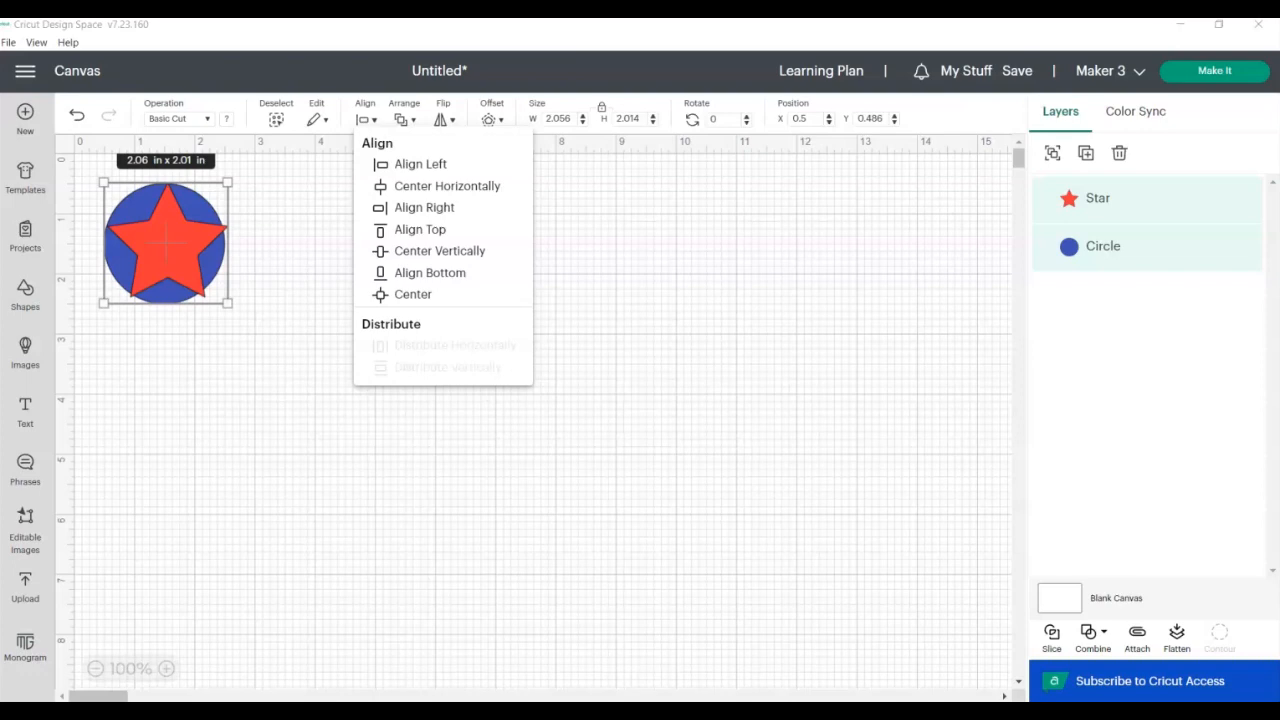
{"action": "mouse_move", "coordinate": [302, 300]}
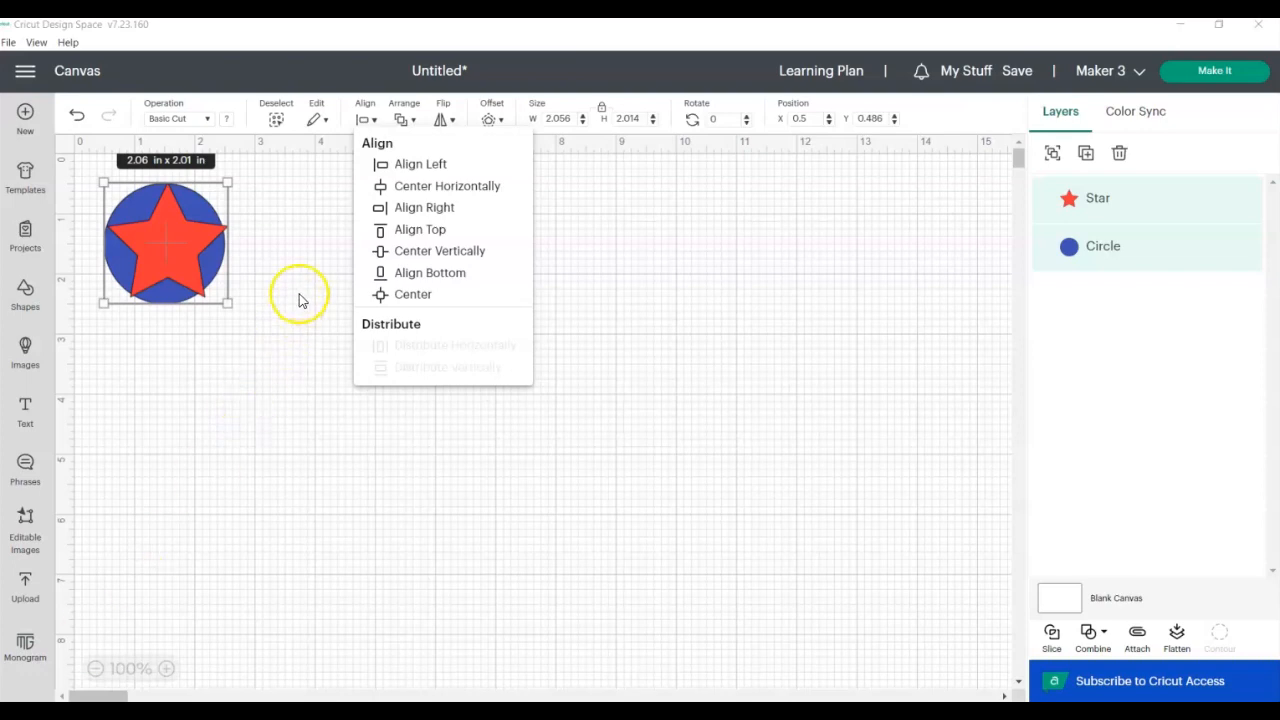
{"action": "mouse_move", "coordinate": [364, 112]}
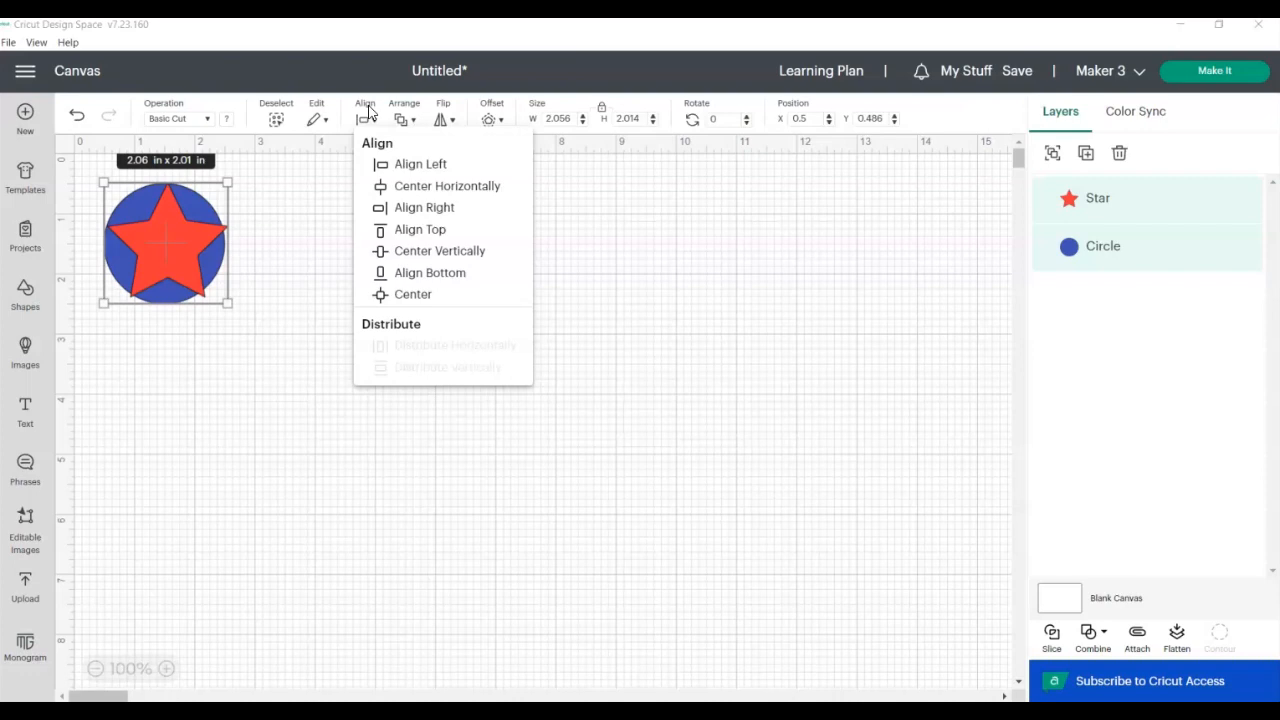
Delete the star-and-circle example so the canvas is blank
{"action": "left_click", "coordinate": [120, 570]}
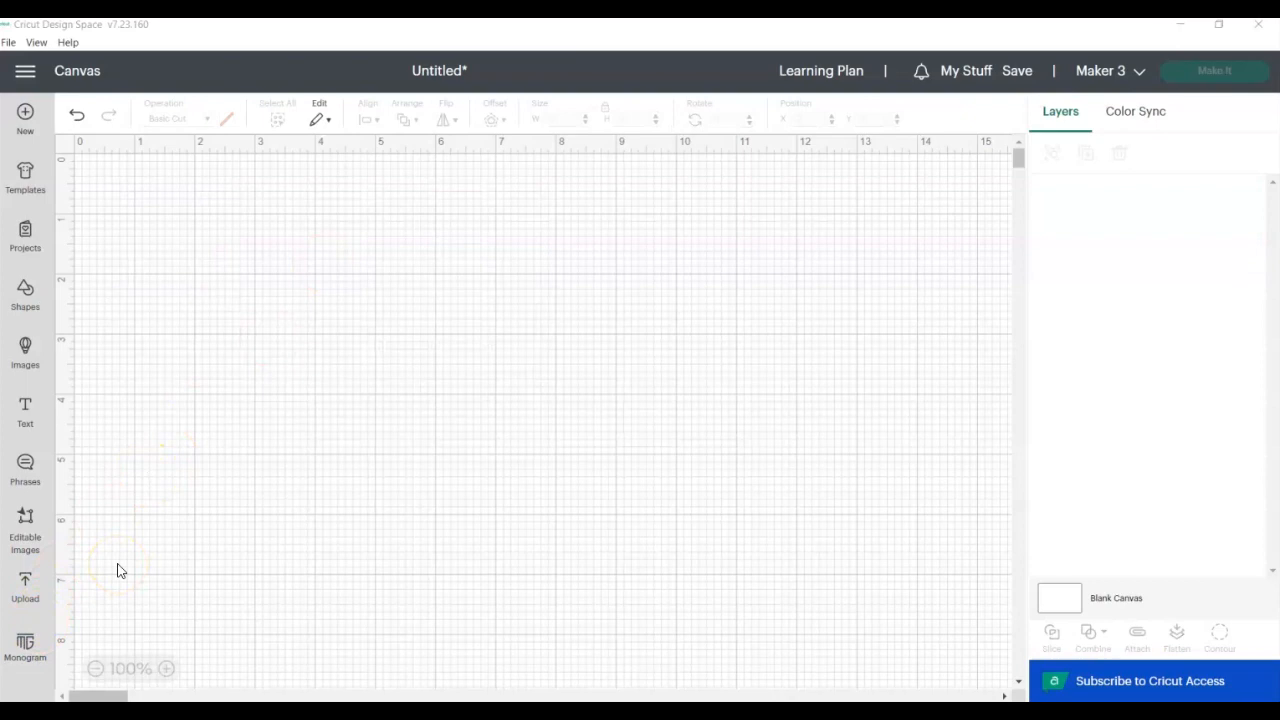
{"action": "mouse_move", "coordinate": [296, 160]}
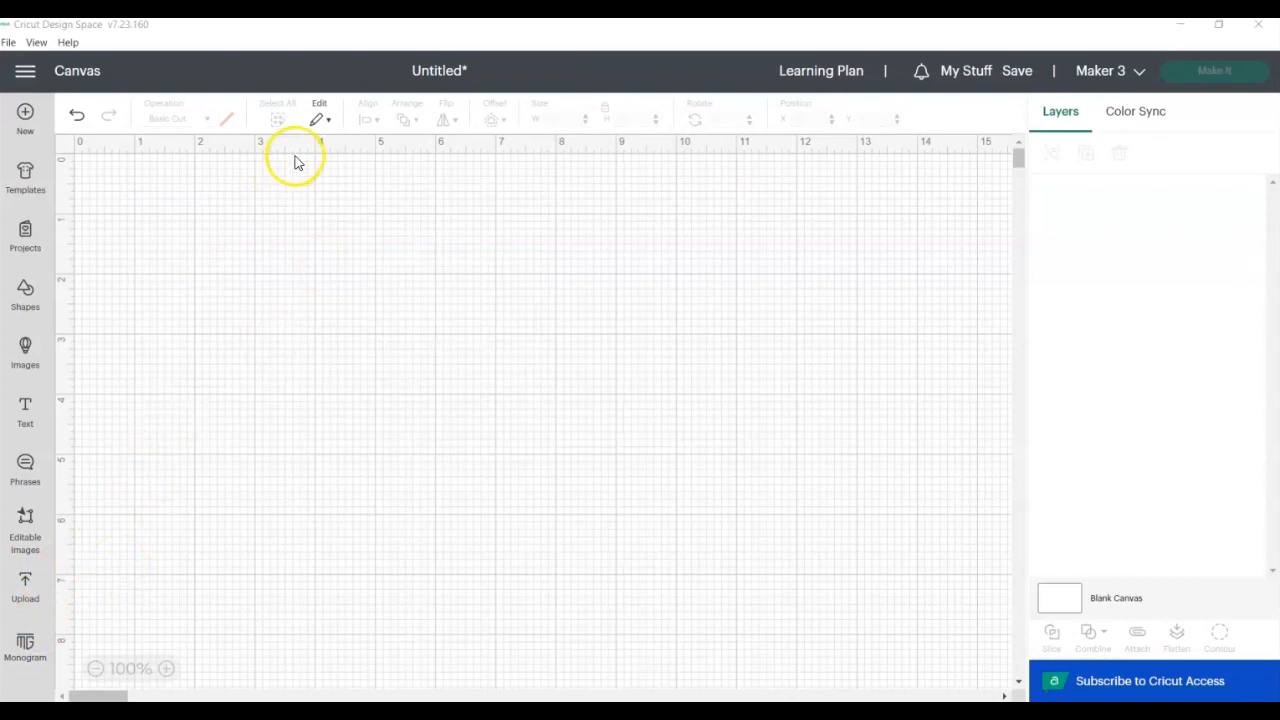
{"action": "mouse_move", "coordinate": [374, 108]}
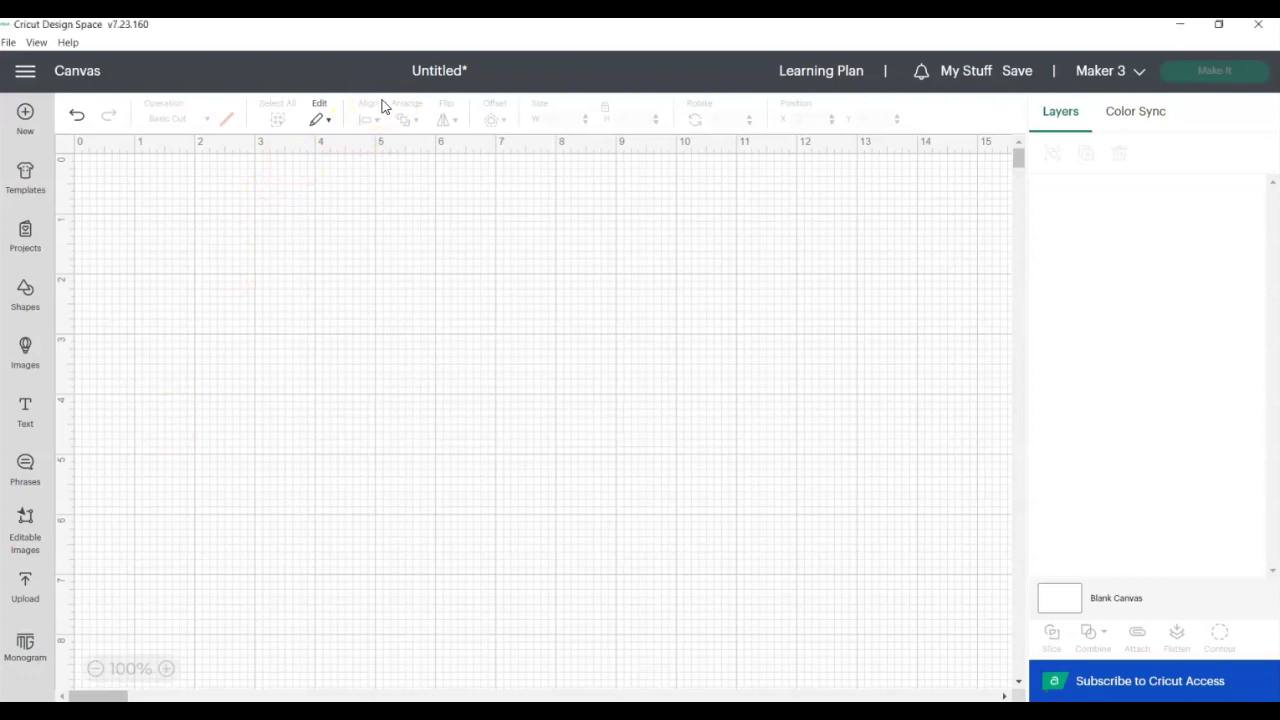
{"action": "mouse_move", "coordinate": [70, 290]}
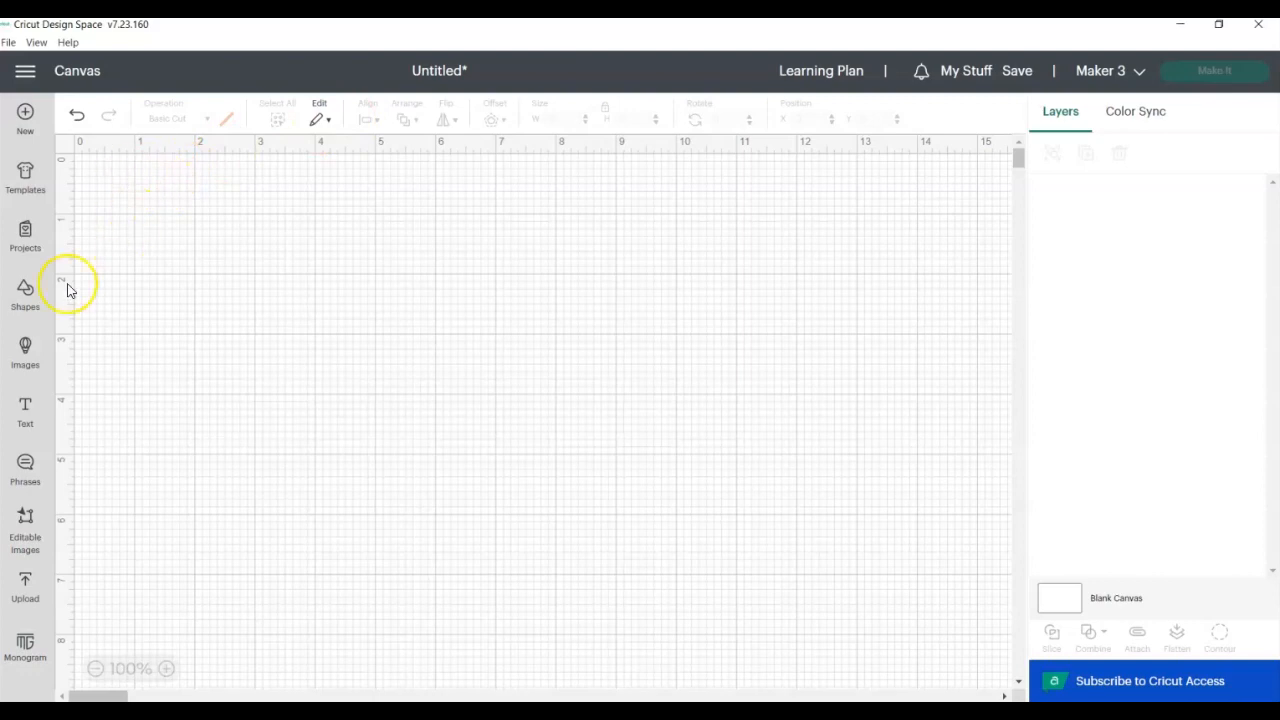
{"action": "mouse_move", "coordinate": [304, 472]}
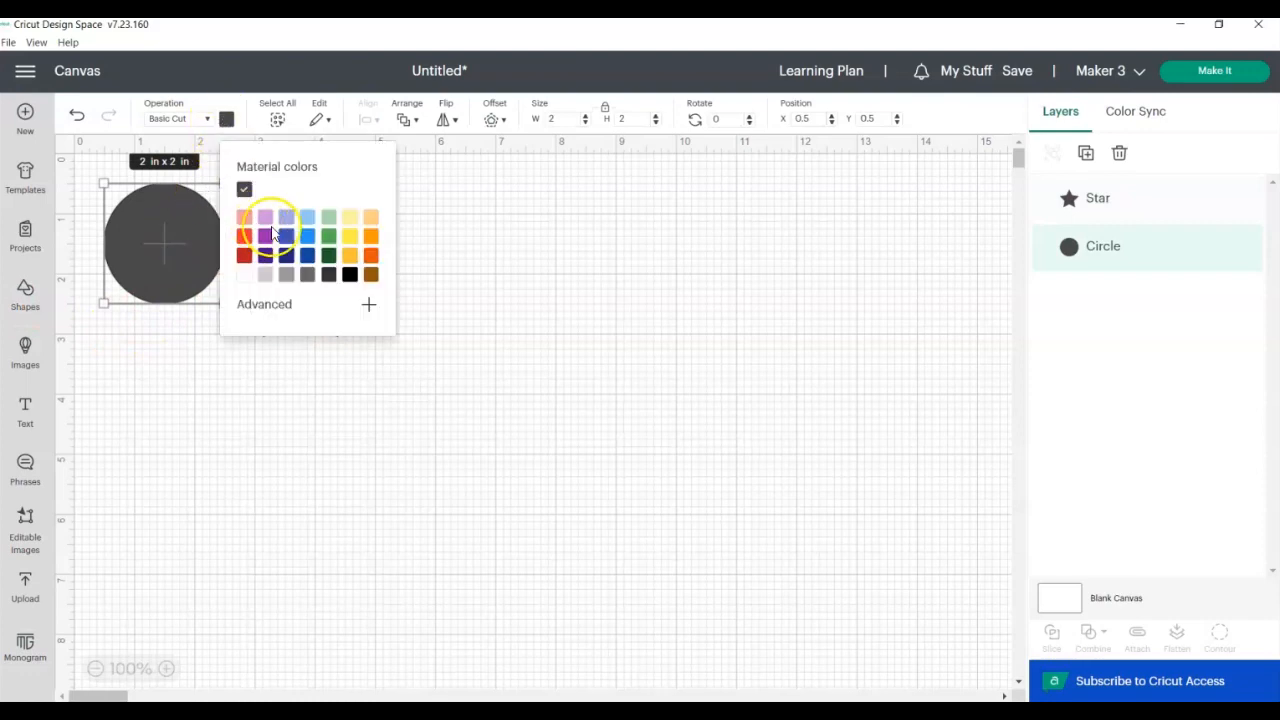
Colour the circle blue and the star red, then leave them side by side unselected
{"action": "left_click", "coordinate": [284, 236]}
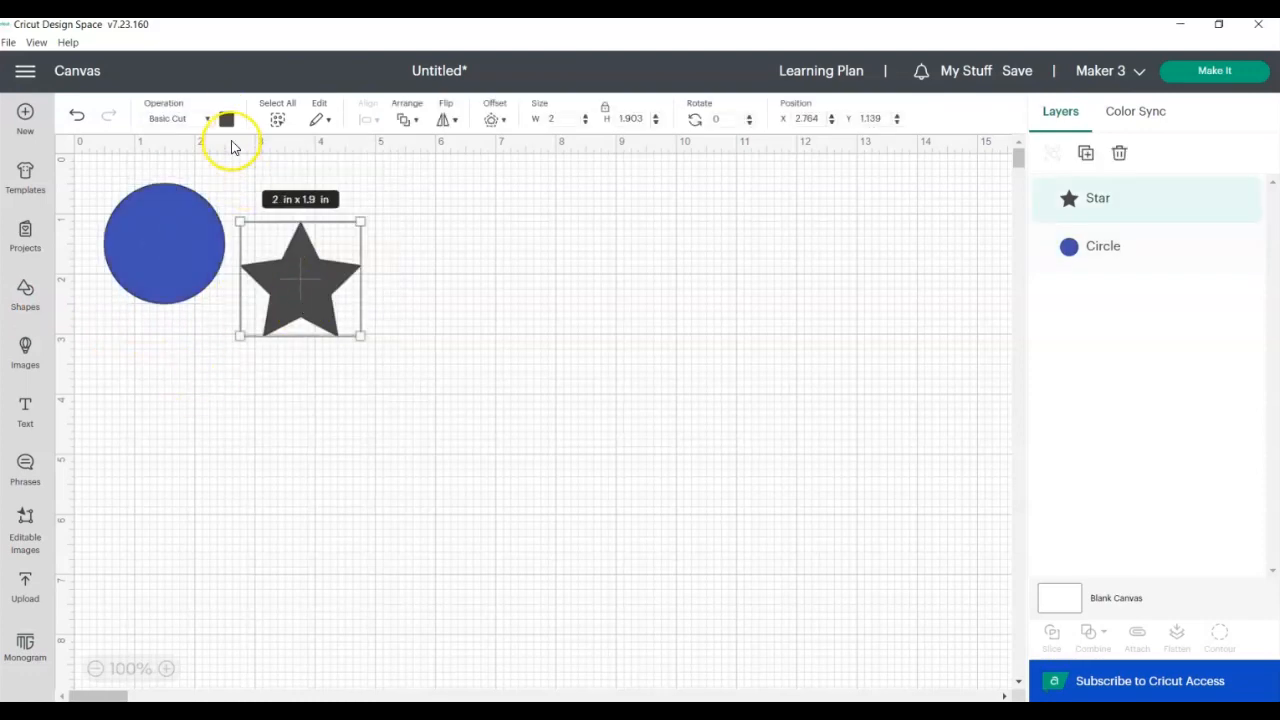
{"action": "left_click", "coordinate": [228, 120]}
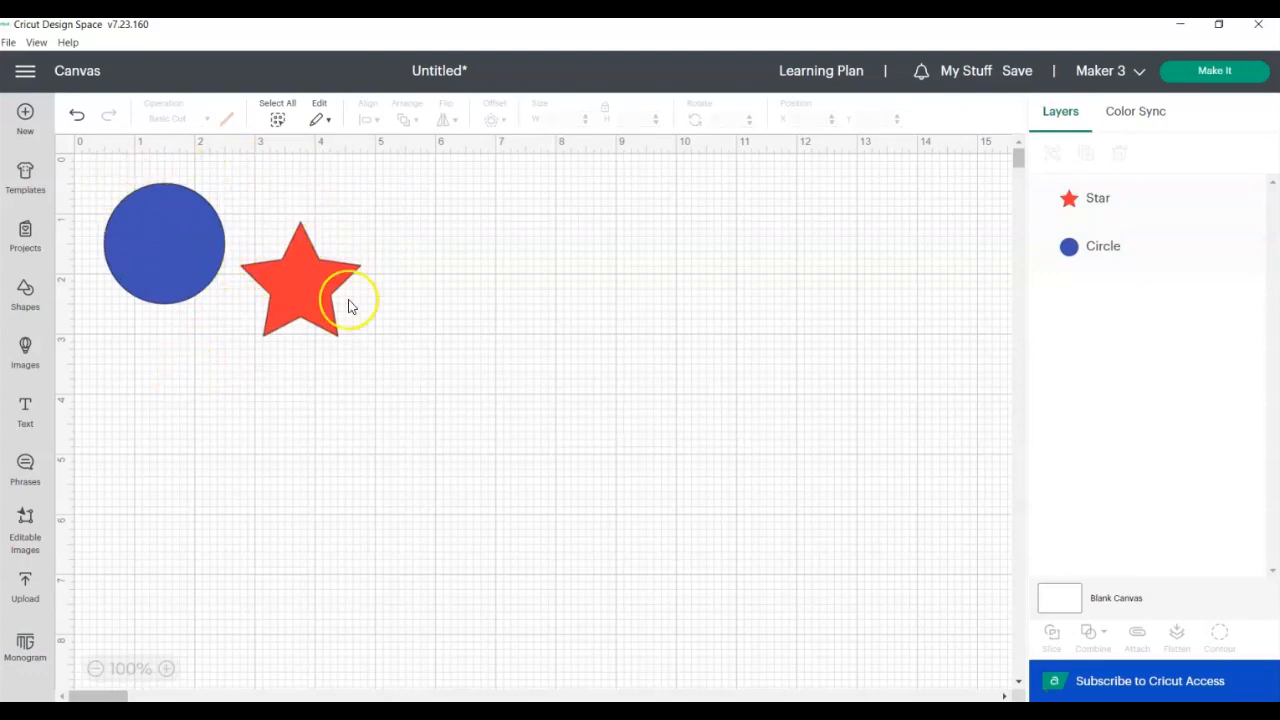
{"action": "left_click", "coordinate": [224, 338]}
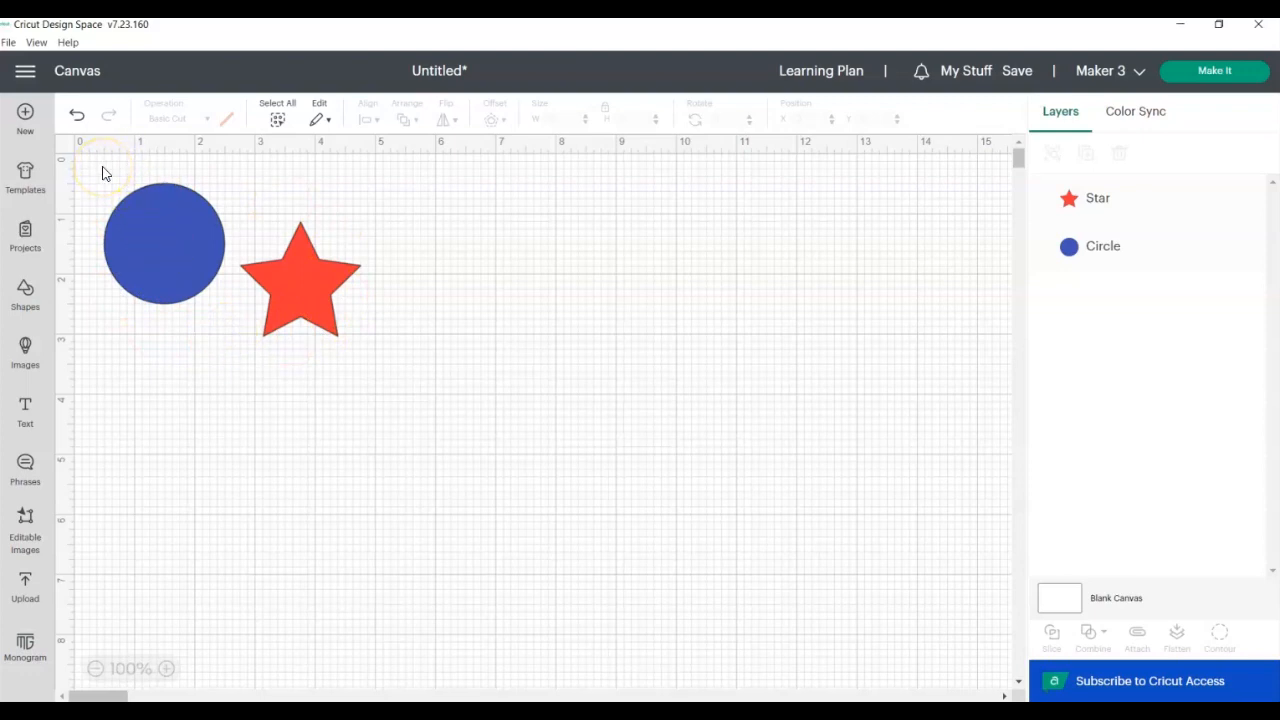
Select both shapes and align the tops of the circle and star
{"action": "left_click_drag", "start_coordinate": [100, 164], "coordinate": [372, 380]}
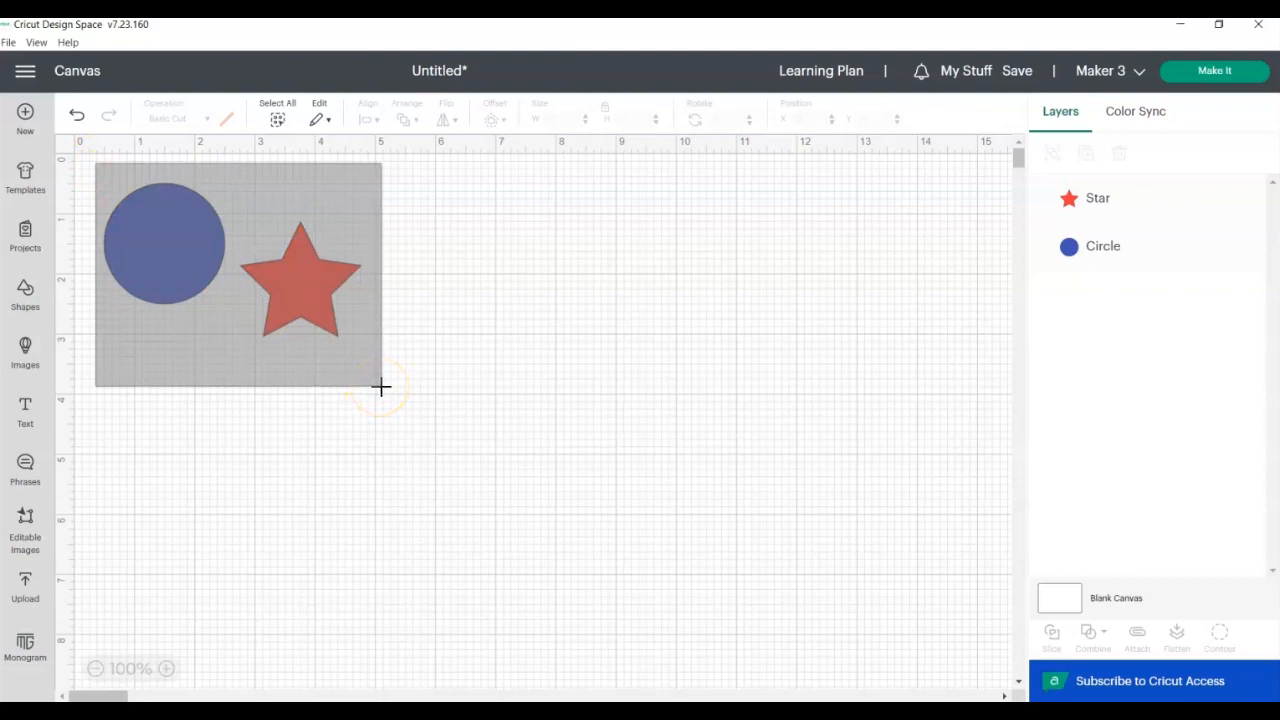
{"action": "left_click", "coordinate": [144, 156]}
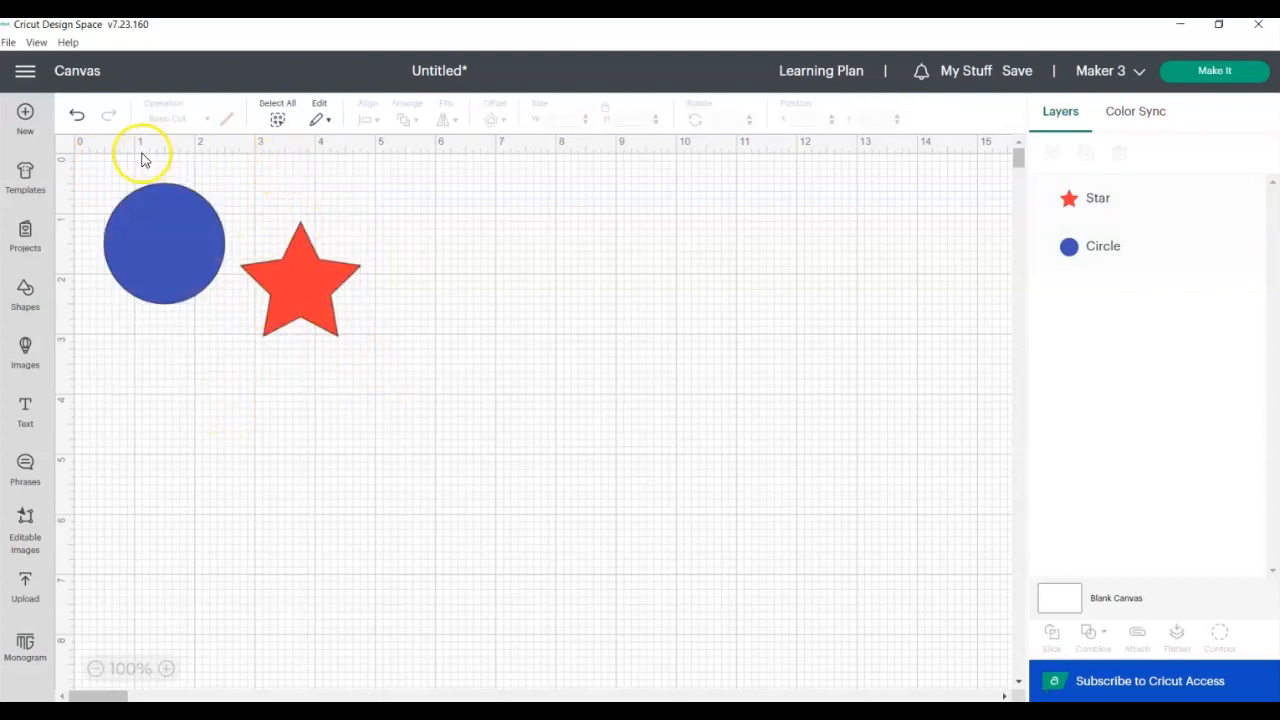
{"action": "left_click", "coordinate": [276, 104]}
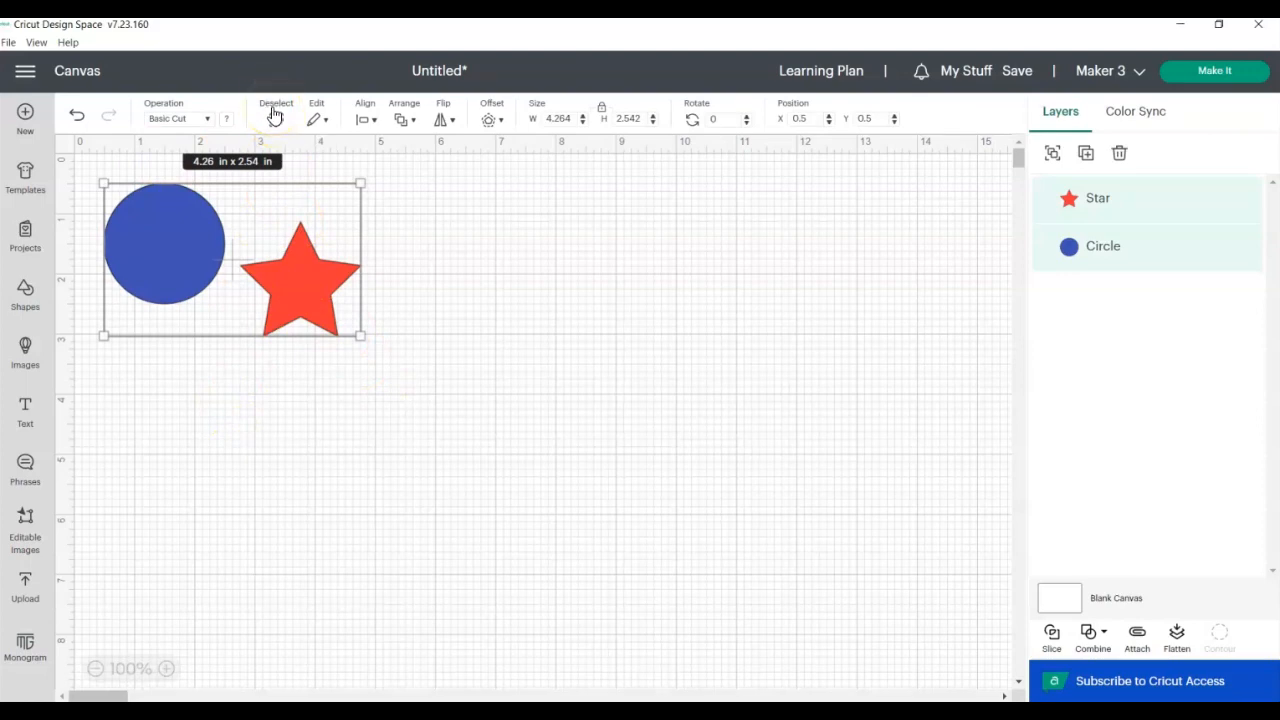
{"action": "mouse_move", "coordinate": [376, 118]}
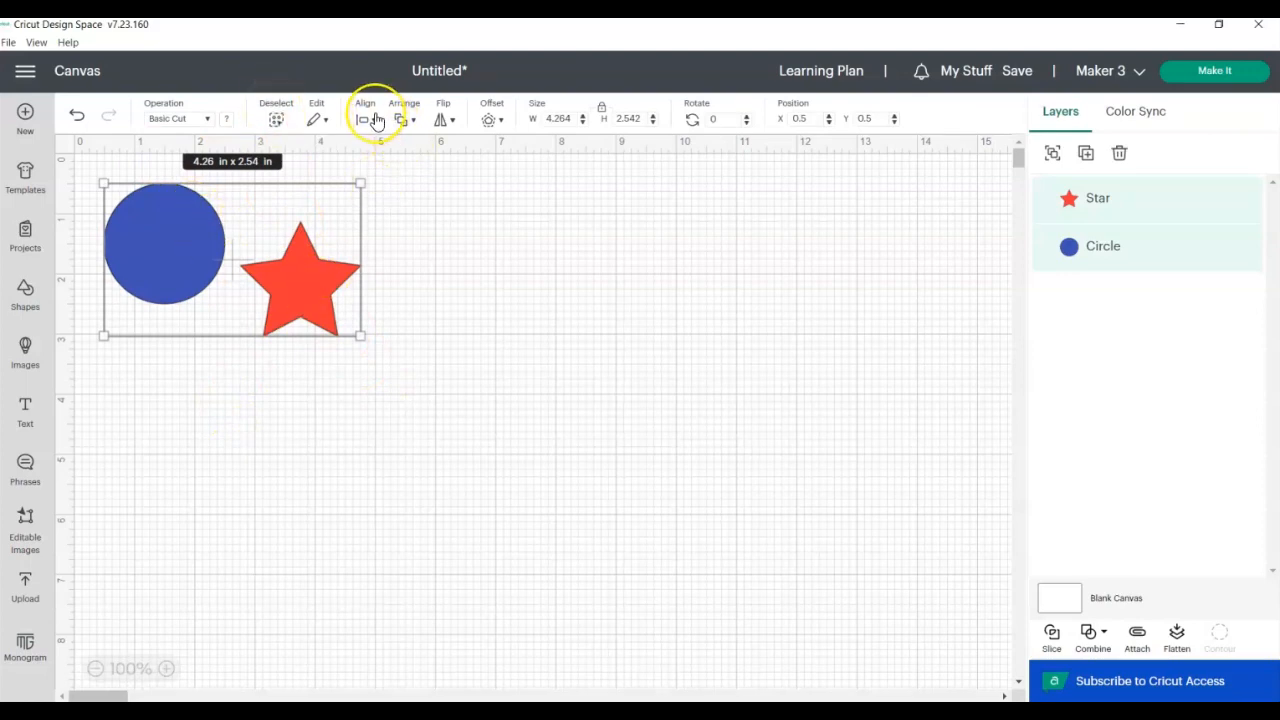
{"action": "left_click", "coordinate": [364, 112]}
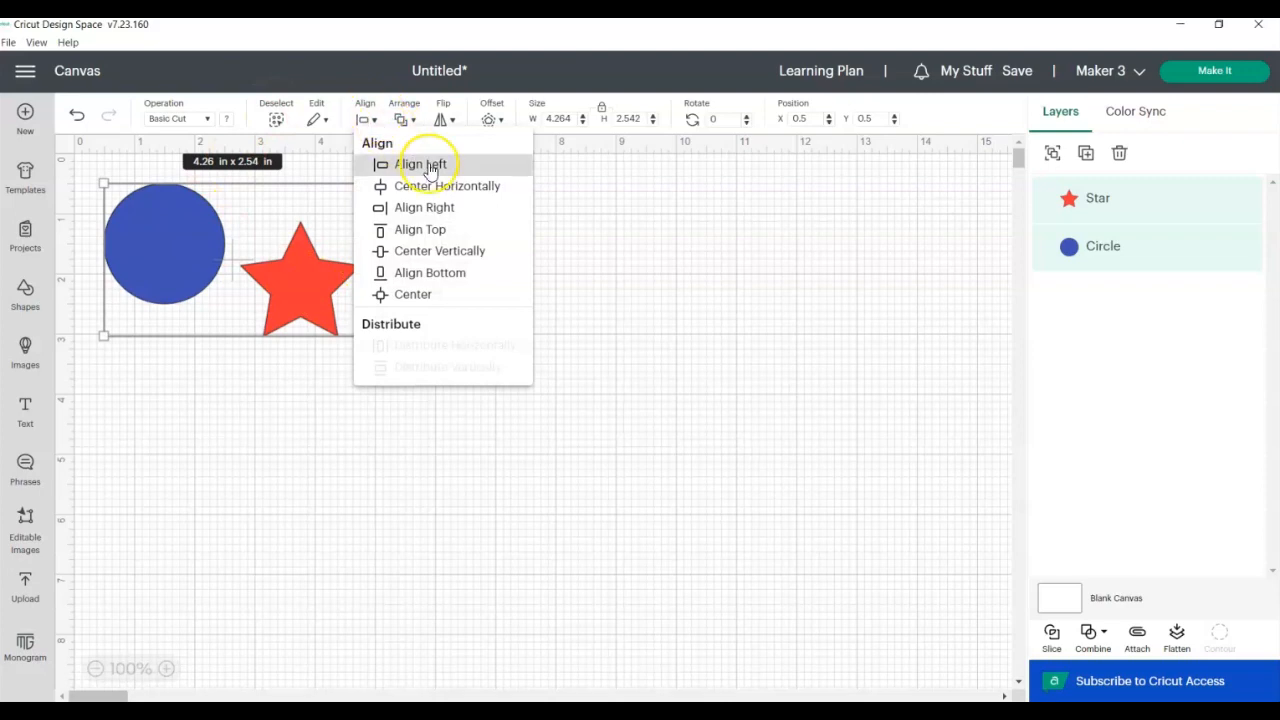
{"action": "mouse_move", "coordinate": [428, 206]}
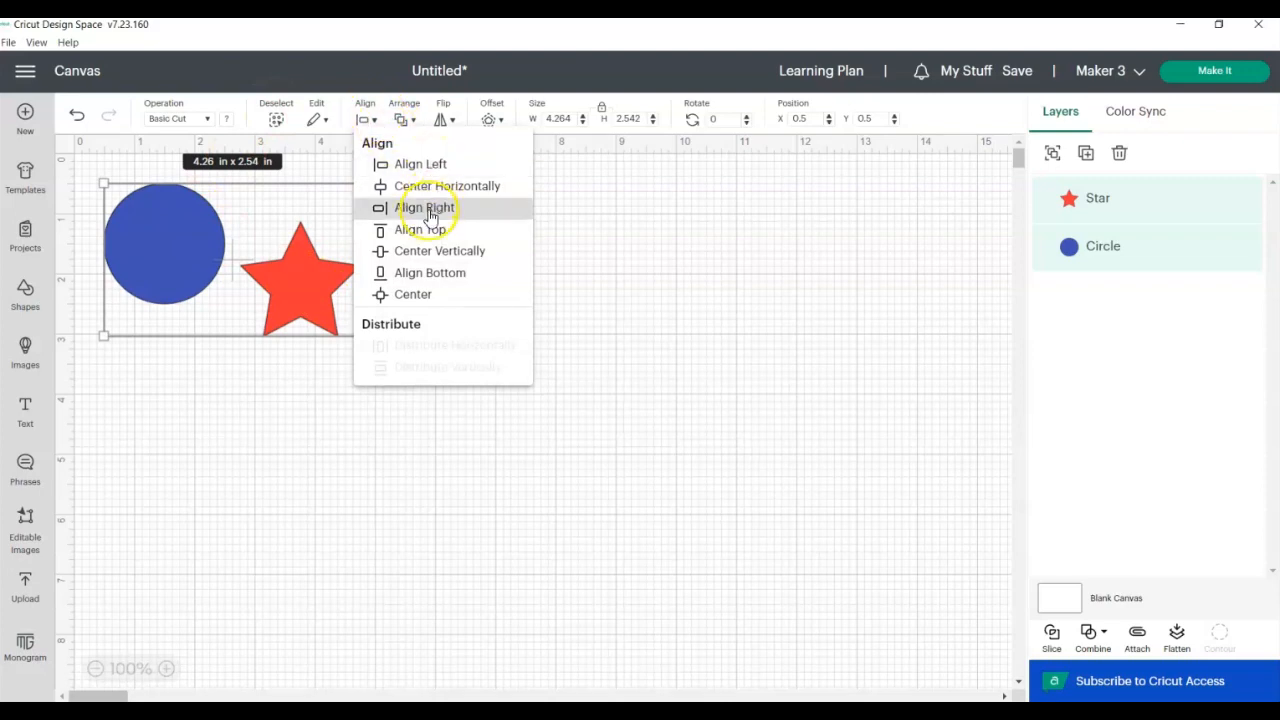
{"action": "mouse_move", "coordinate": [448, 186]}
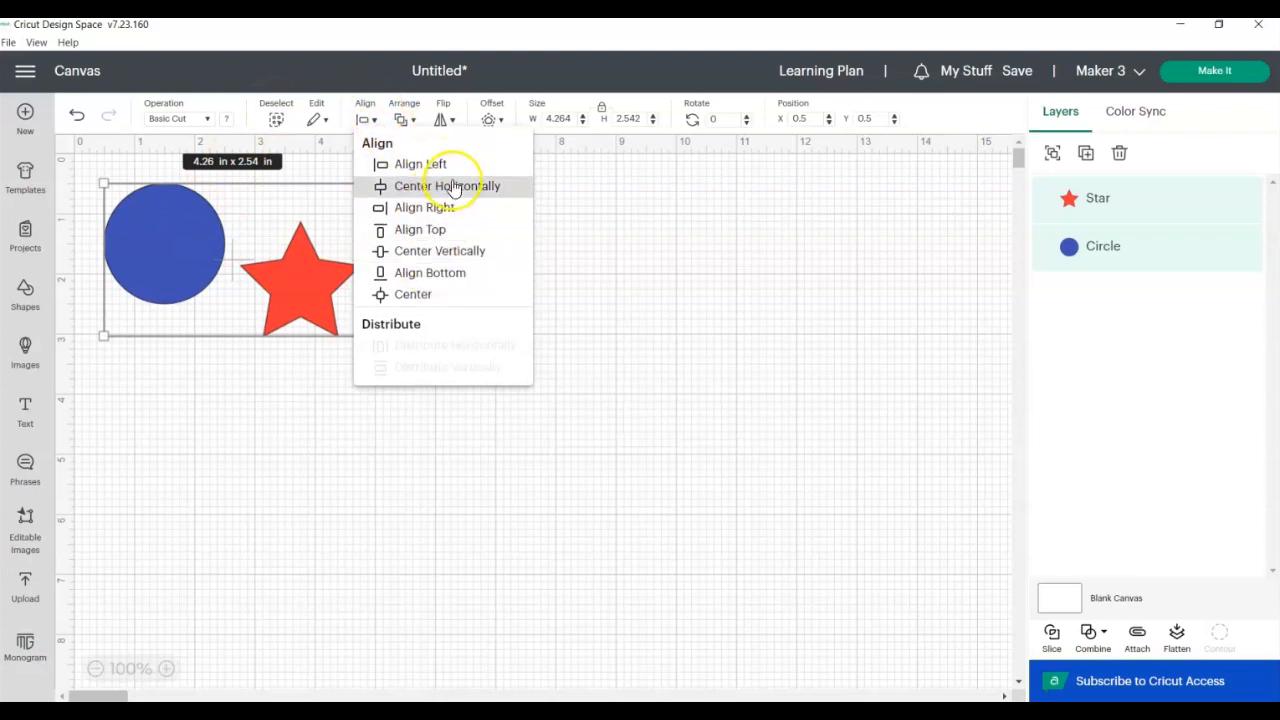
{"action": "mouse_move", "coordinate": [420, 228]}
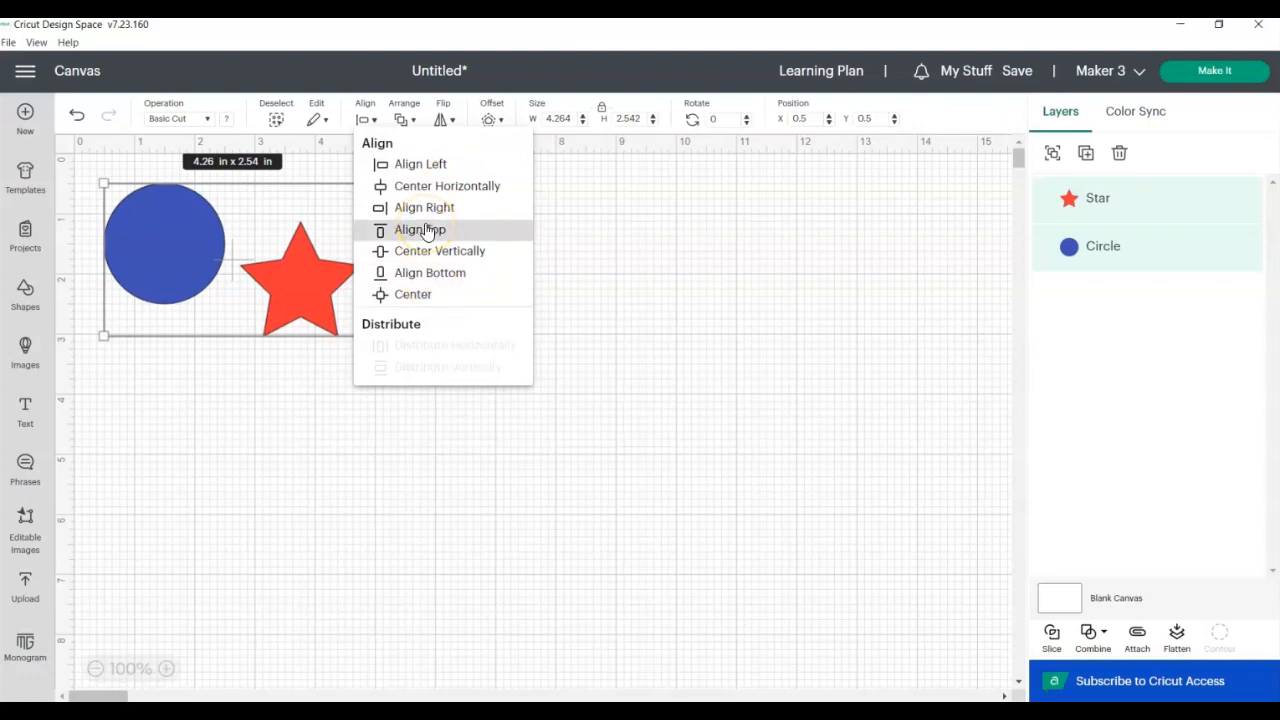
{"action": "left_click", "coordinate": [420, 228]}
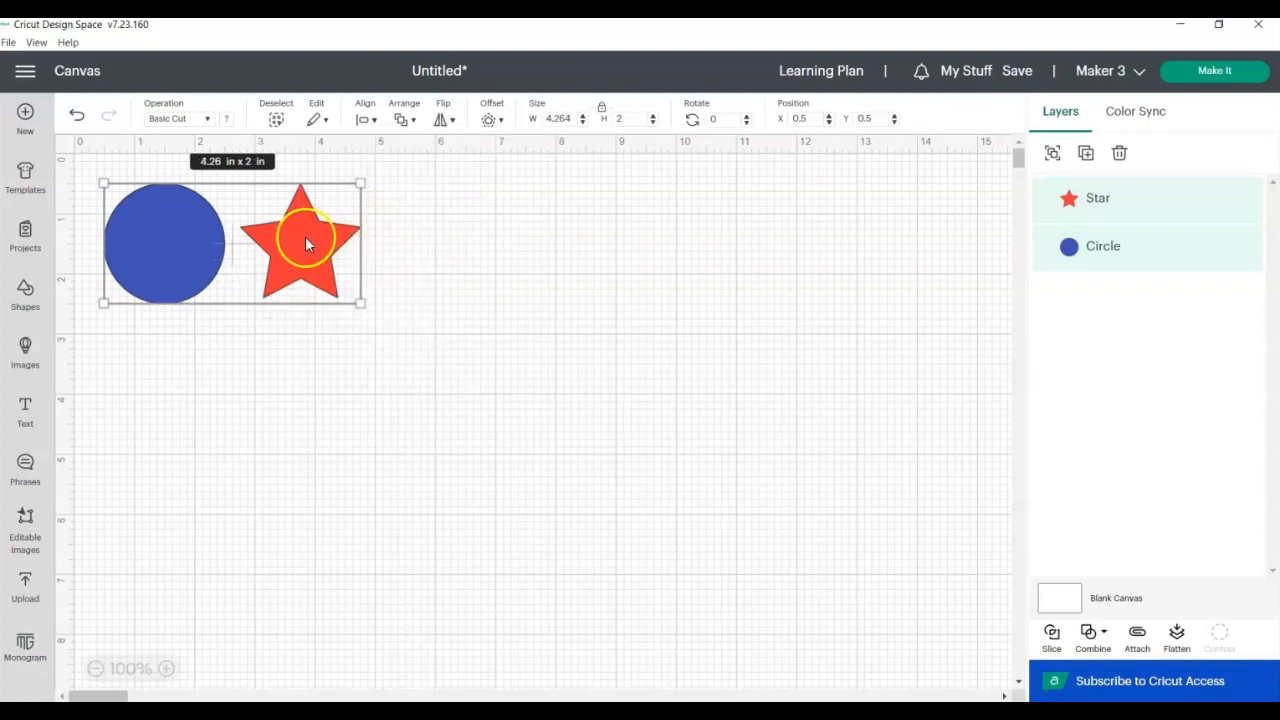
{"action": "mouse_move", "coordinate": [140, 192]}
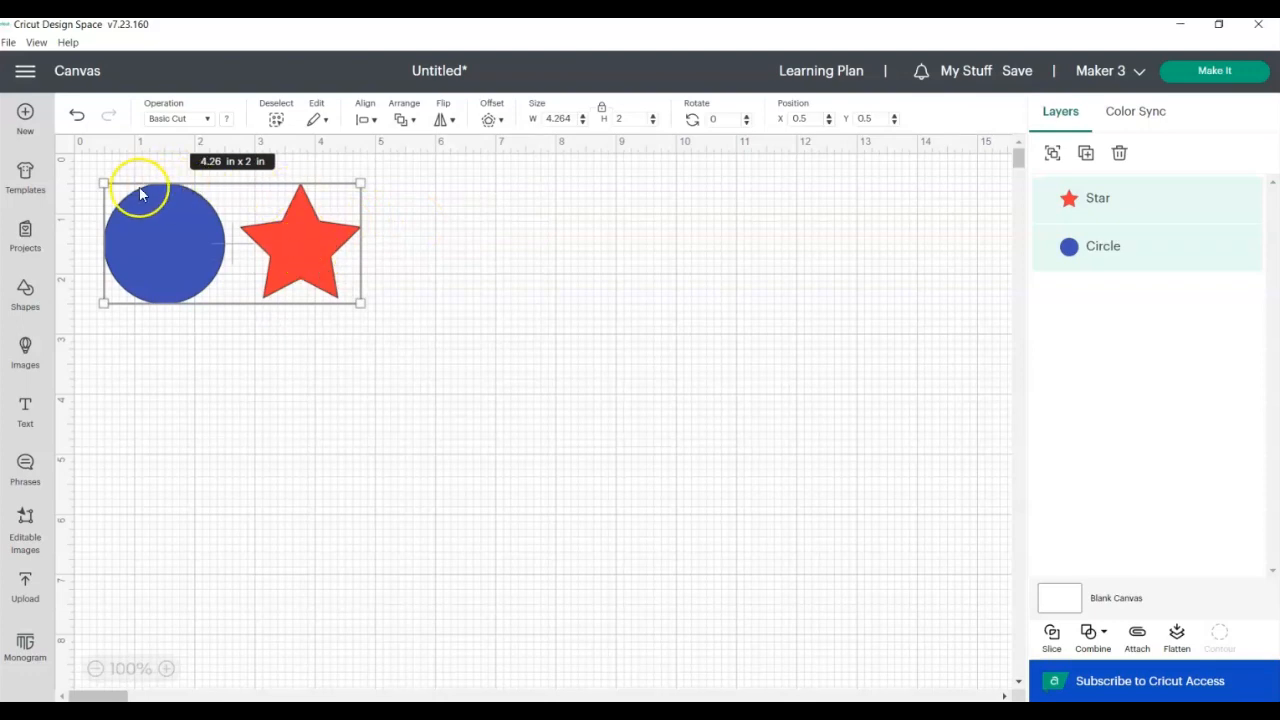
{"action": "mouse_move", "coordinate": [170, 192]}
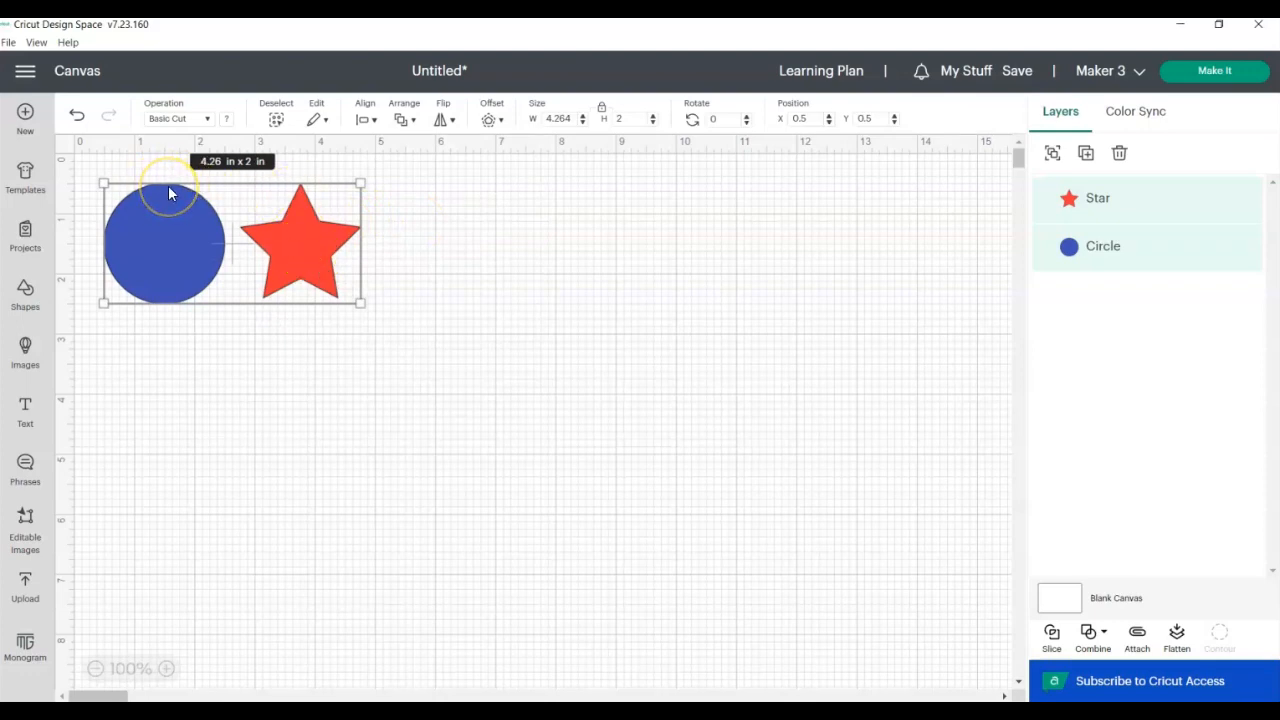
{"action": "mouse_move", "coordinate": [224, 496]}
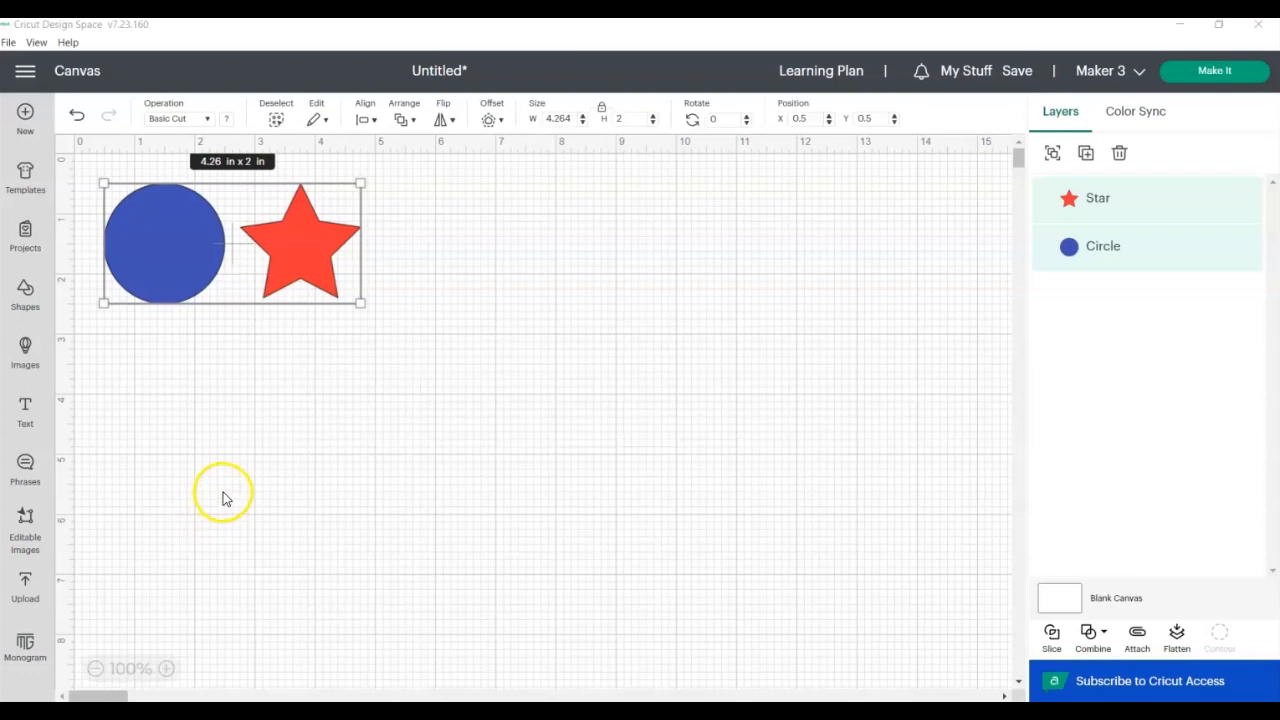
{"action": "mouse_move", "coordinate": [204, 452]}
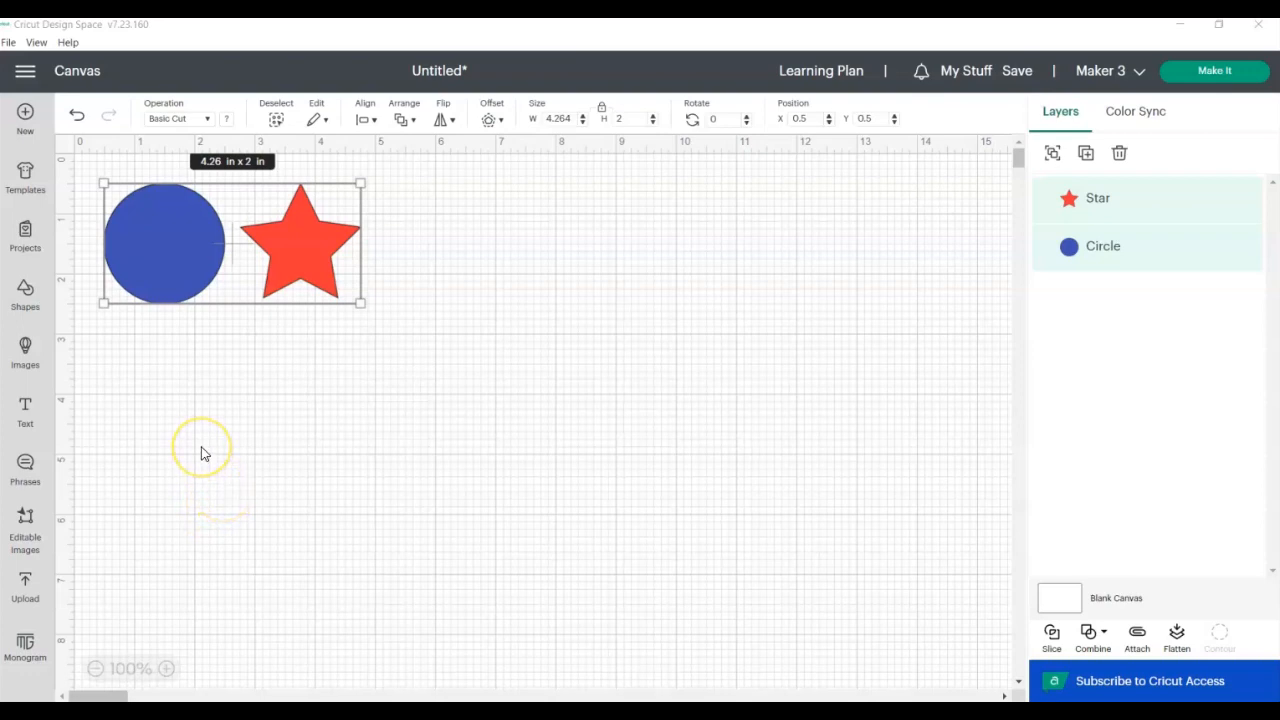
Center the star over the circle using Align > Center
{"action": "left_click", "coordinate": [364, 118]}
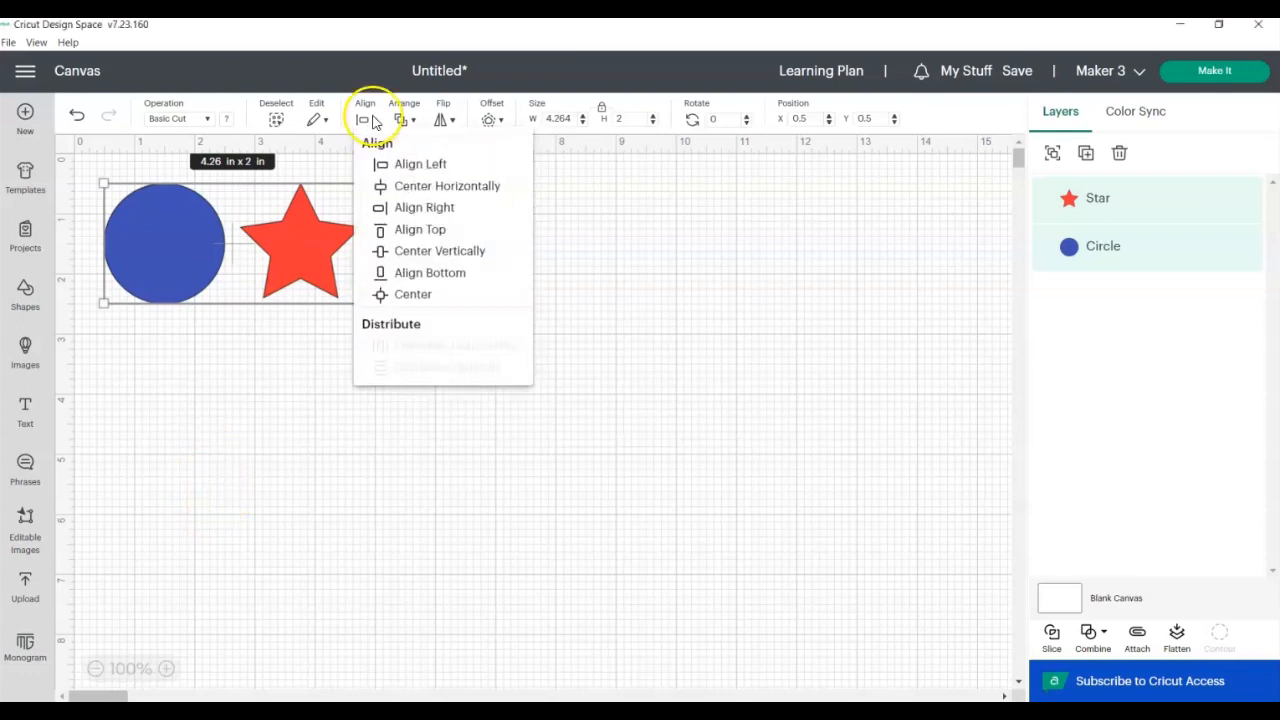
{"action": "left_click", "coordinate": [412, 292]}
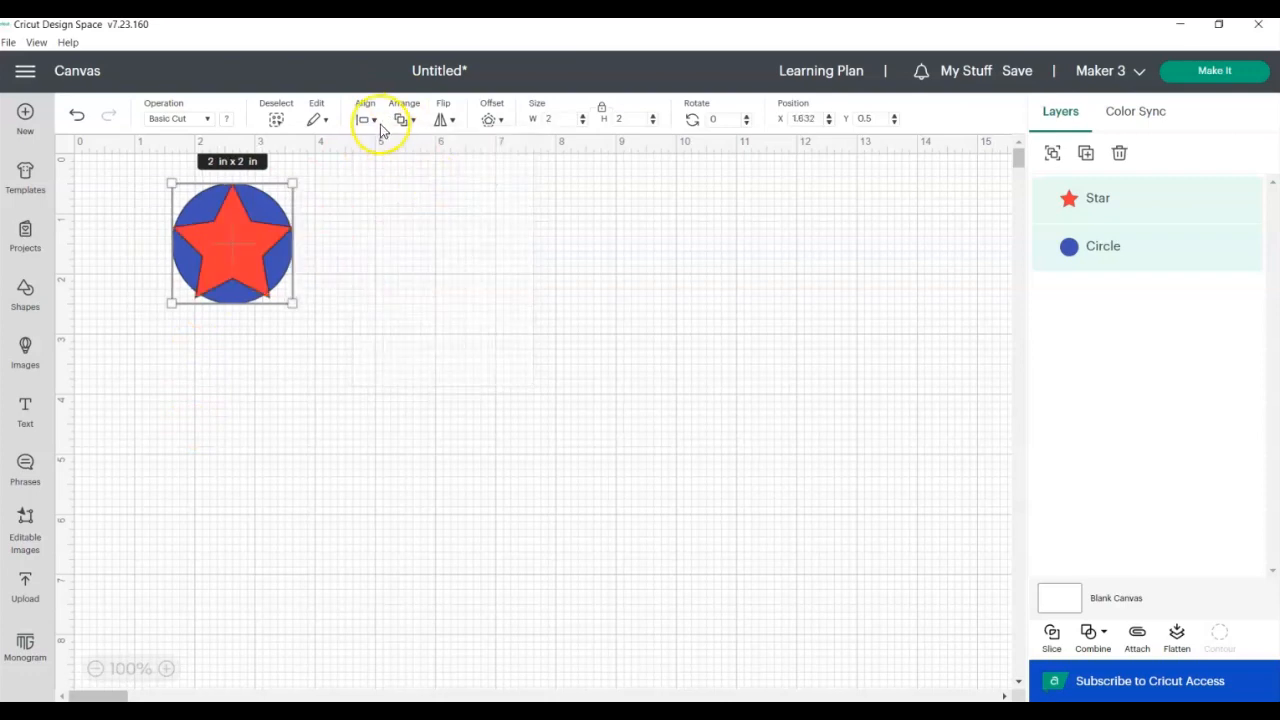
{"action": "mouse_move", "coordinate": [360, 120]}
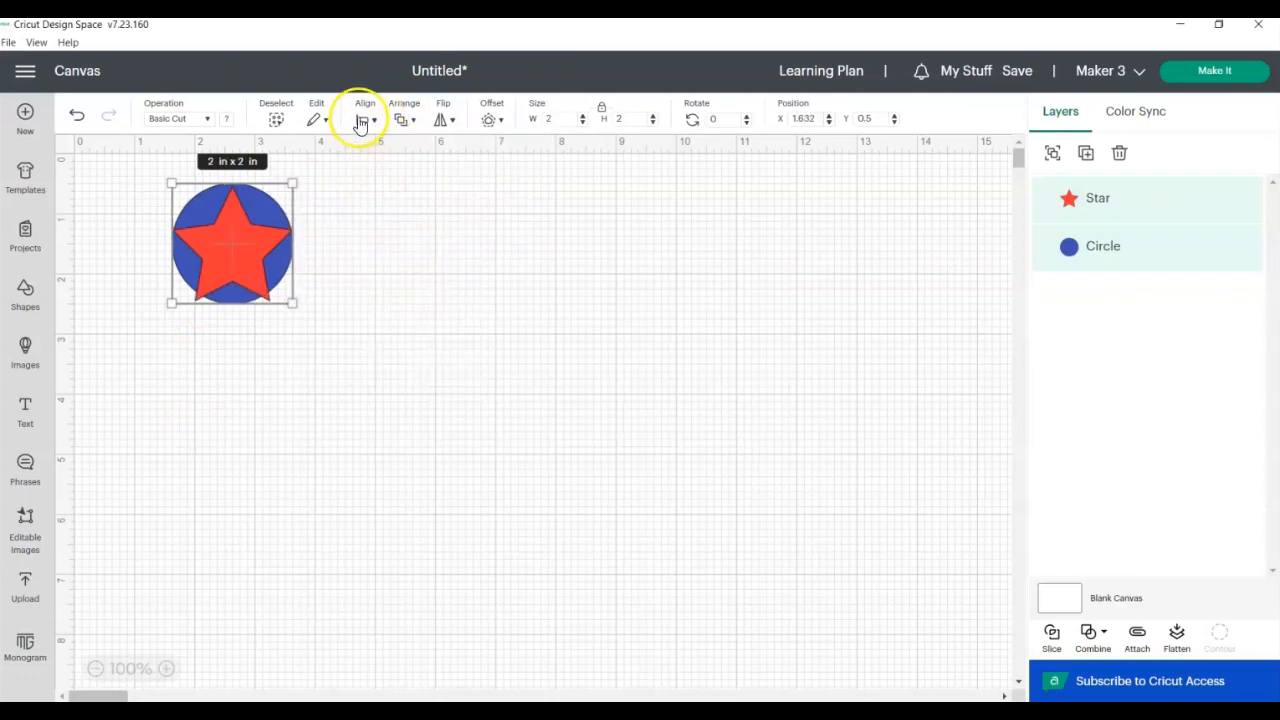
{"action": "left_click", "coordinate": [364, 118]}
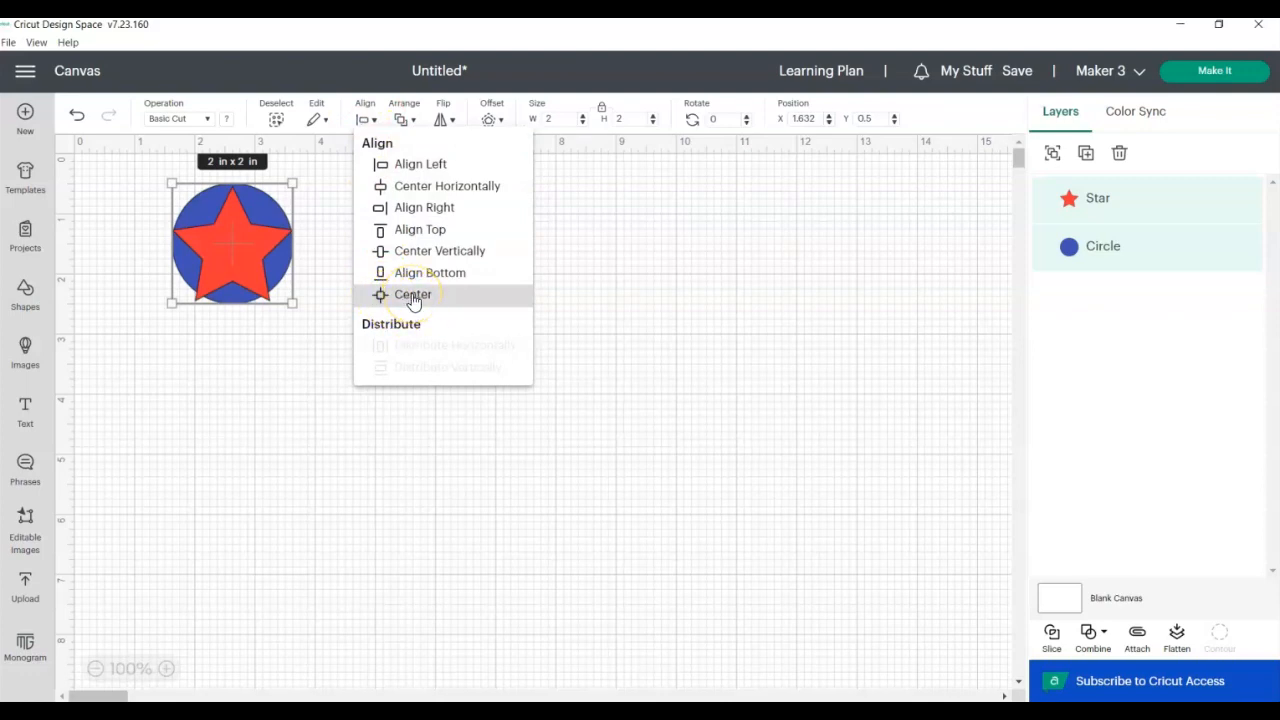
{"action": "left_click", "coordinate": [412, 294]}
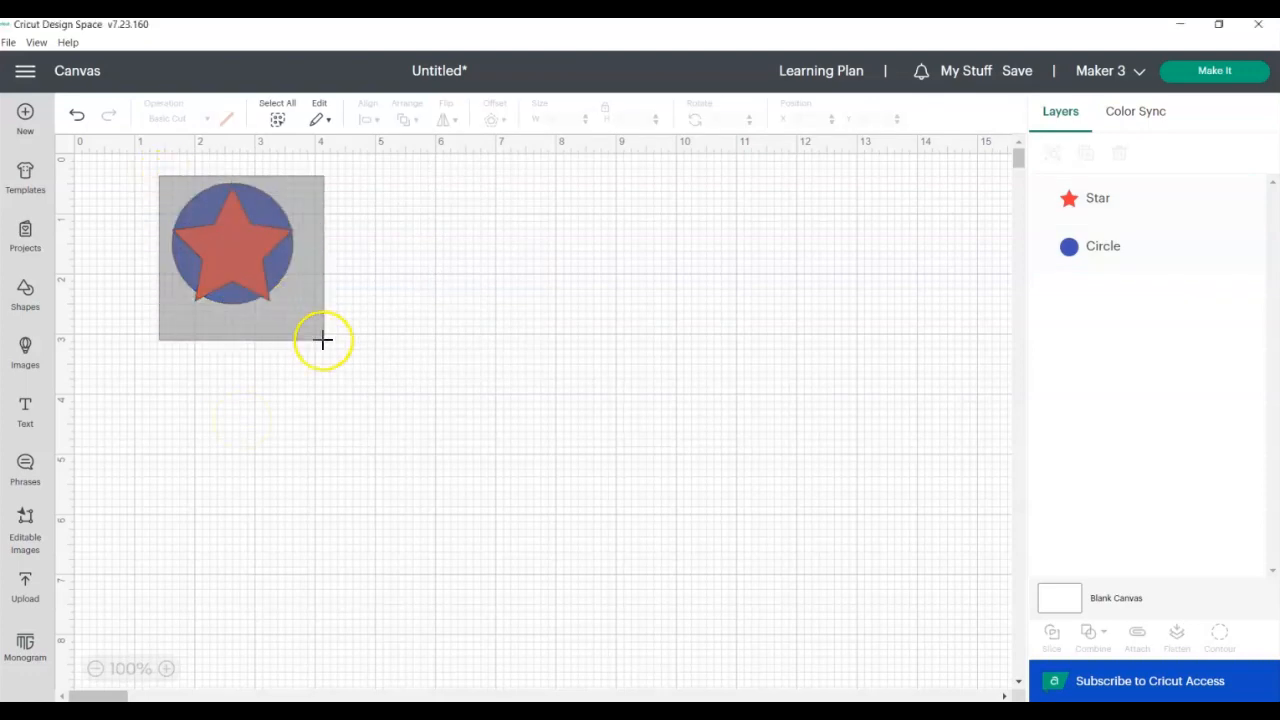
{"action": "left_click", "coordinate": [364, 118]}
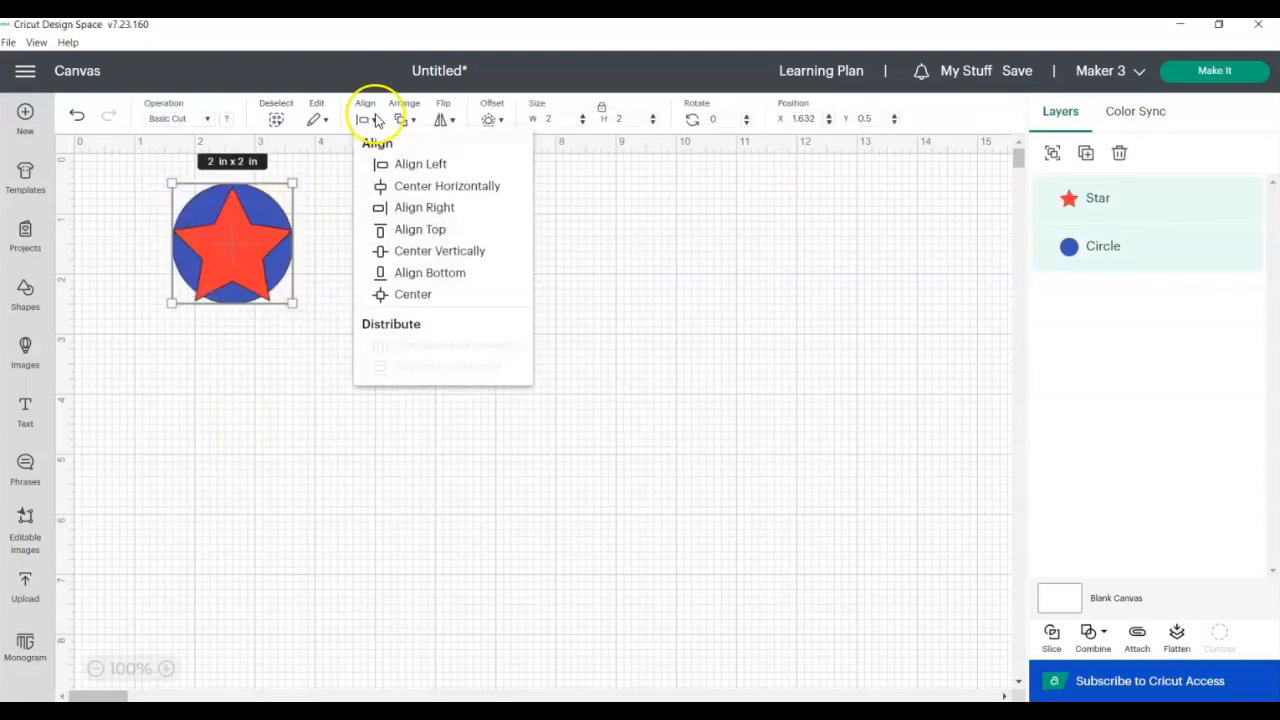
{"action": "mouse_move", "coordinate": [436, 186]}
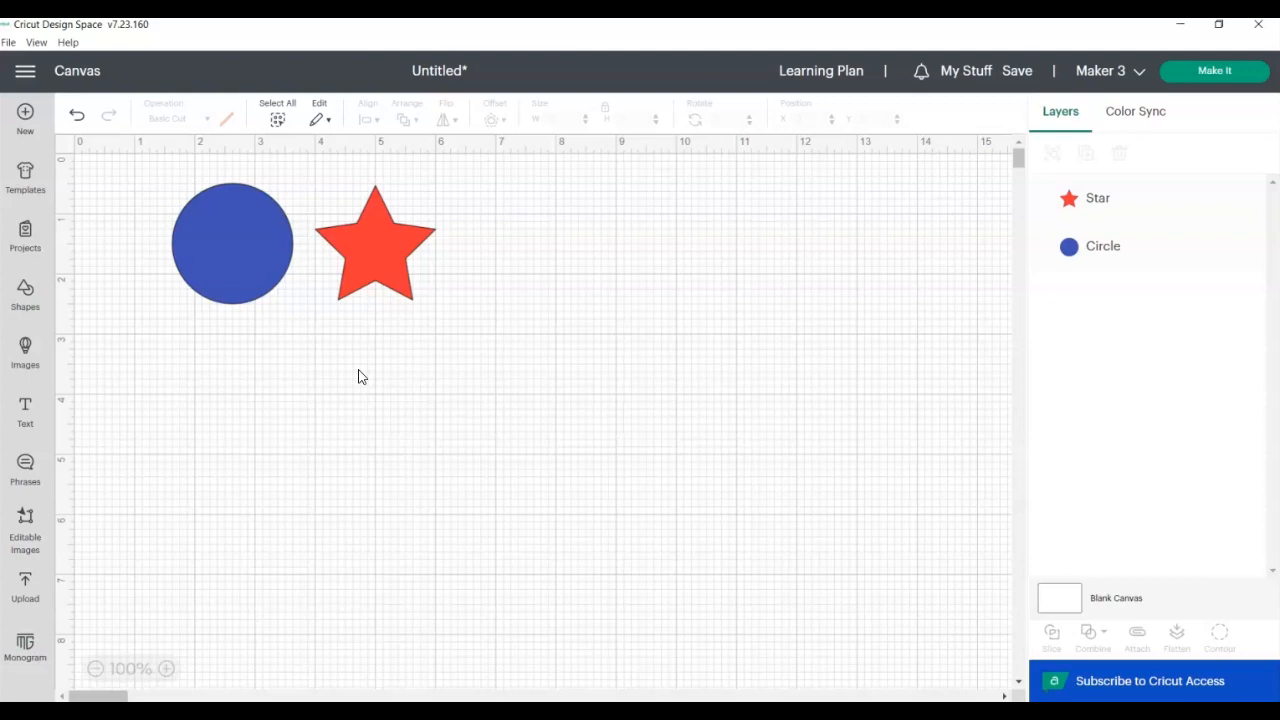
Drag the yellow Circle label off the circle to sit below it
{"action": "left_click", "coordinate": [24, 410]}
{"action": "type", "text": "Circle"}
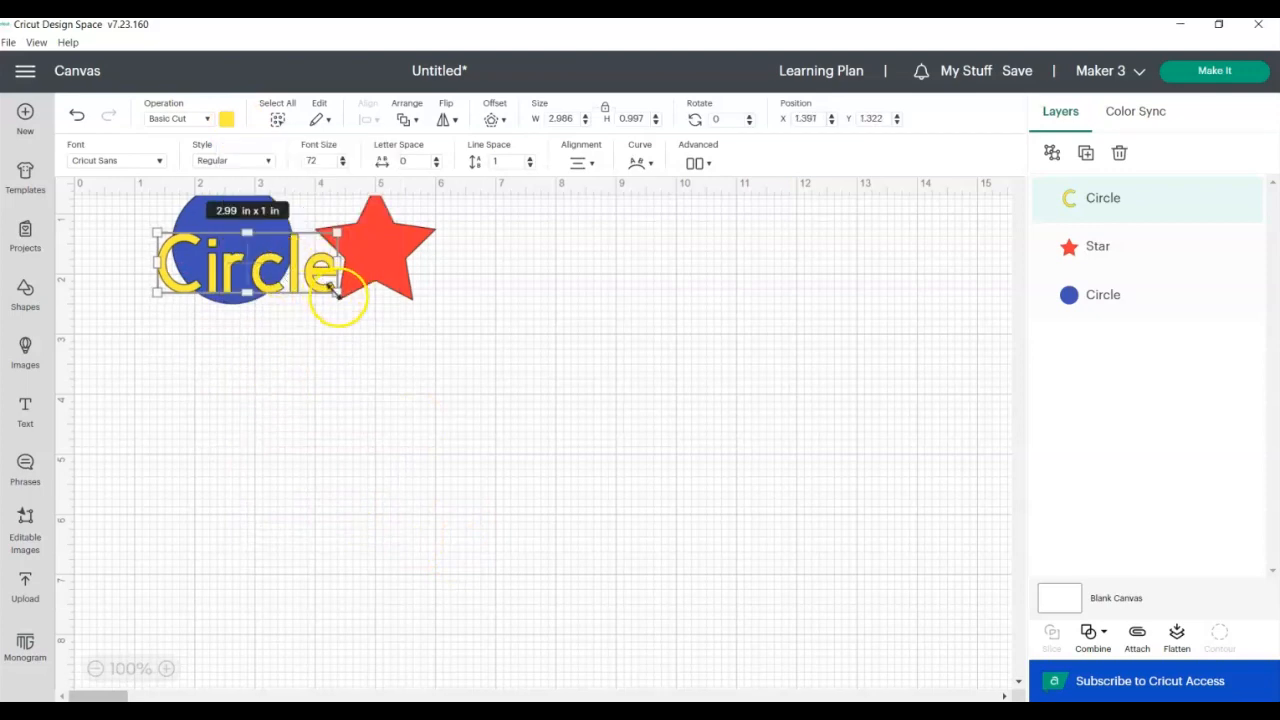
{"action": "left_click_drag", "start_coordinate": [350, 290], "coordinate": [220, 256]}
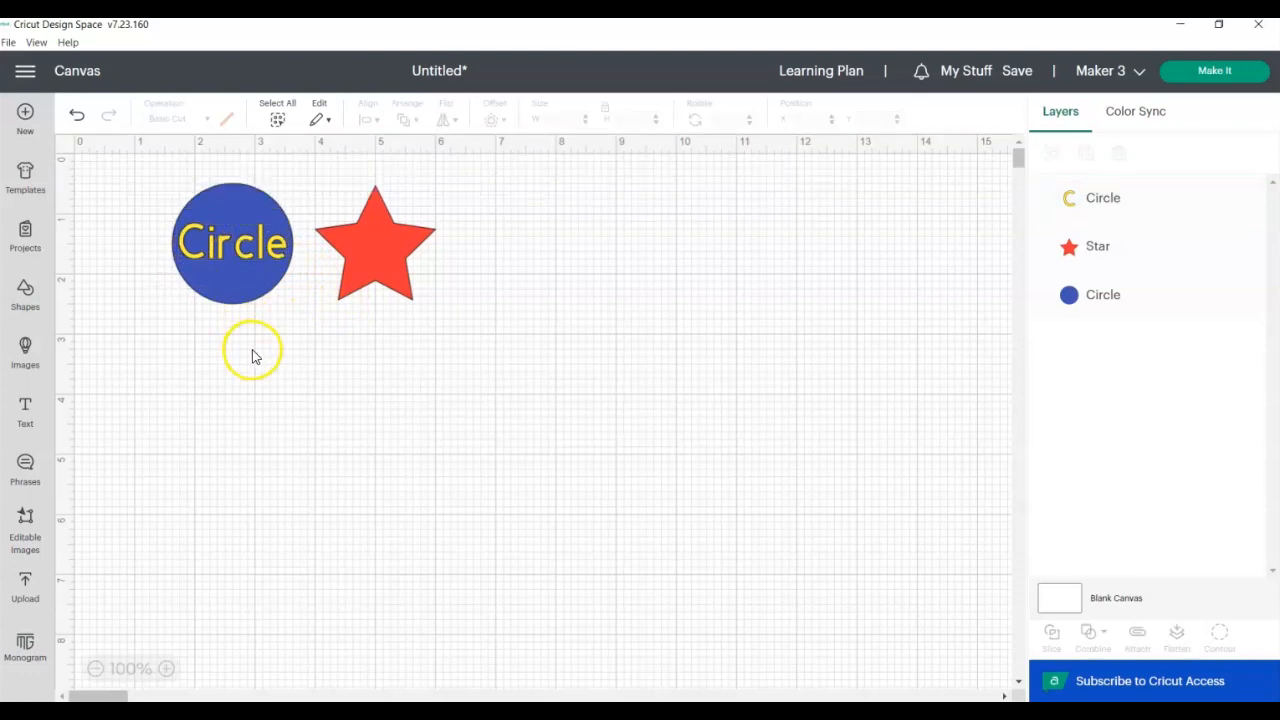
{"action": "left_click_drag", "start_coordinate": [252, 352], "coordinate": [132, 242]}
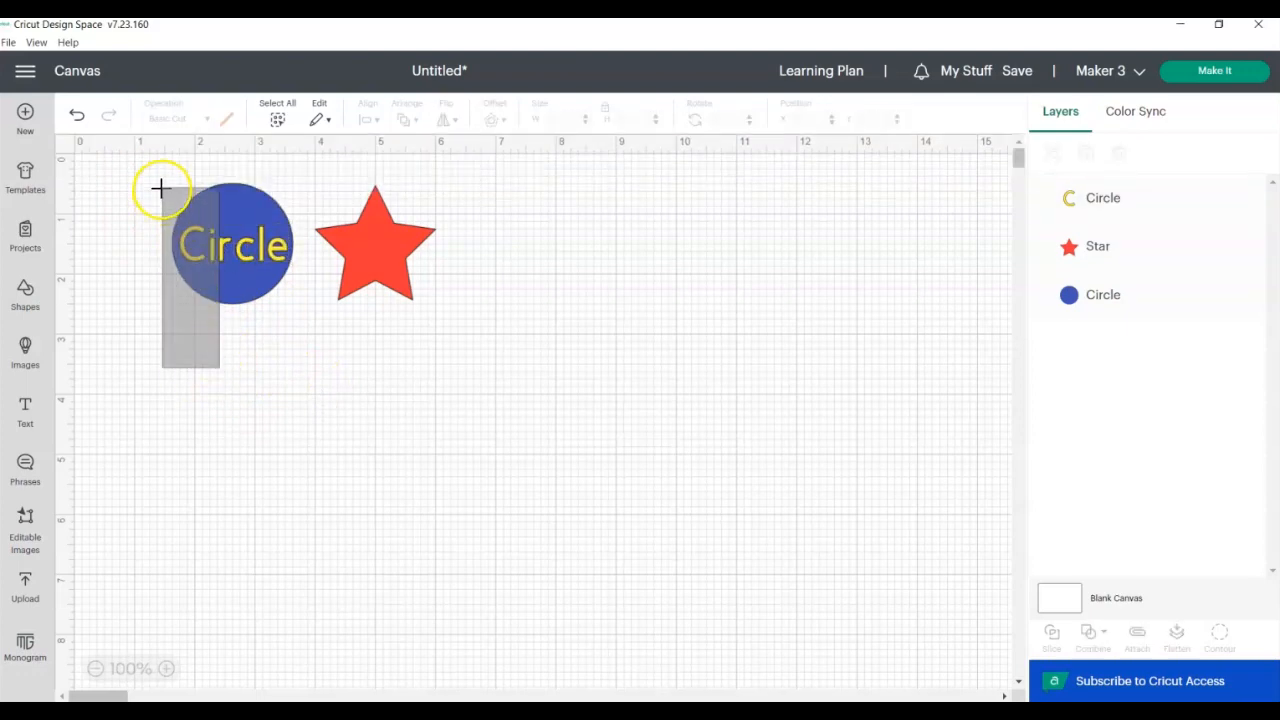
{"action": "left_click", "coordinate": [232, 244]}
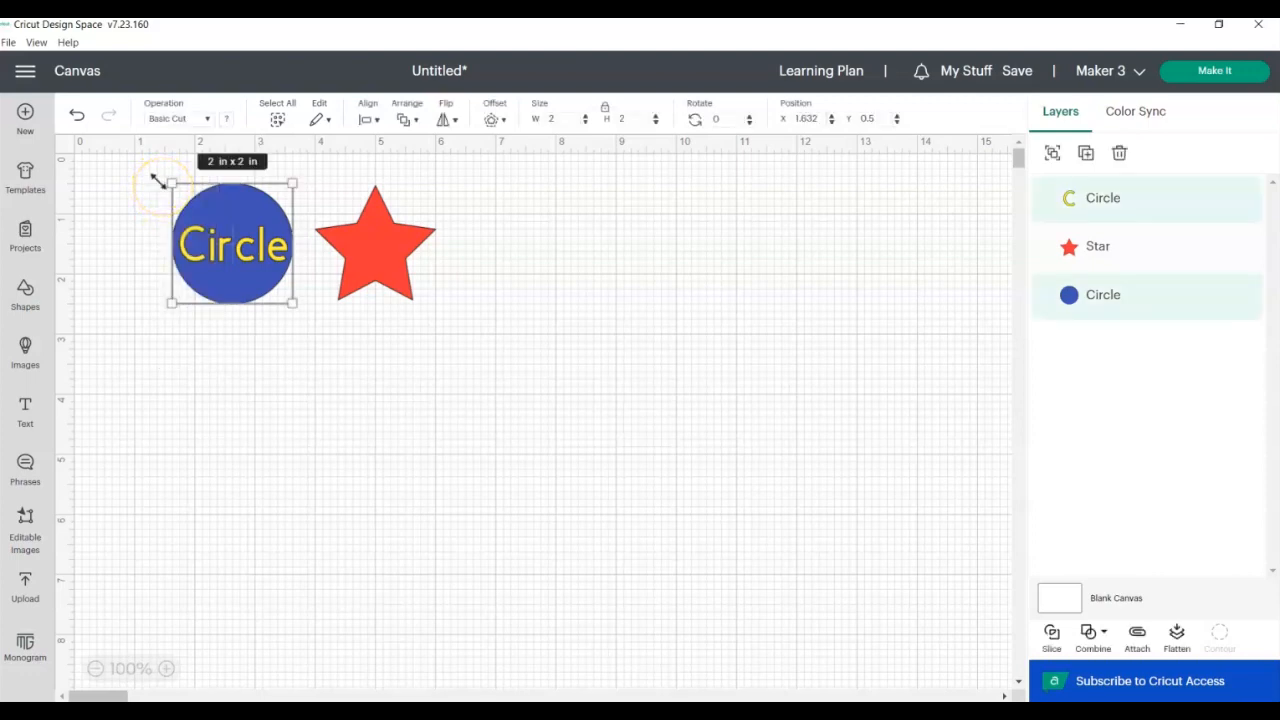
{"action": "left_click", "coordinate": [368, 118]}
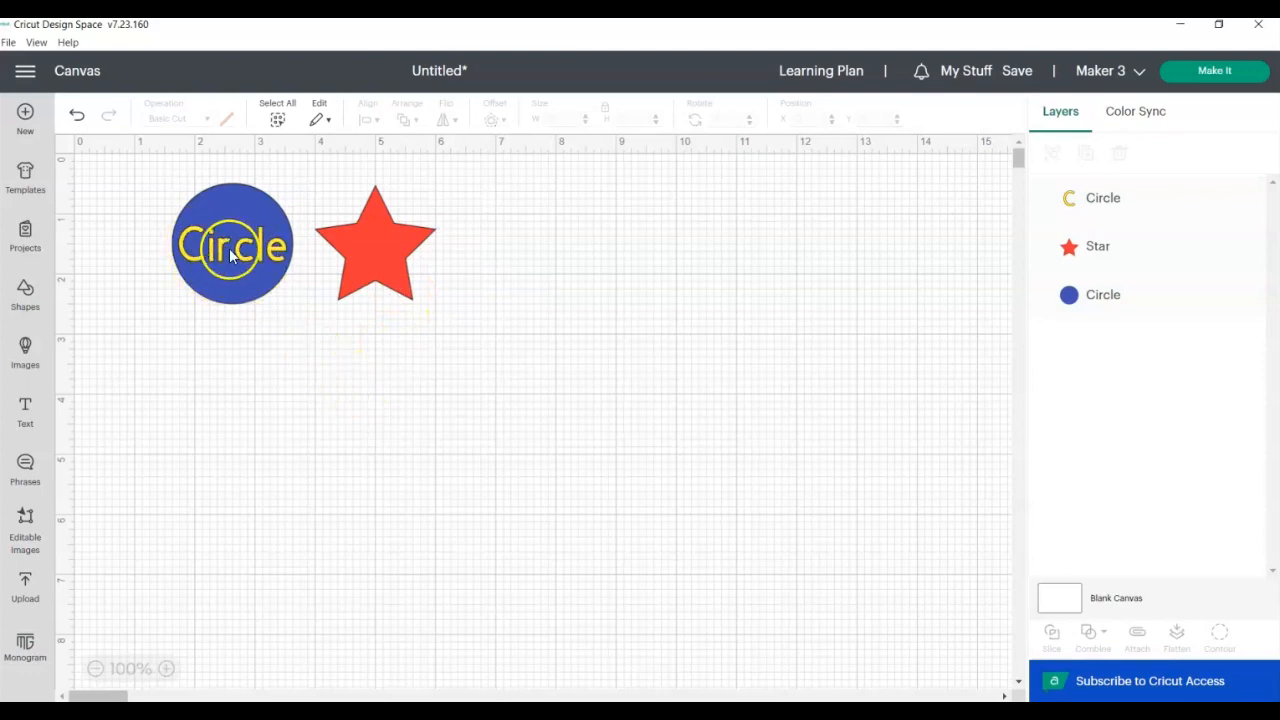
{"action": "left_click_drag", "start_coordinate": [232, 244], "coordinate": [248, 390]}
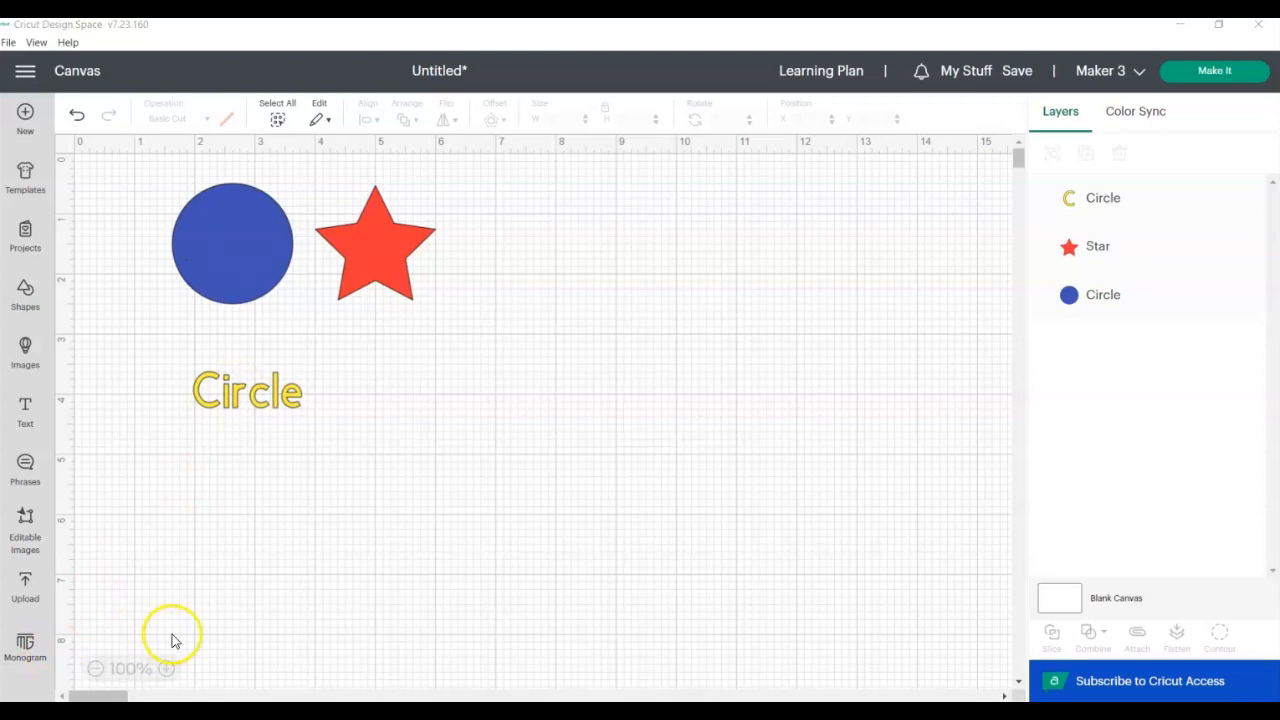
Center the star on the circle, nudge the pair up-left, then pull the star back out to the right
{"action": "left_click", "coordinate": [368, 118]}
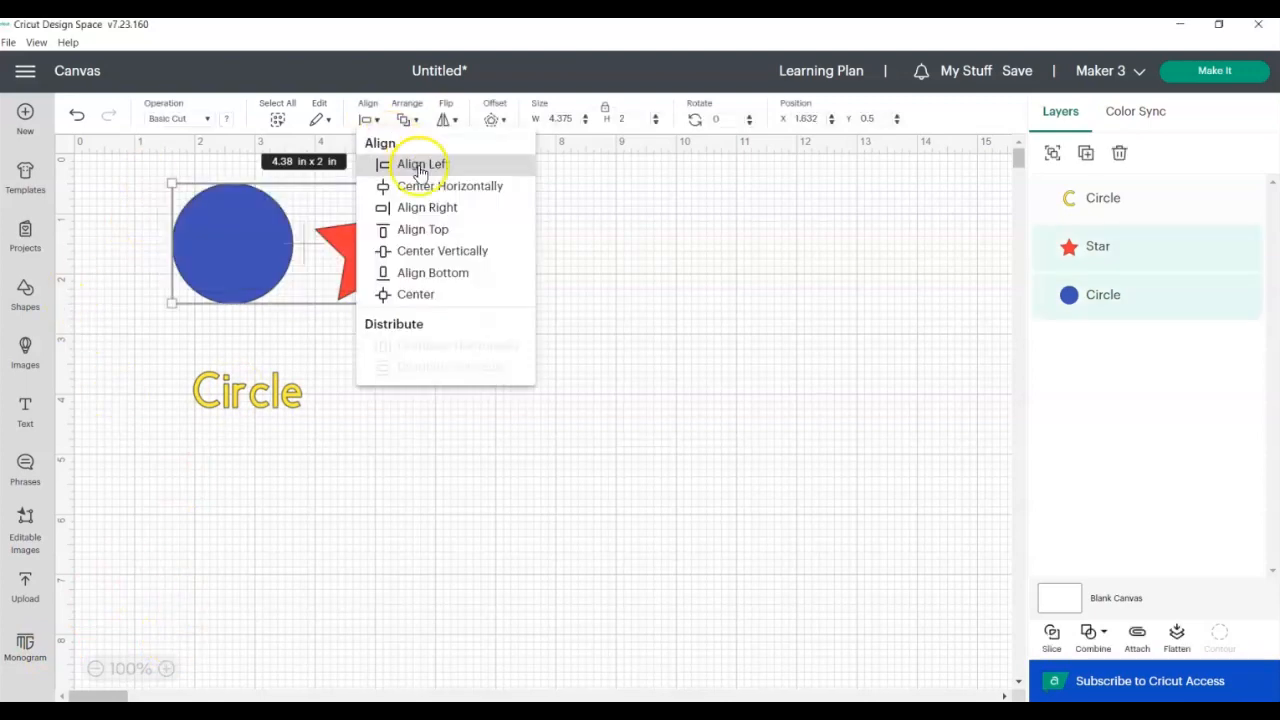
{"action": "mouse_move", "coordinate": [434, 272]}
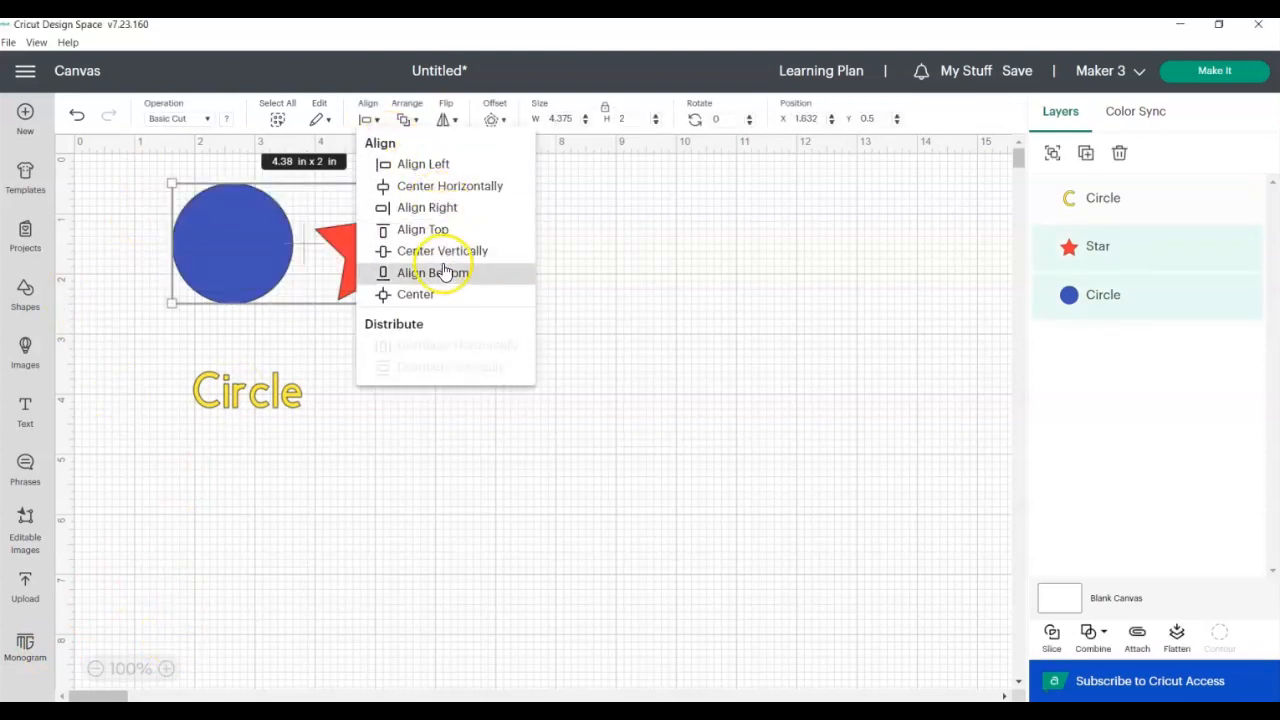
{"action": "mouse_move", "coordinate": [390, 164]}
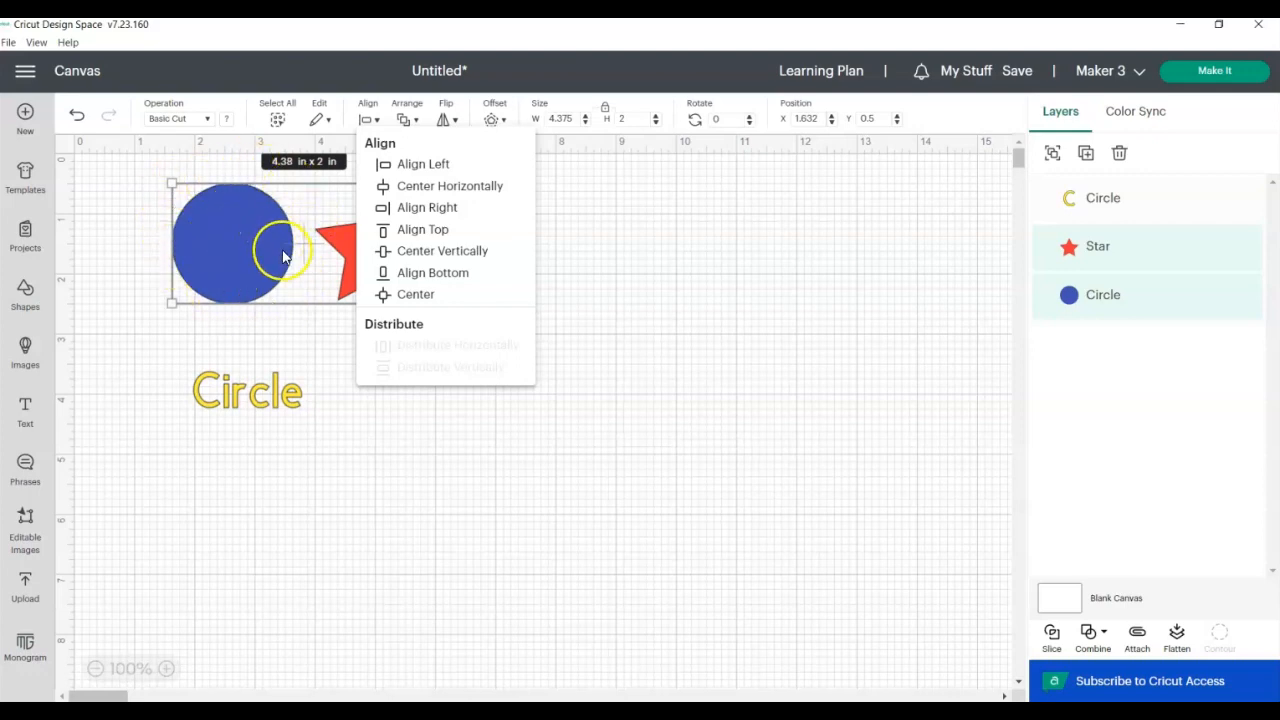
{"action": "mouse_move", "coordinate": [216, 236]}
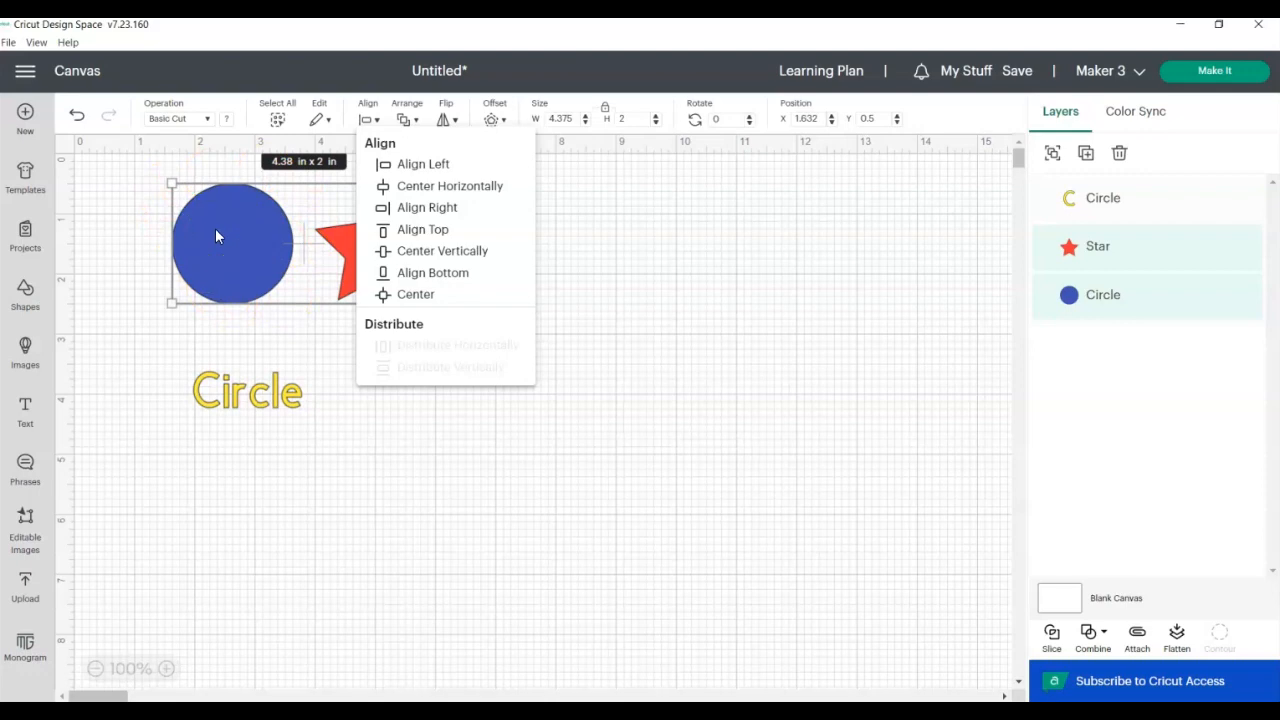
{"action": "mouse_move", "coordinate": [178, 236]}
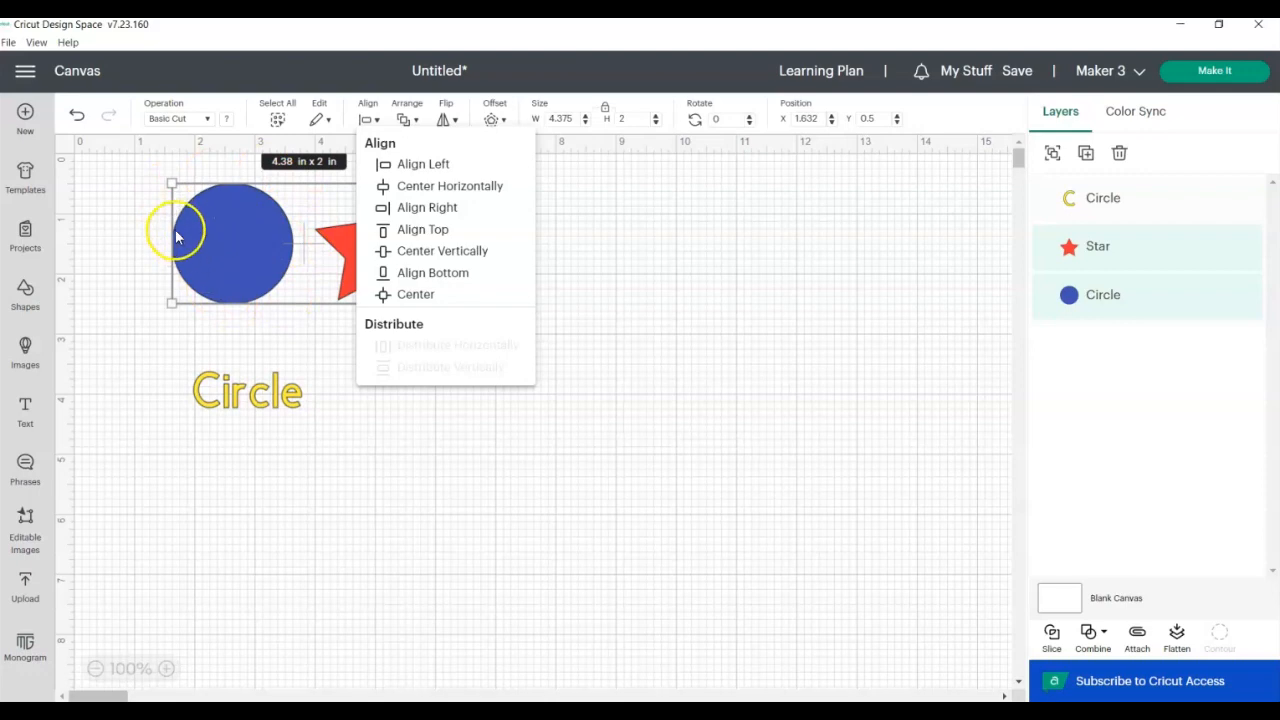
{"action": "left_click", "coordinate": [416, 294]}
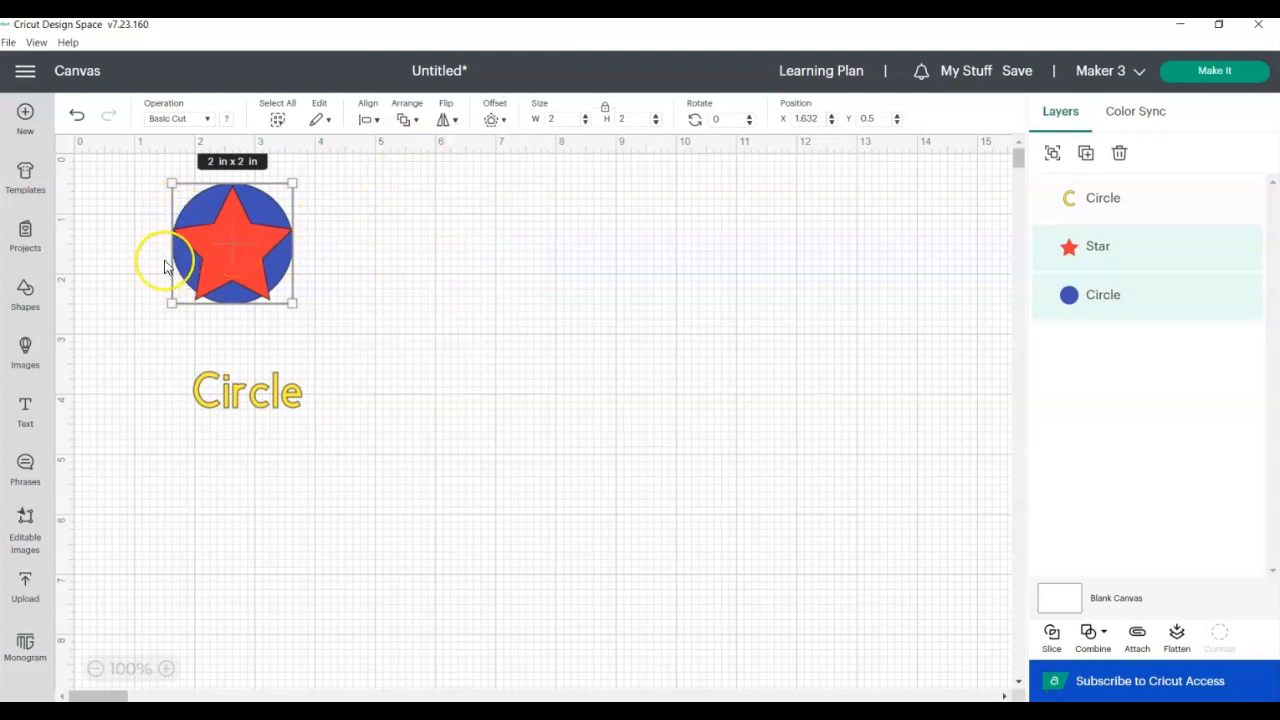
{"action": "left_click_drag", "start_coordinate": [232, 240], "coordinate": [208, 236]}
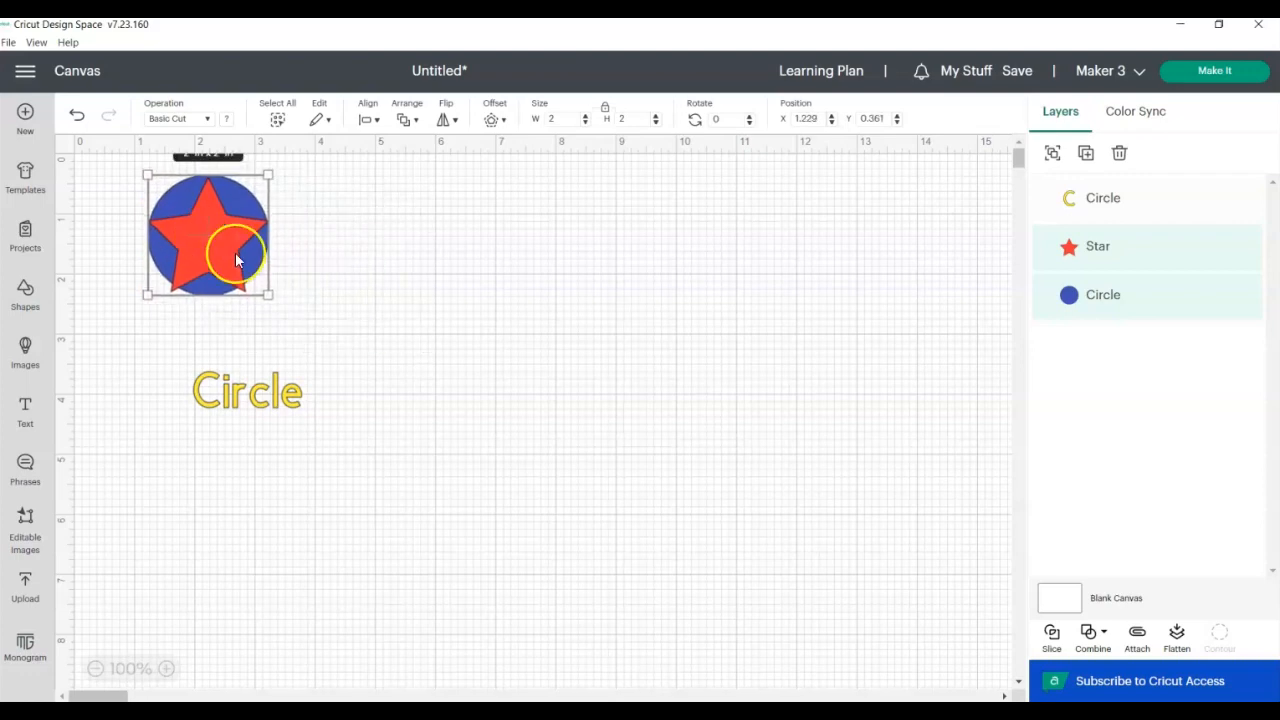
{"action": "left_click_drag", "start_coordinate": [236, 262], "coordinate": [344, 268]}
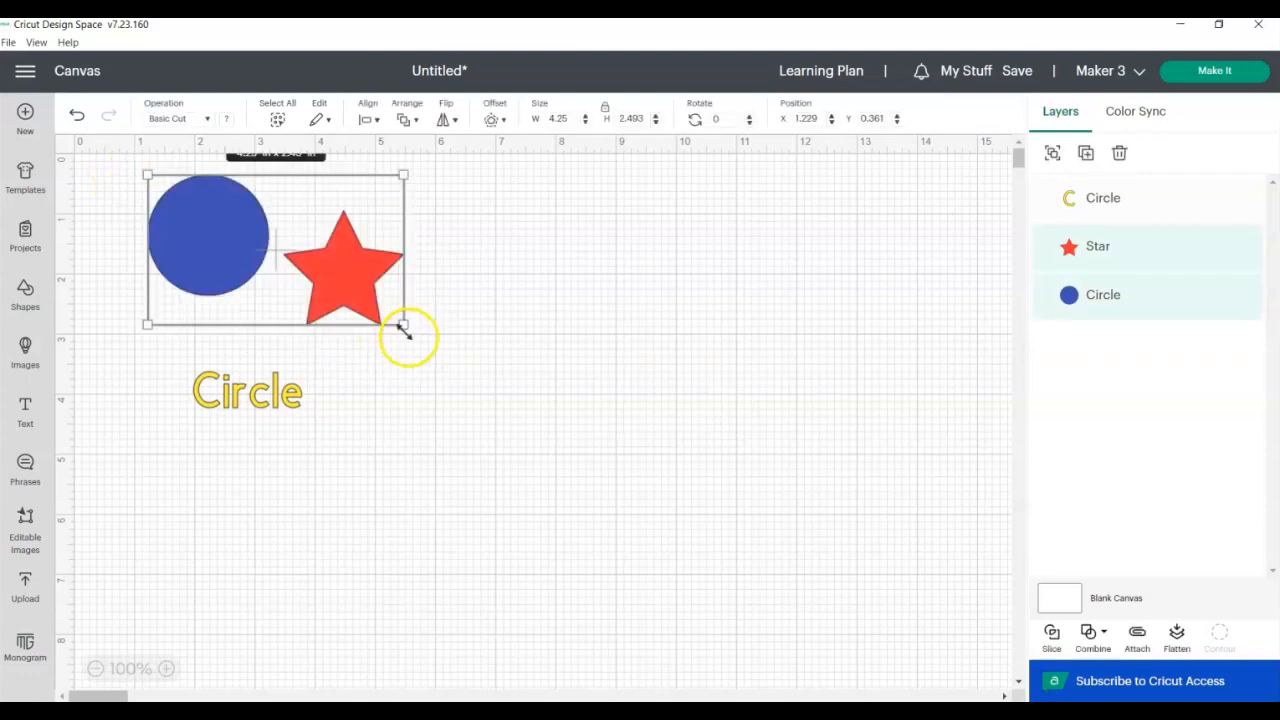
{"action": "left_click", "coordinate": [368, 118]}
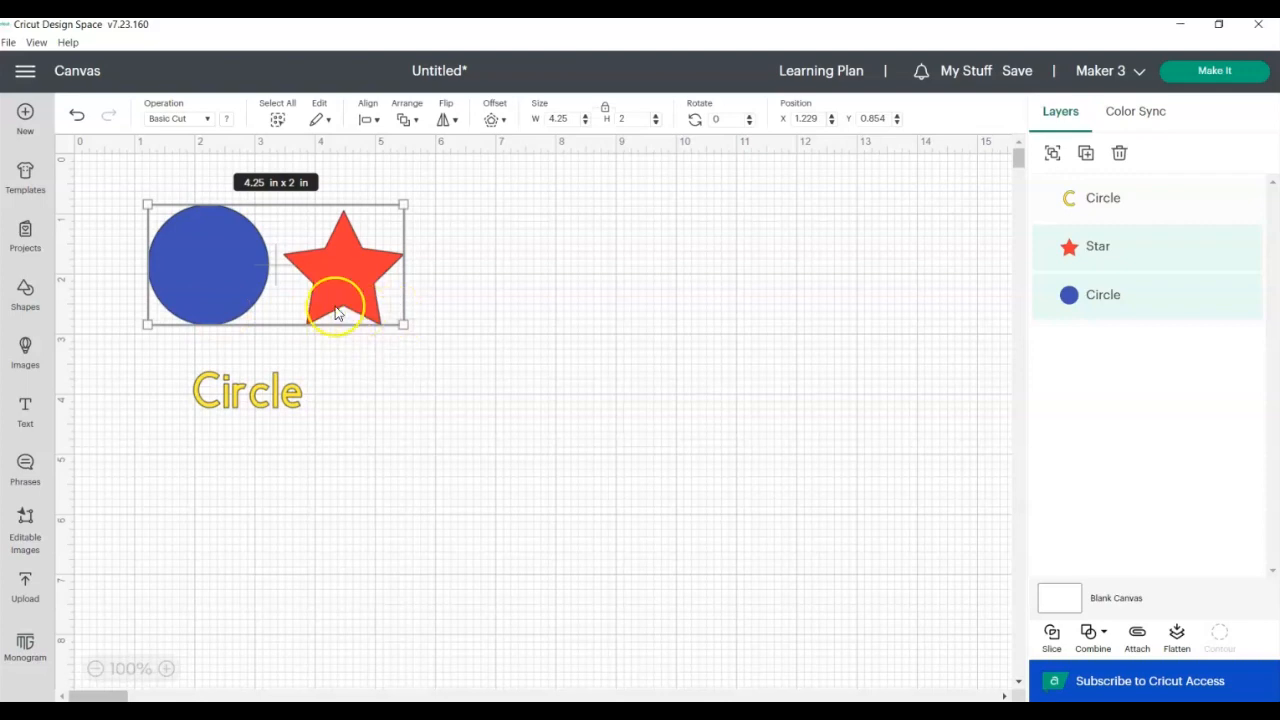
{"action": "left_click", "coordinate": [308, 320]}
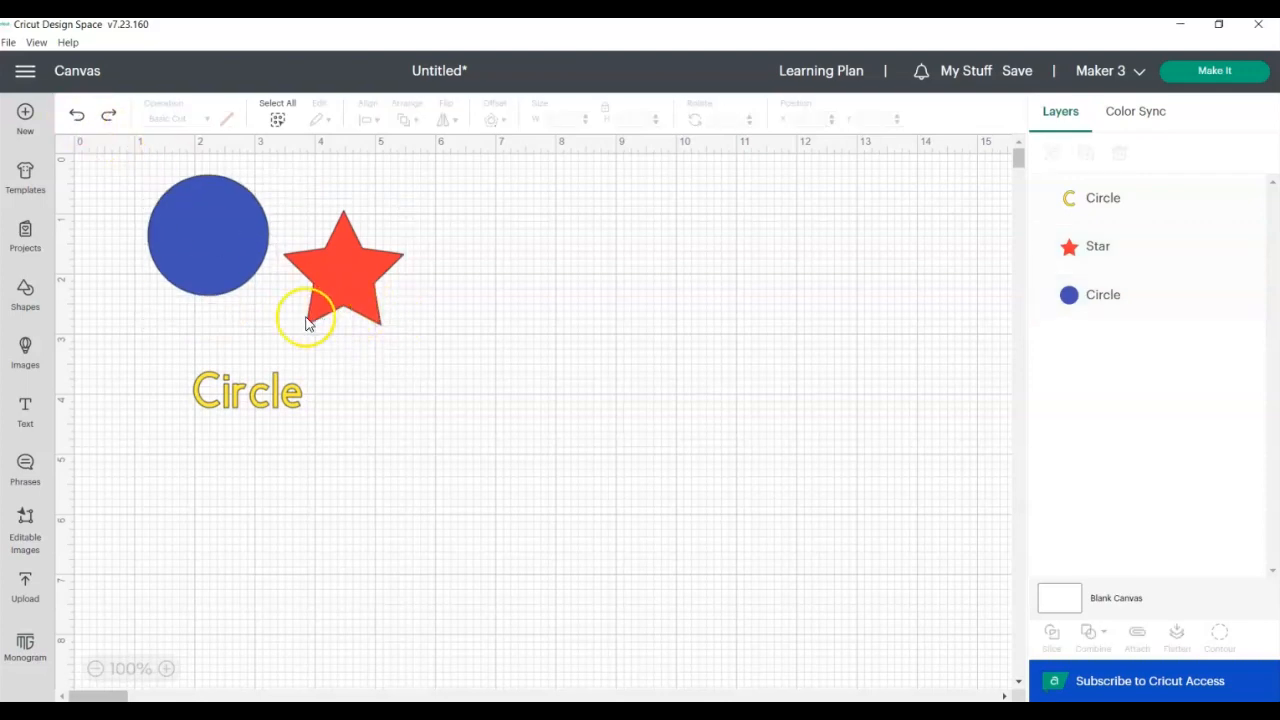
{"action": "mouse_move", "coordinate": [272, 322]}
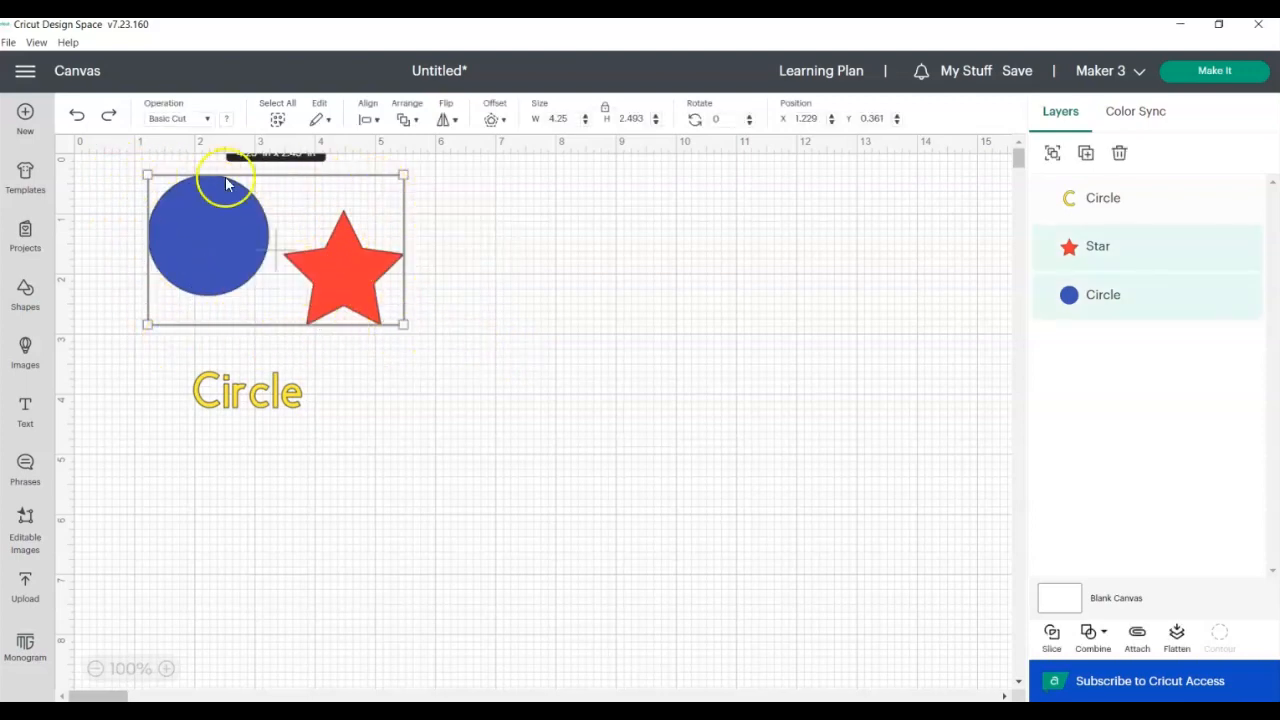
{"action": "mouse_move", "coordinate": [296, 184]}
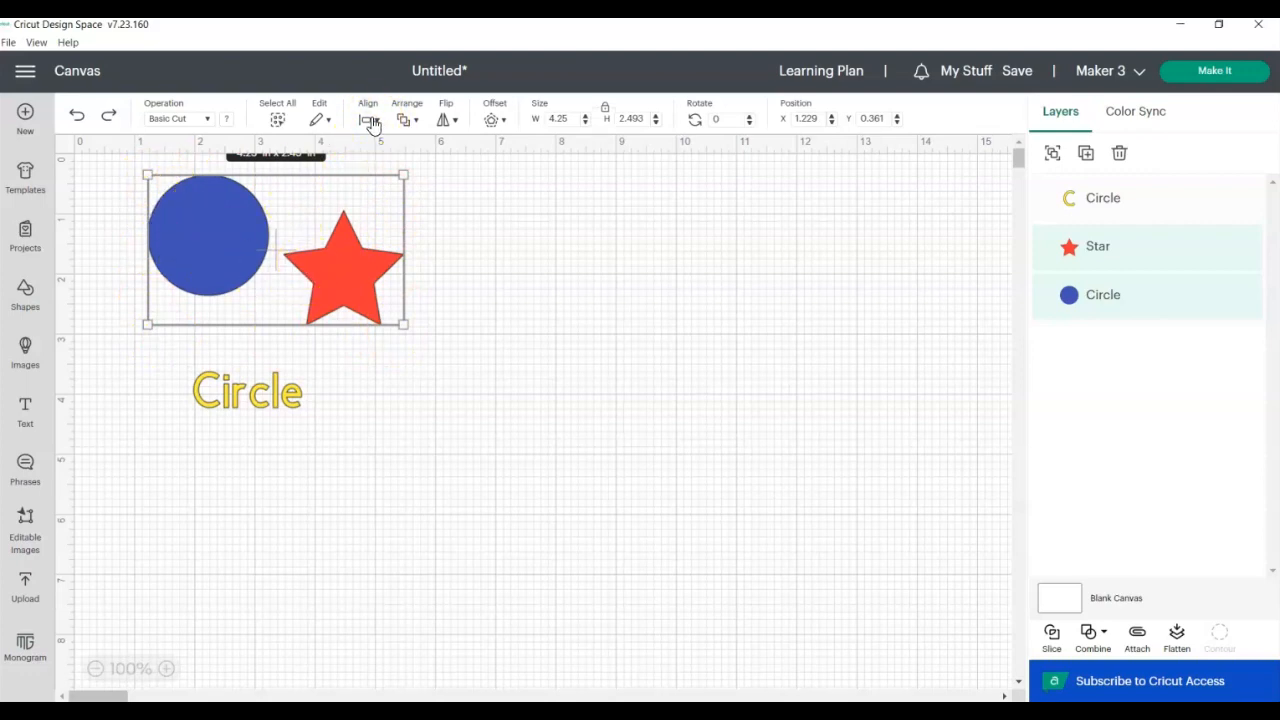
Move the circle further left and select the circle, star and heart together
{"action": "left_click", "coordinate": [368, 112]}
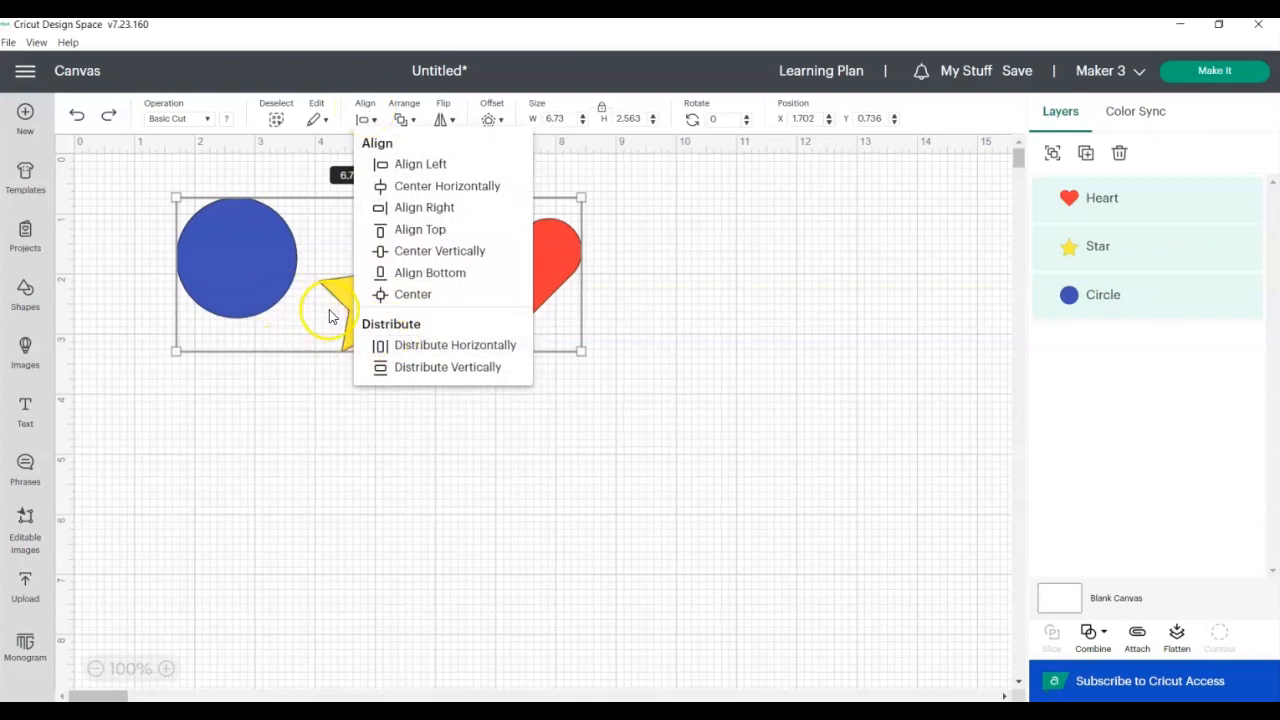
{"action": "mouse_move", "coordinate": [282, 382]}
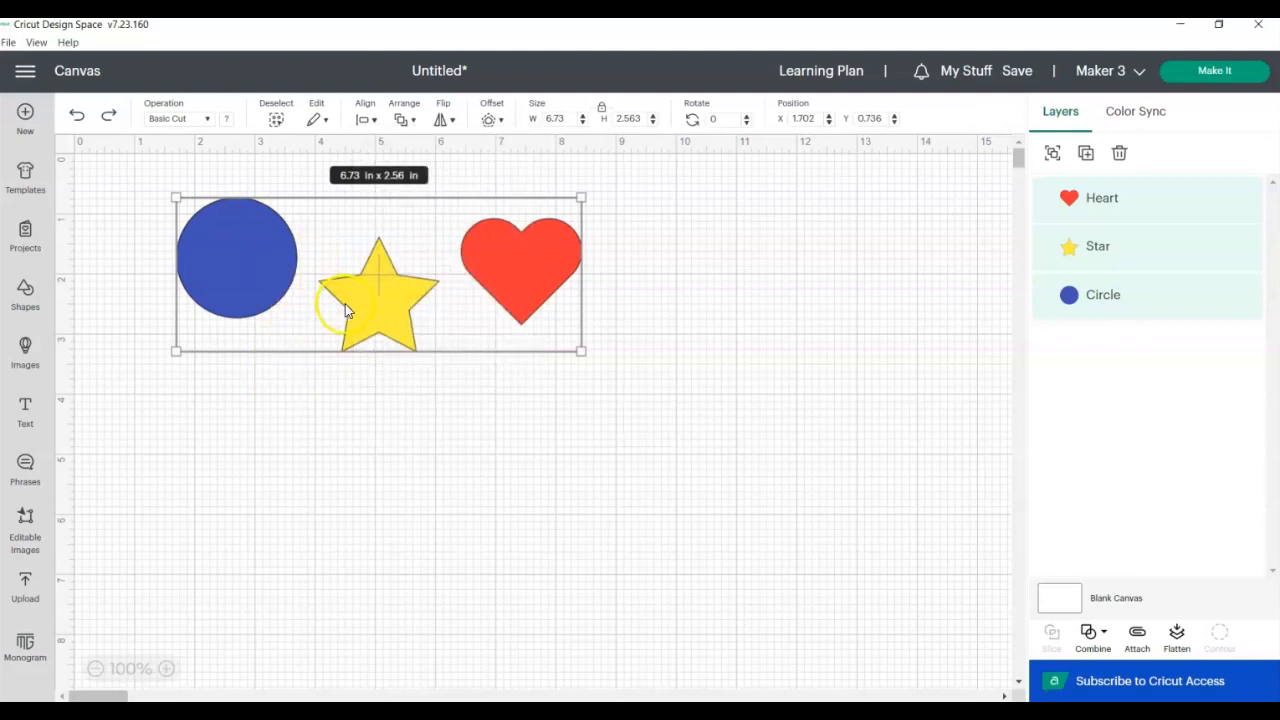
{"action": "mouse_move", "coordinate": [310, 270]}
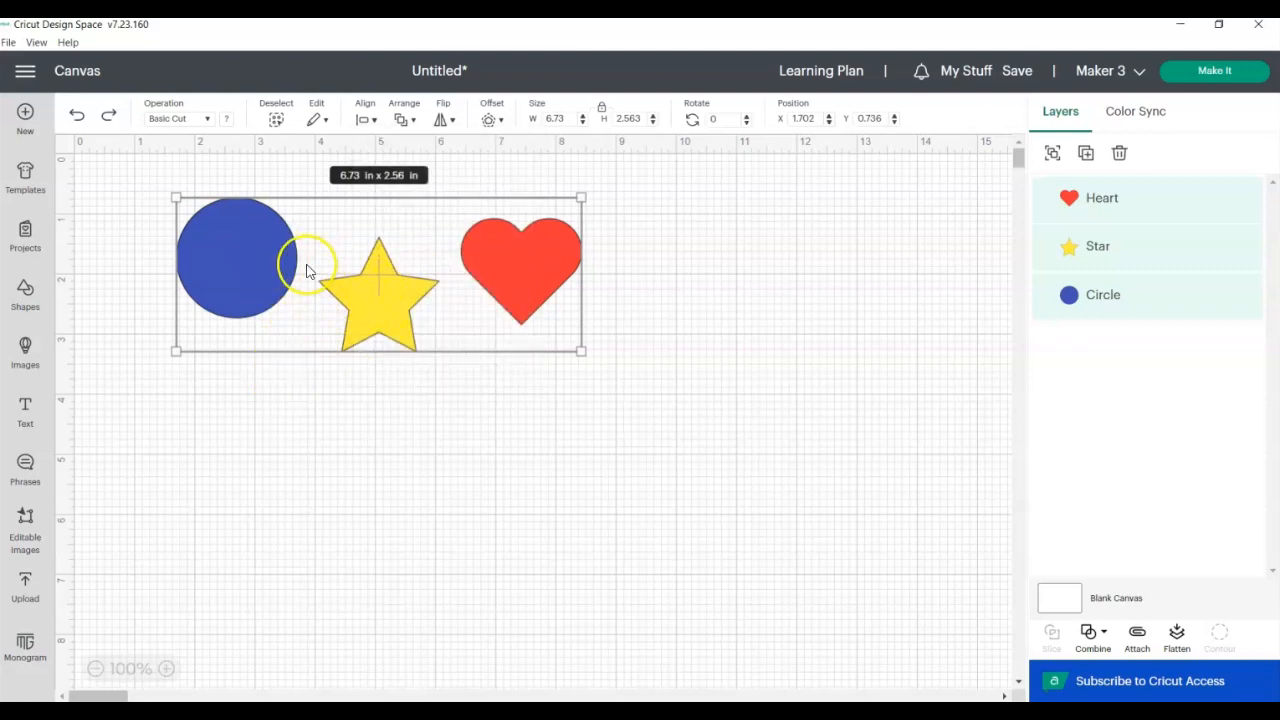
{"action": "left_click", "coordinate": [578, 352]}
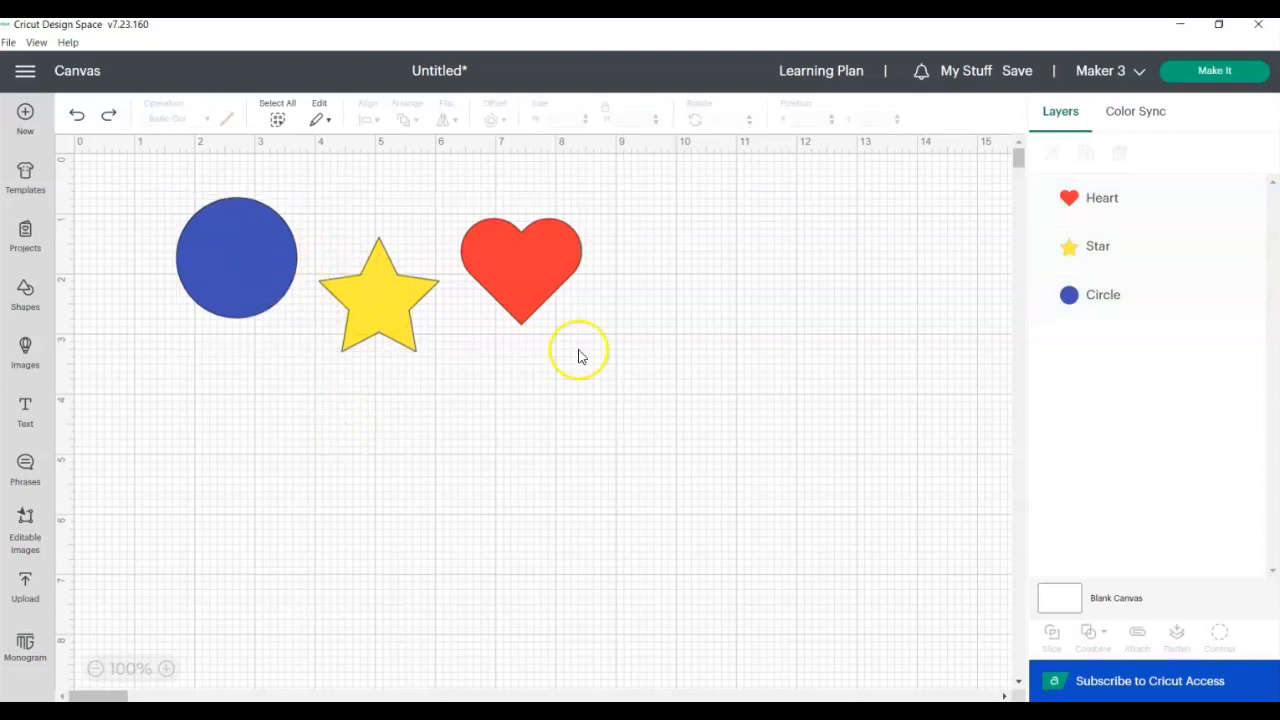
{"action": "left_click_drag", "start_coordinate": [520, 268], "coordinate": [478, 256]}
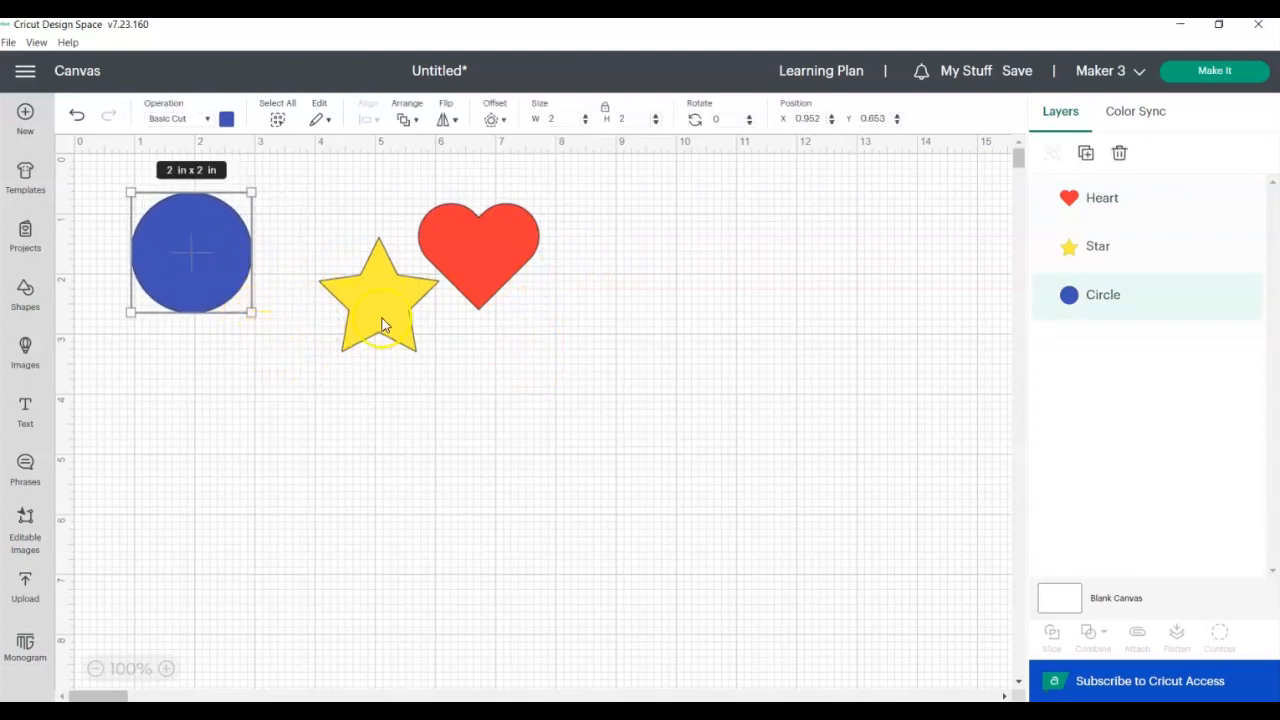
{"action": "left_click", "coordinate": [130, 184]}
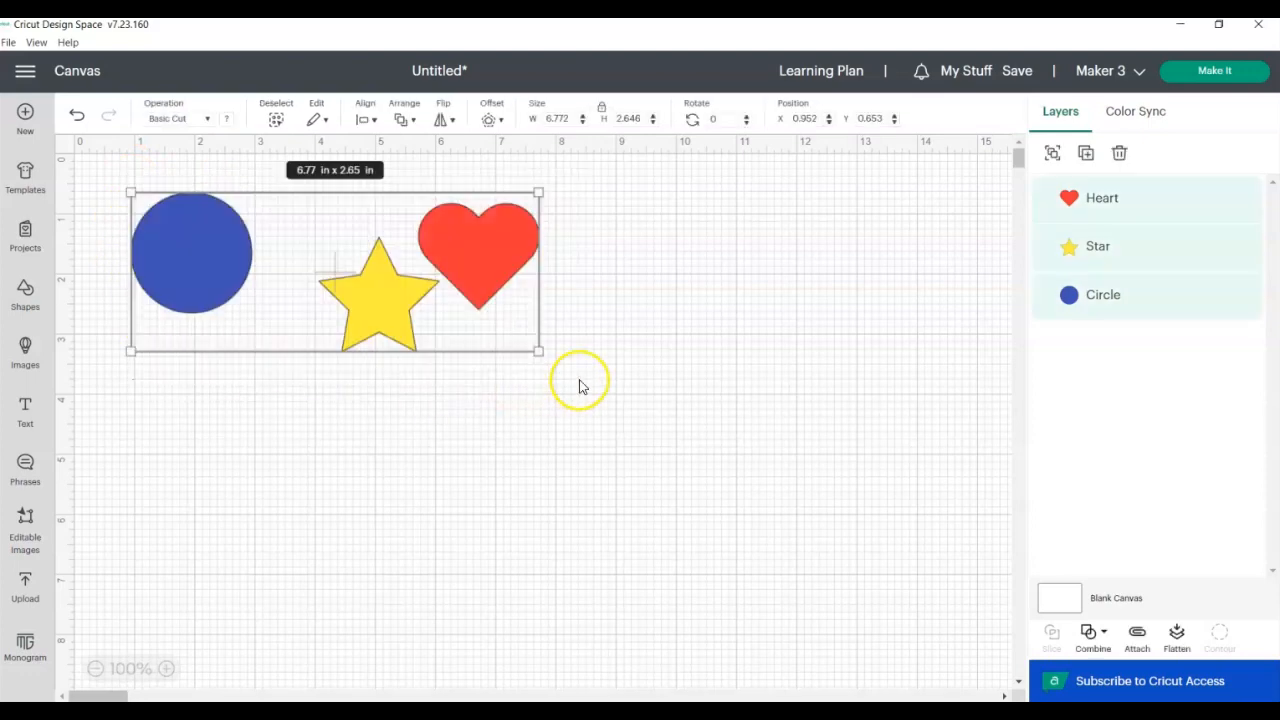
{"action": "mouse_move", "coordinate": [238, 264]}
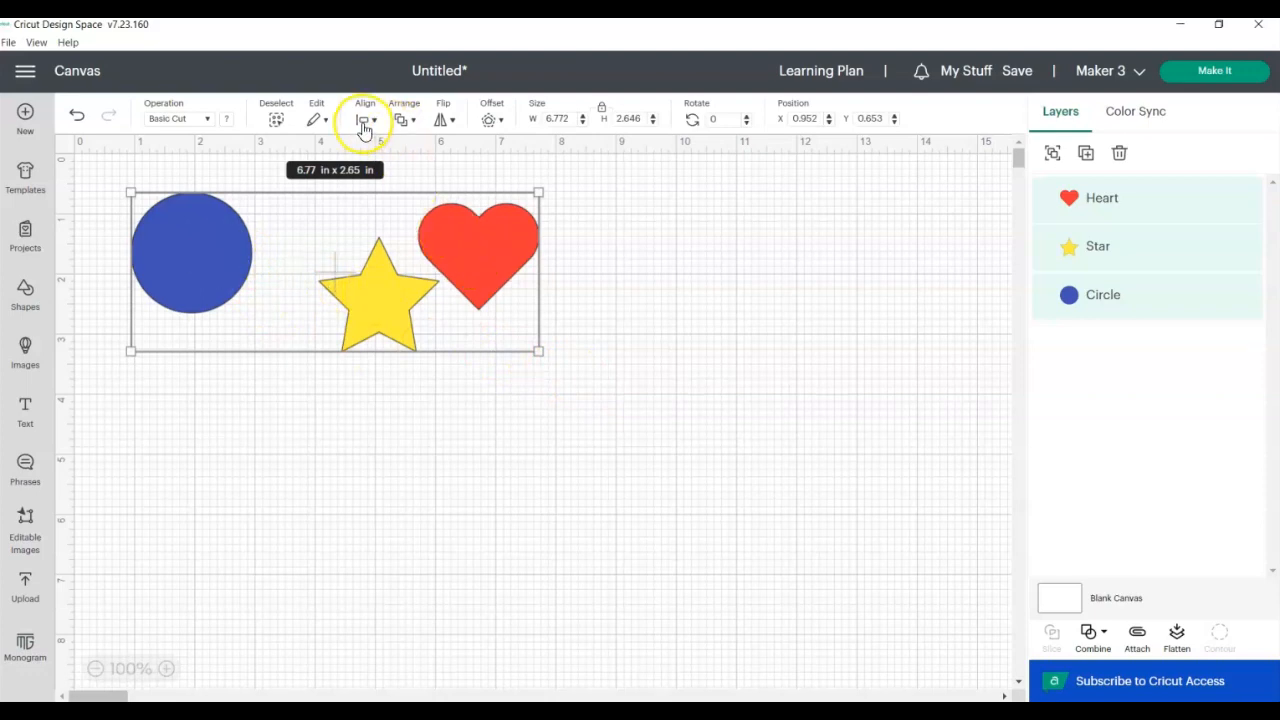
Distribute the circle, star and heart evenly horizontally
{"action": "left_click", "coordinate": [364, 118]}
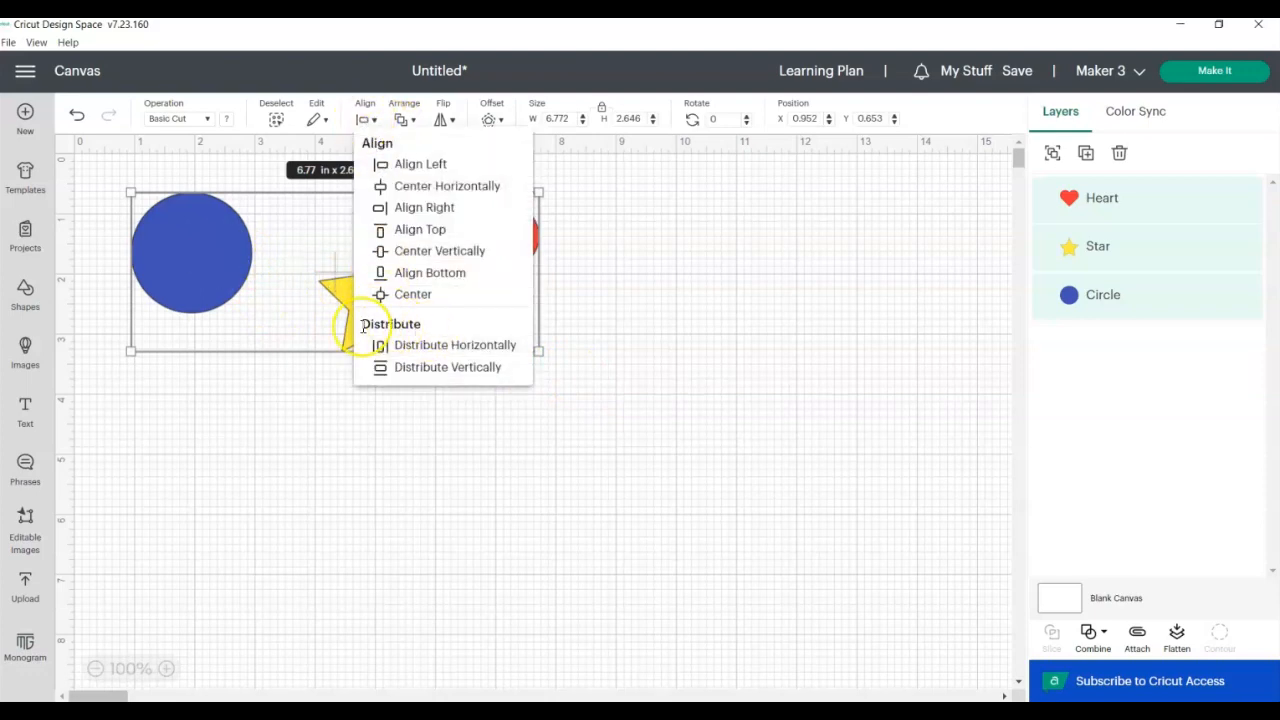
{"action": "mouse_move", "coordinate": [456, 344]}
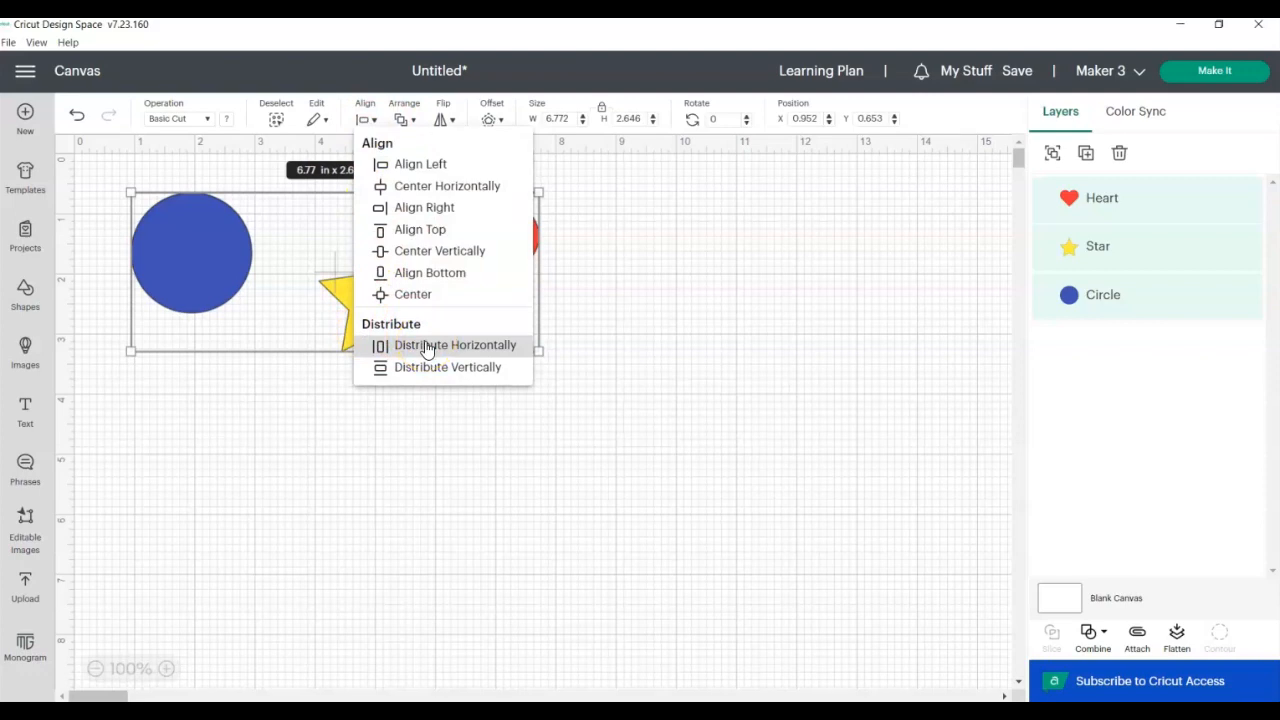
{"action": "mouse_move", "coordinate": [430, 368]}
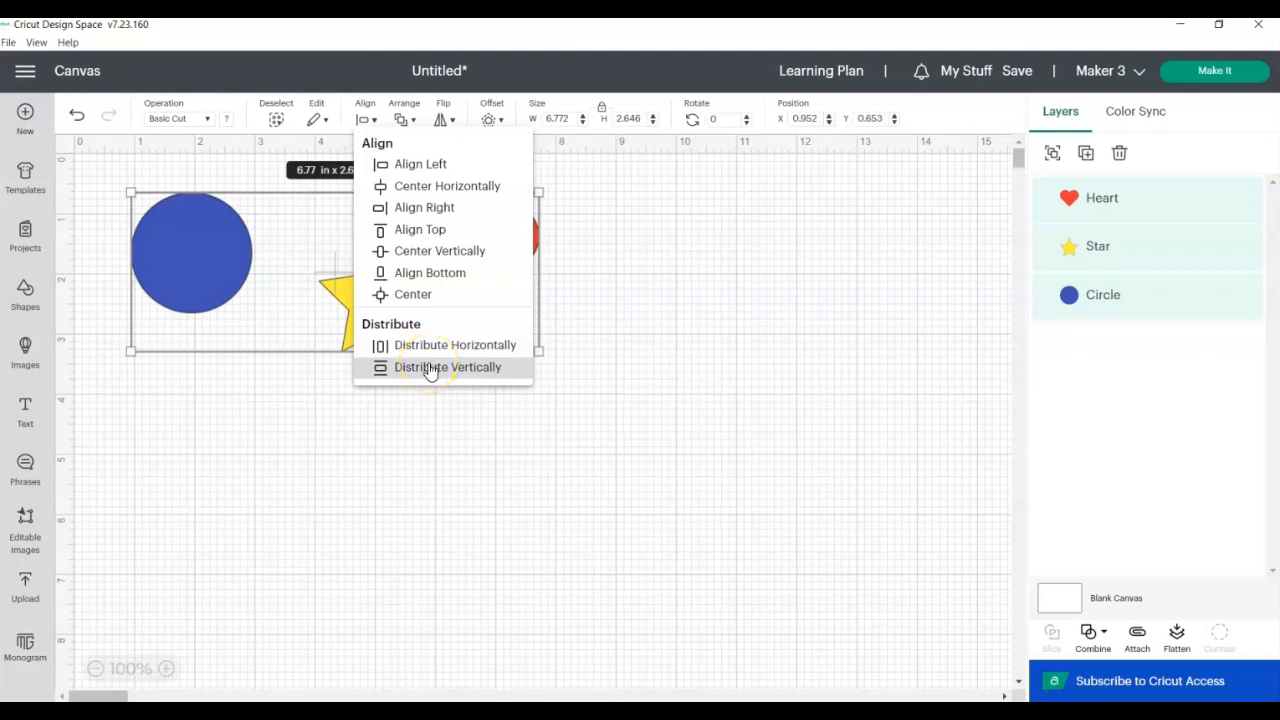
{"action": "mouse_move", "coordinate": [440, 350]}
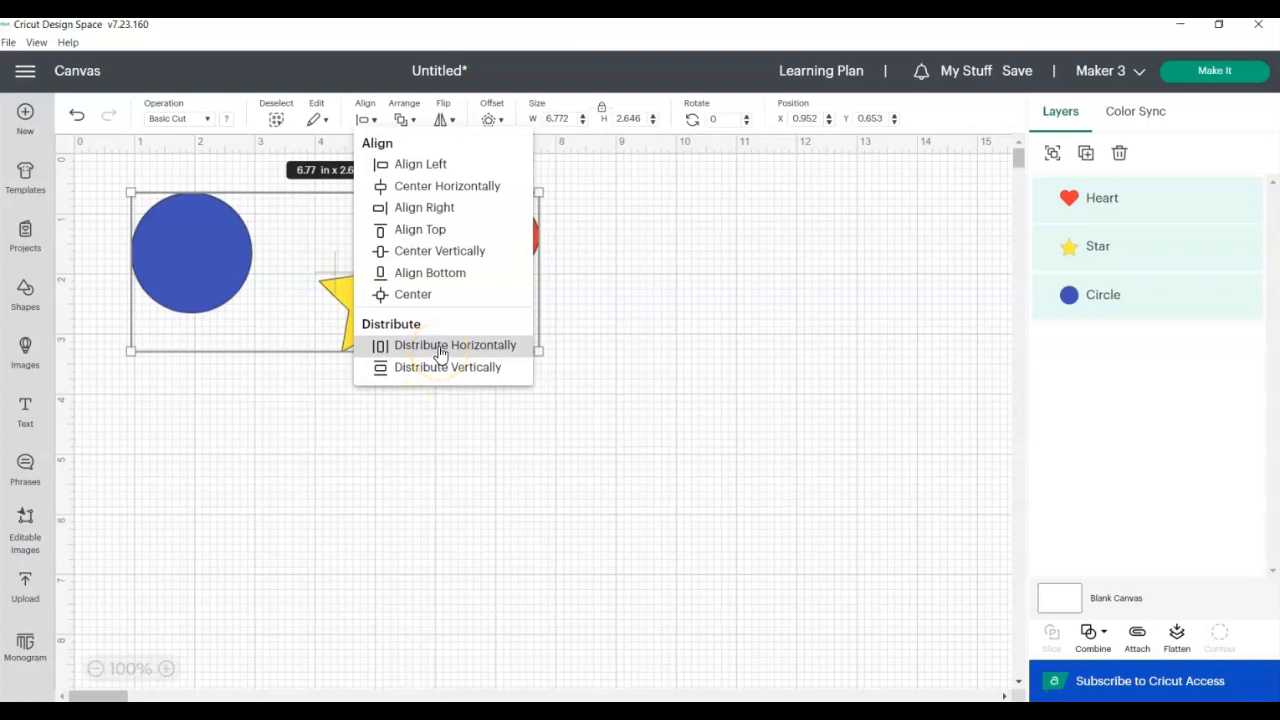
{"action": "left_click", "coordinate": [454, 344]}
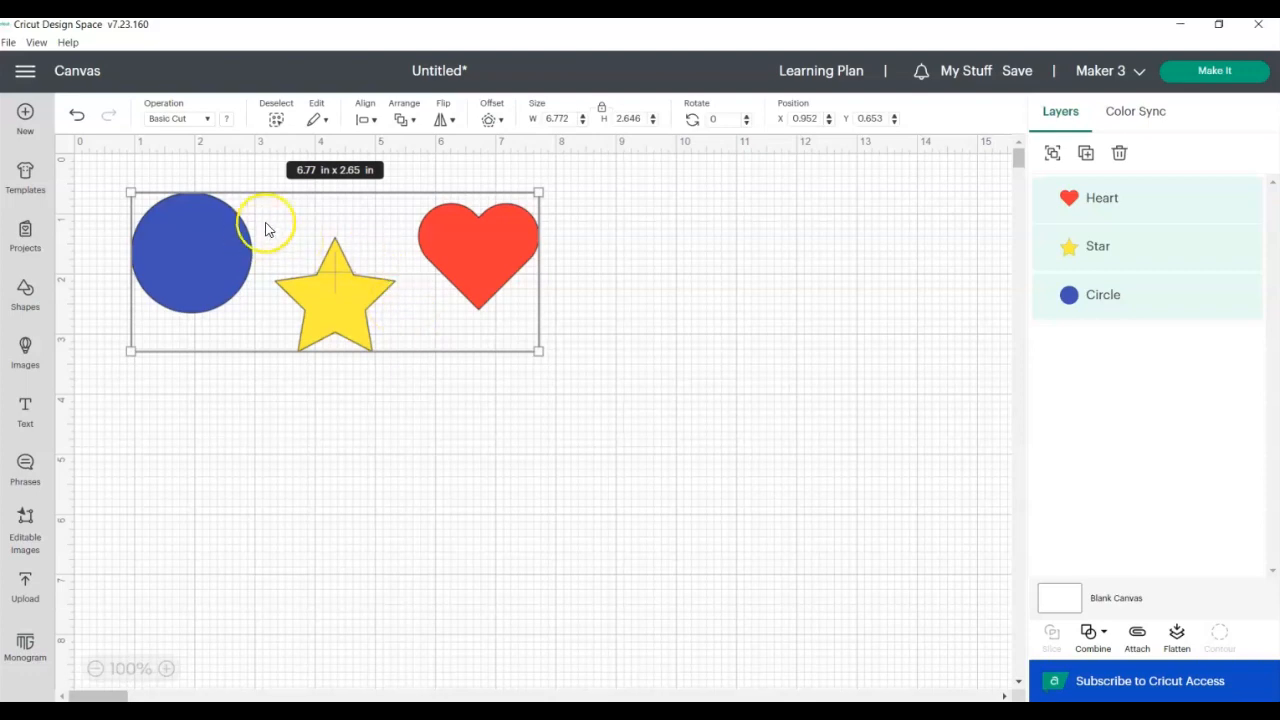
{"action": "mouse_move", "coordinate": [280, 288]}
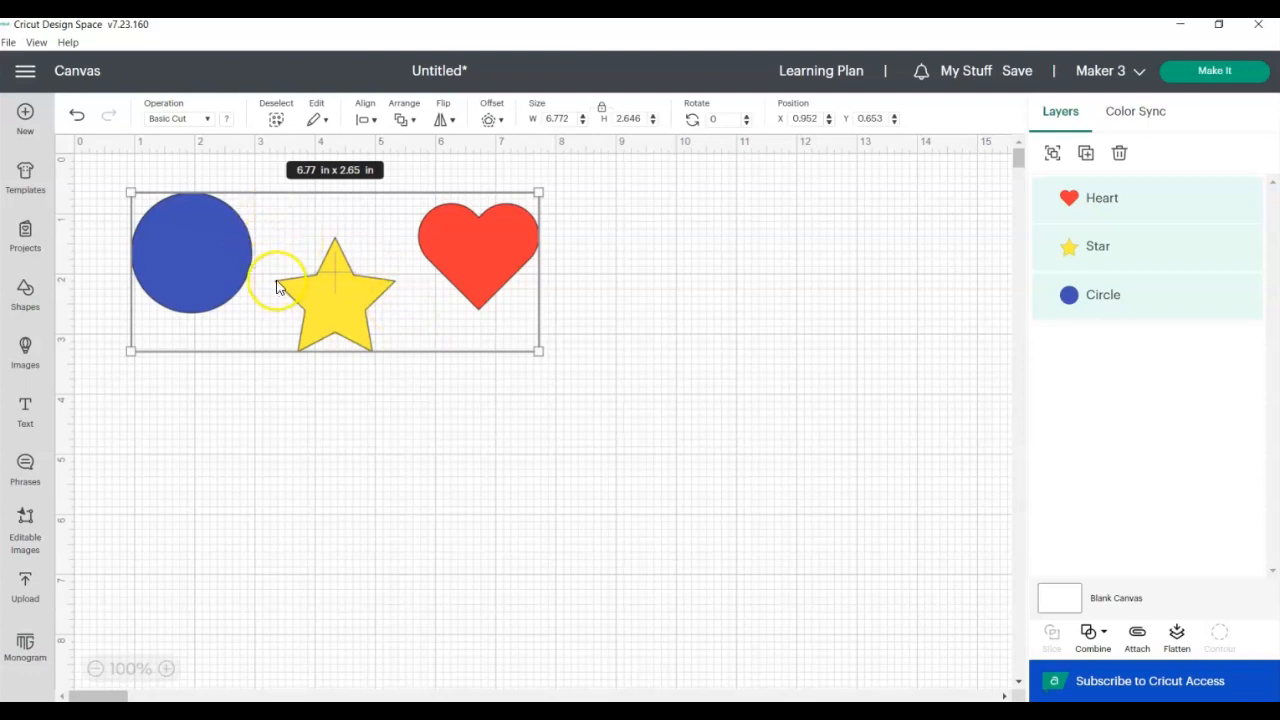
{"action": "mouse_move", "coordinate": [396, 288]}
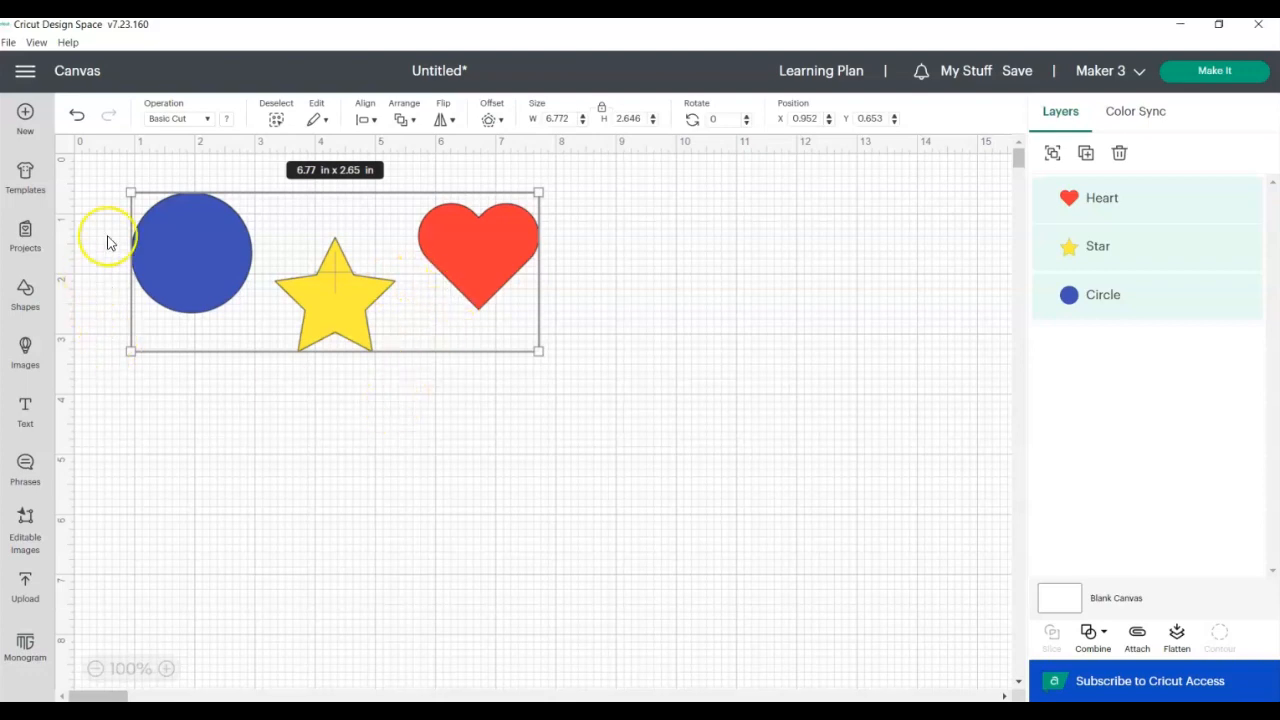
{"action": "mouse_move", "coordinate": [248, 240]}
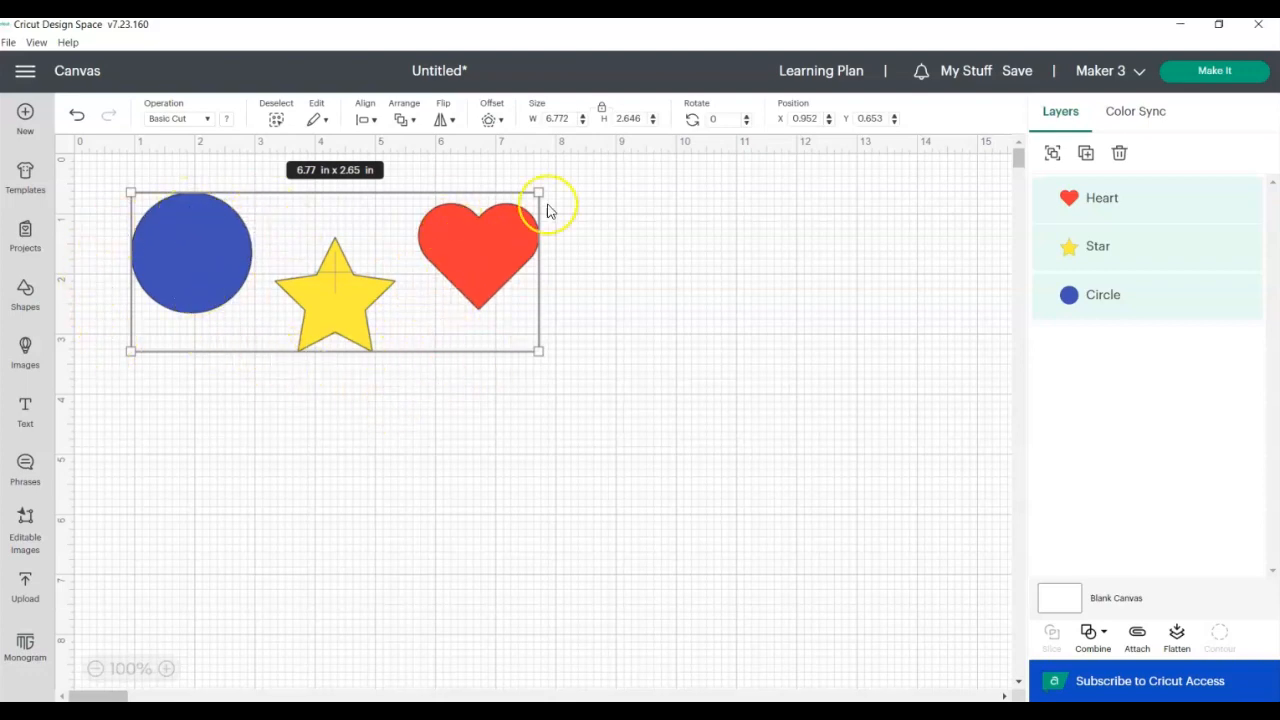
{"action": "mouse_move", "coordinate": [336, 222]}
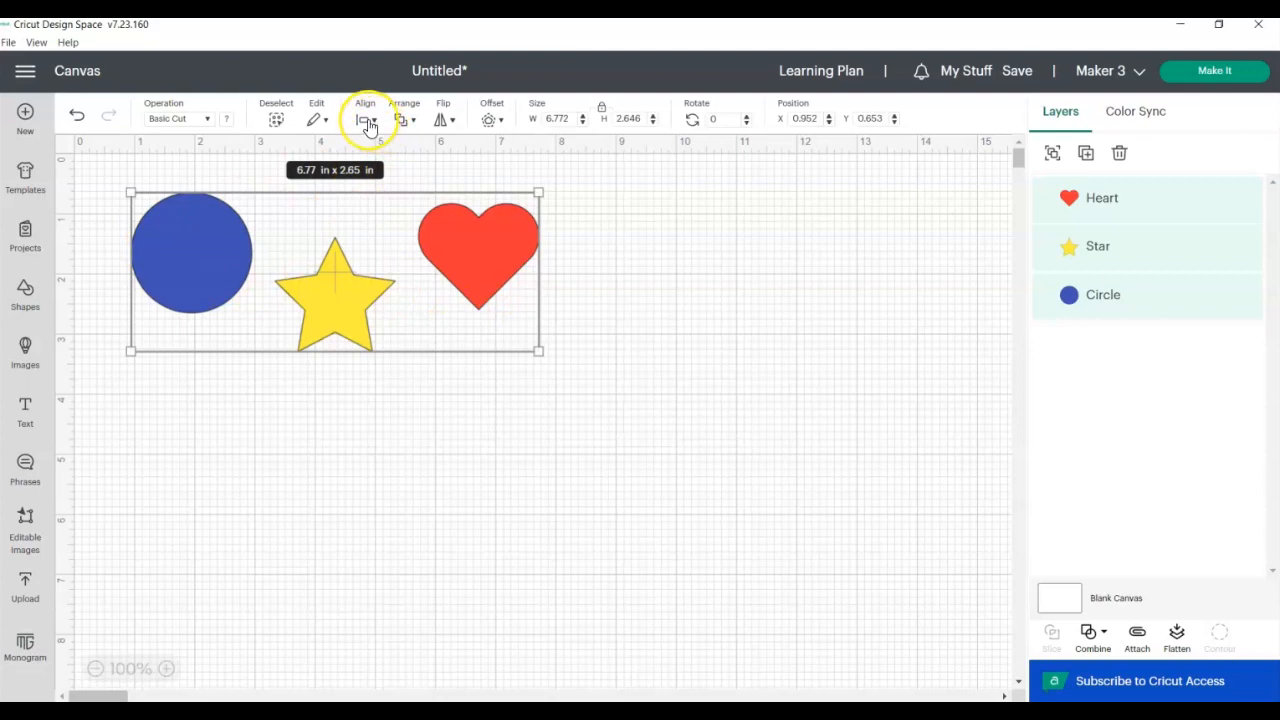
Reopen the alignment options for the three selected shapes
{"action": "left_click", "coordinate": [364, 118]}
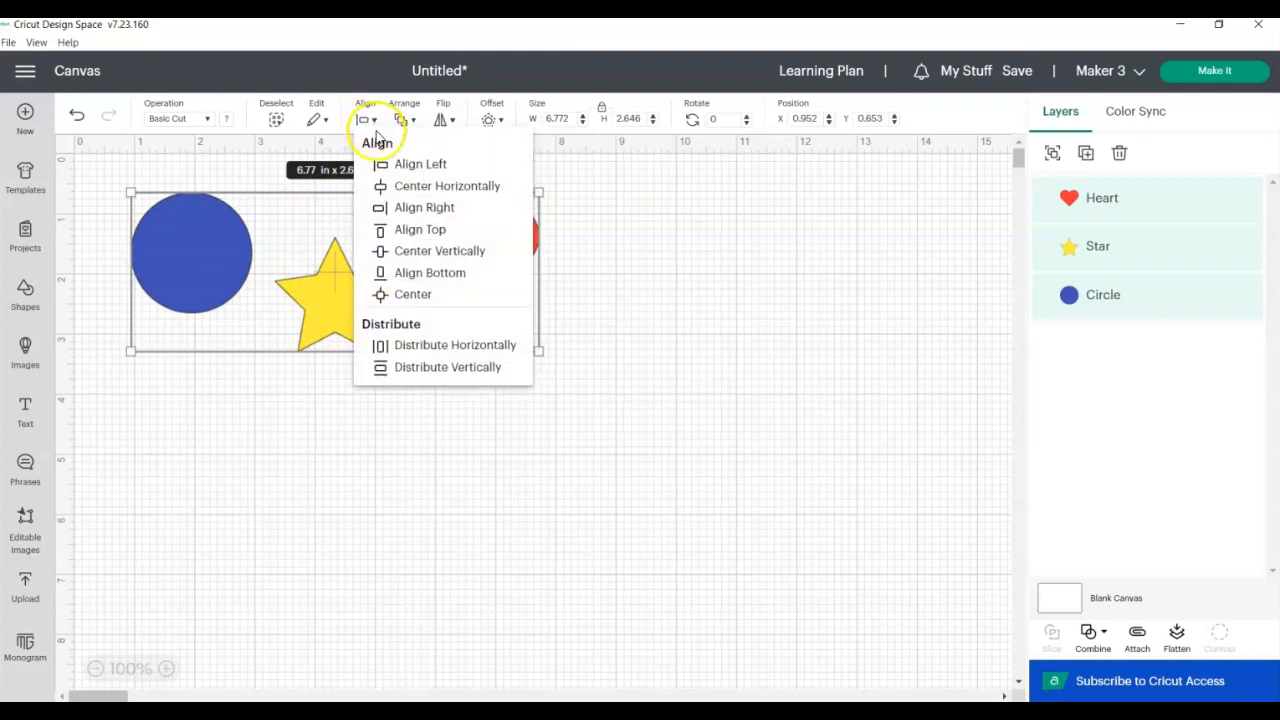
{"action": "mouse_move", "coordinate": [440, 252]}
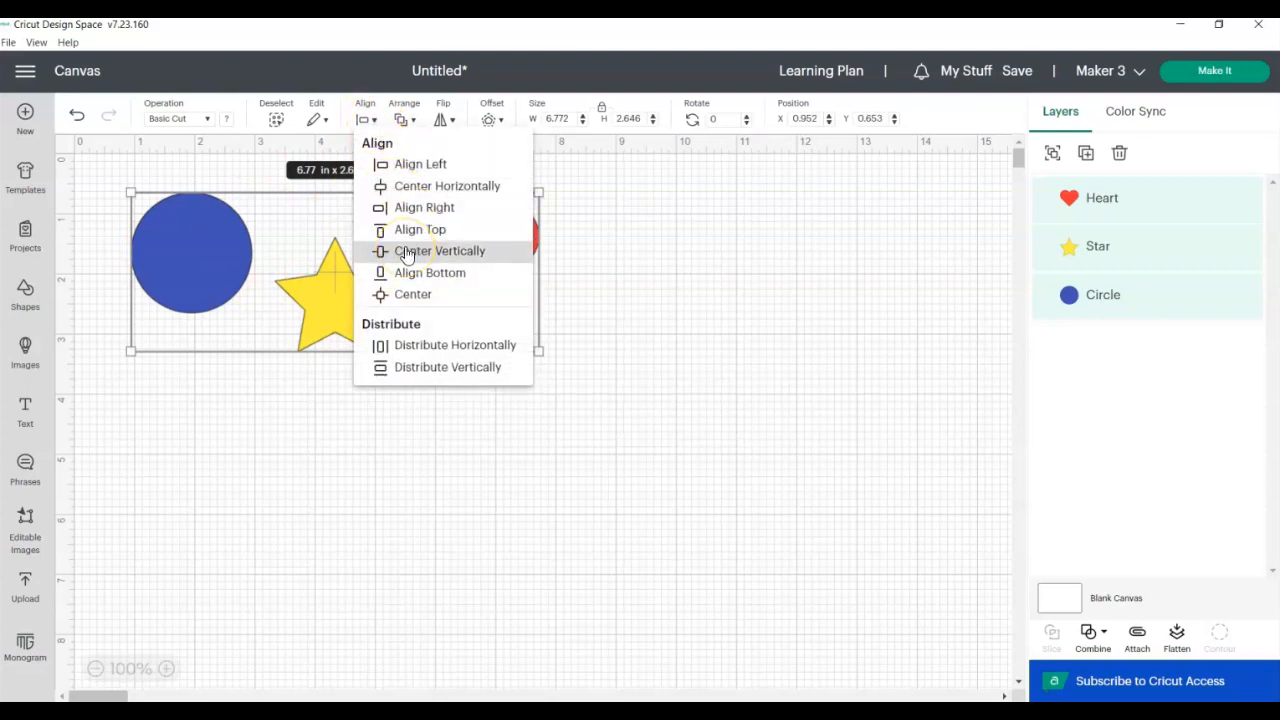
{"action": "mouse_move", "coordinate": [178, 304]}
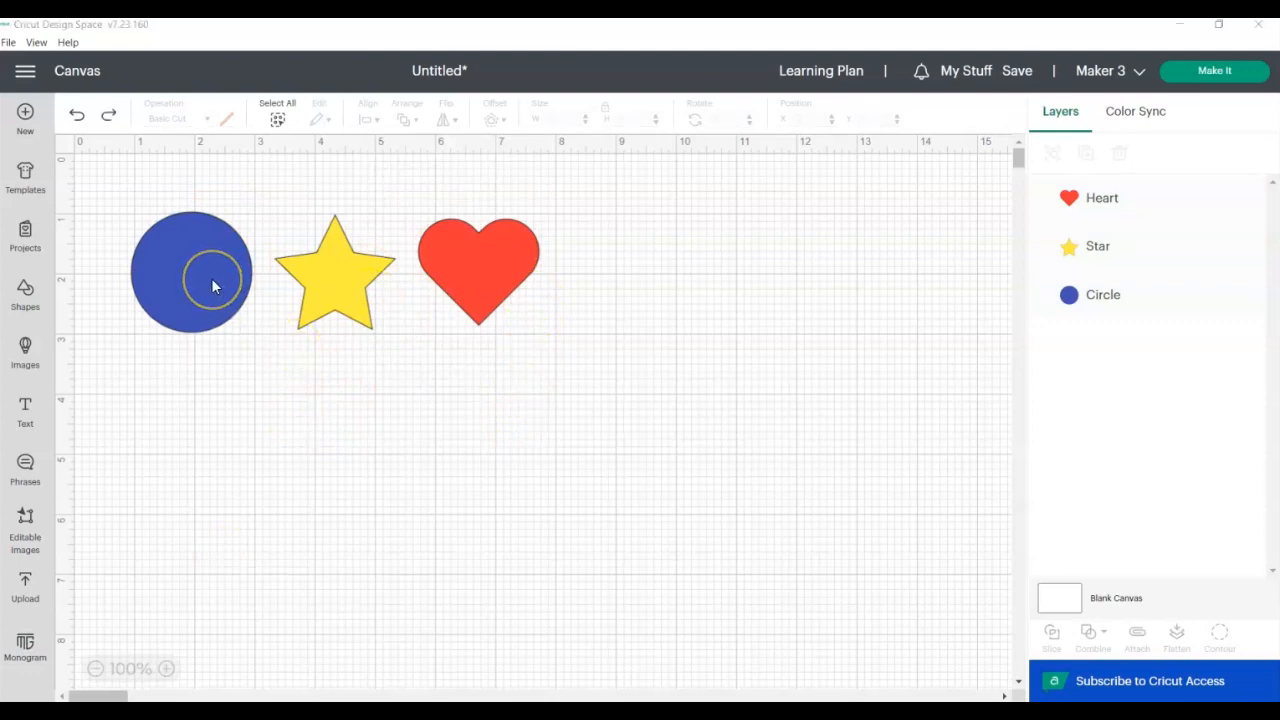
Move the star right of the heart and space the three shapes evenly across the row
{"action": "left_click", "coordinate": [336, 270]}
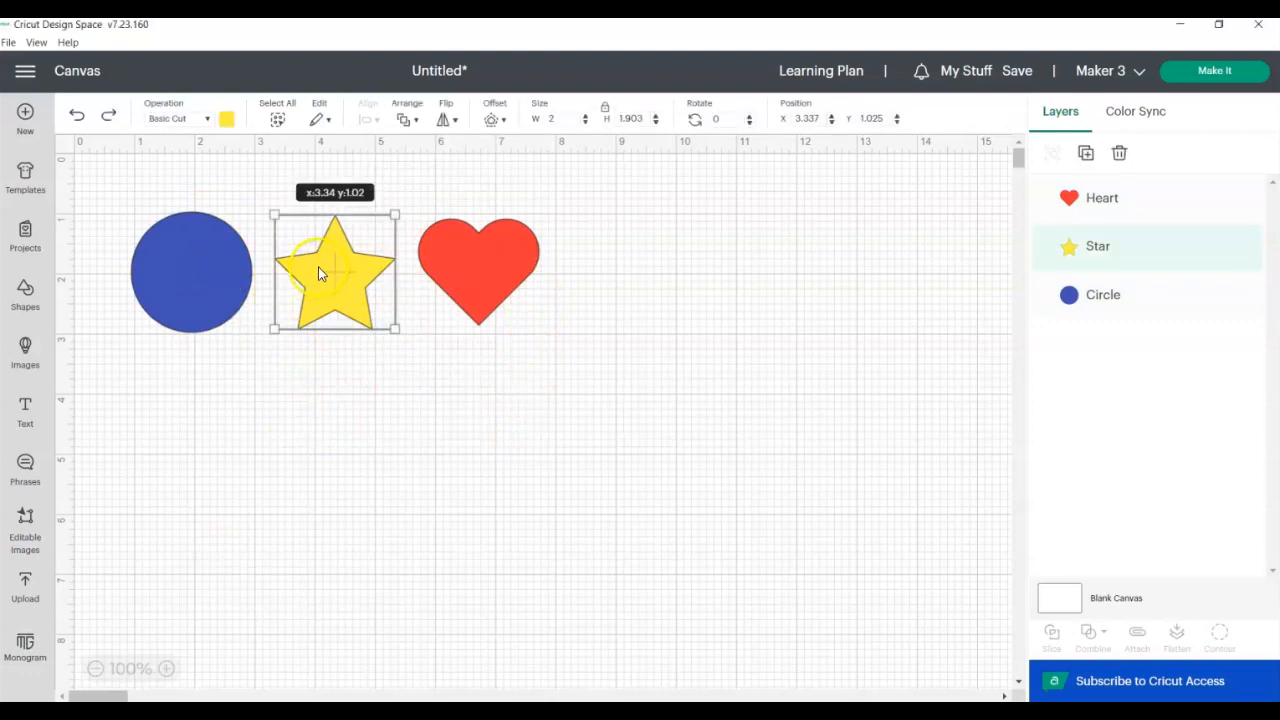
{"action": "left_click_drag", "start_coordinate": [336, 270], "coordinate": [672, 256]}
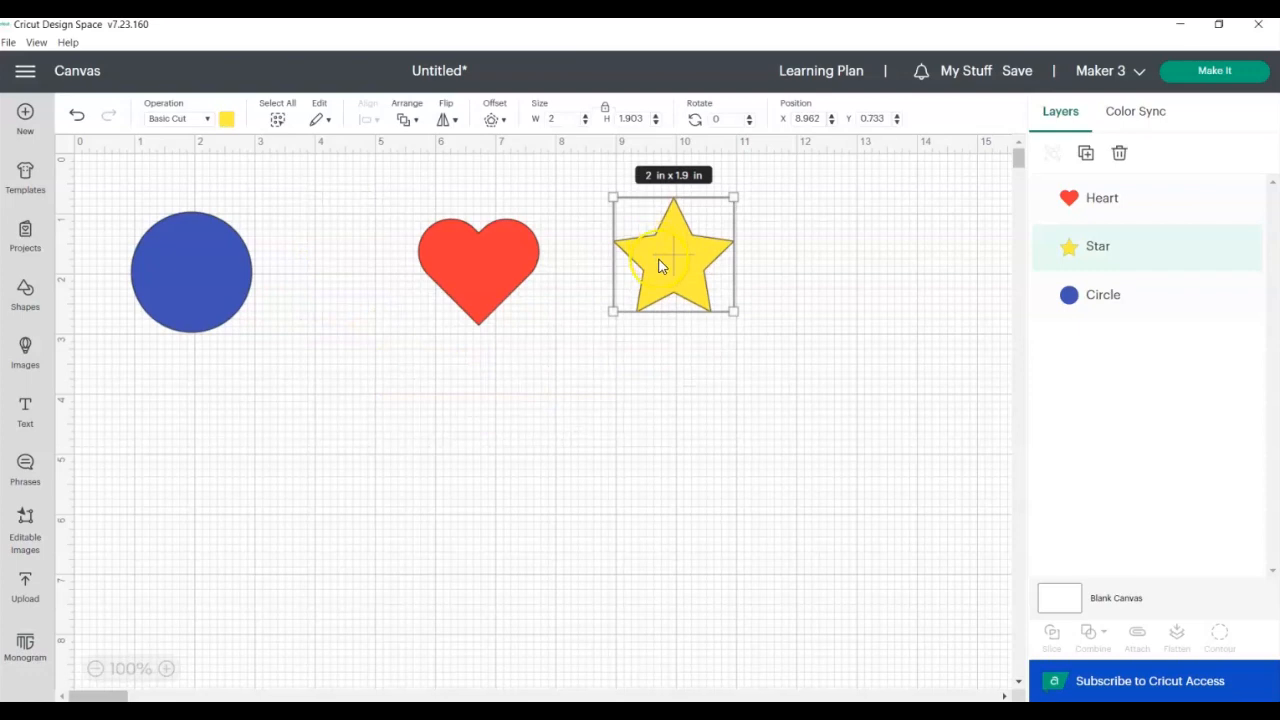
{"action": "mouse_move", "coordinate": [1078, 230]}
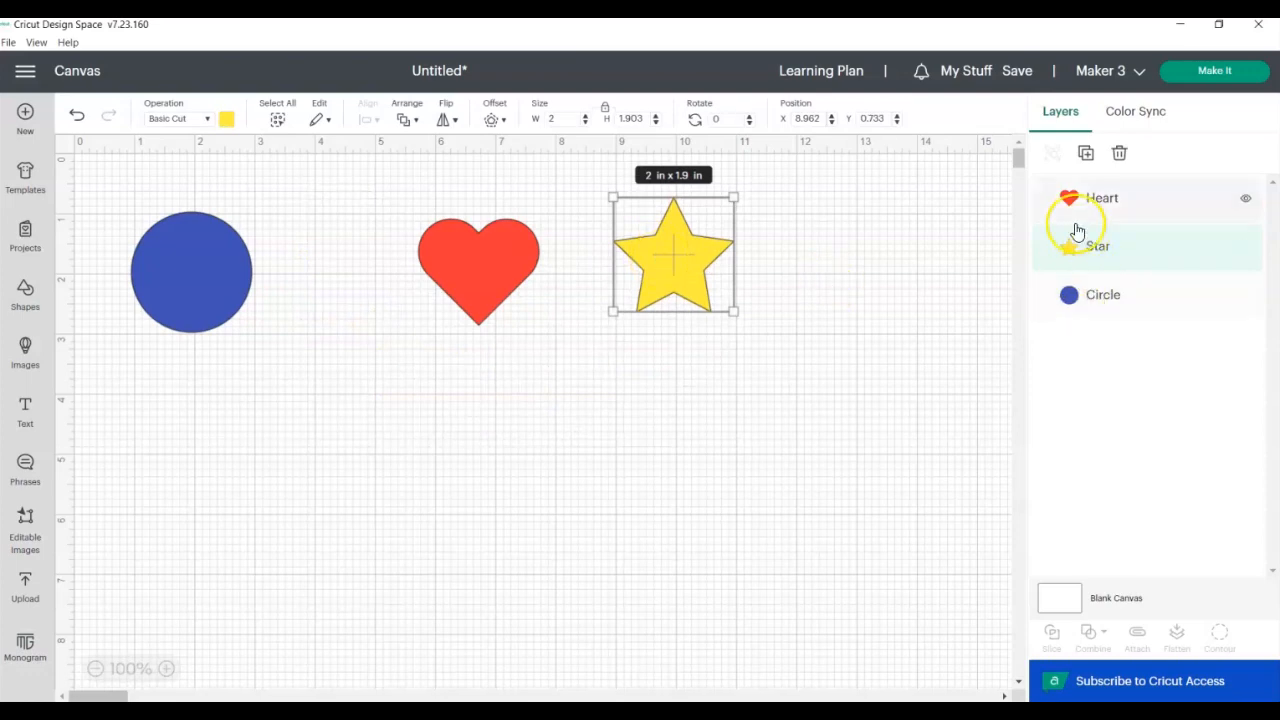
{"action": "mouse_move", "coordinate": [446, 216]}
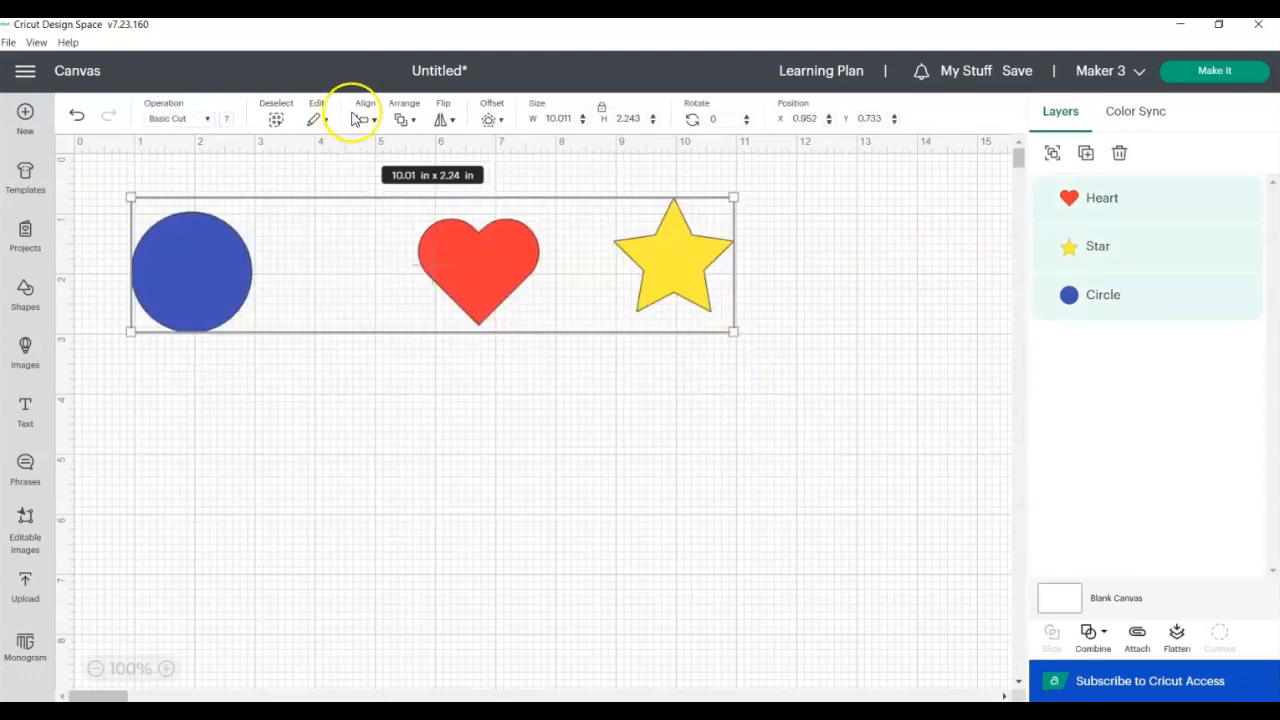
{"action": "left_click", "coordinate": [364, 110]}
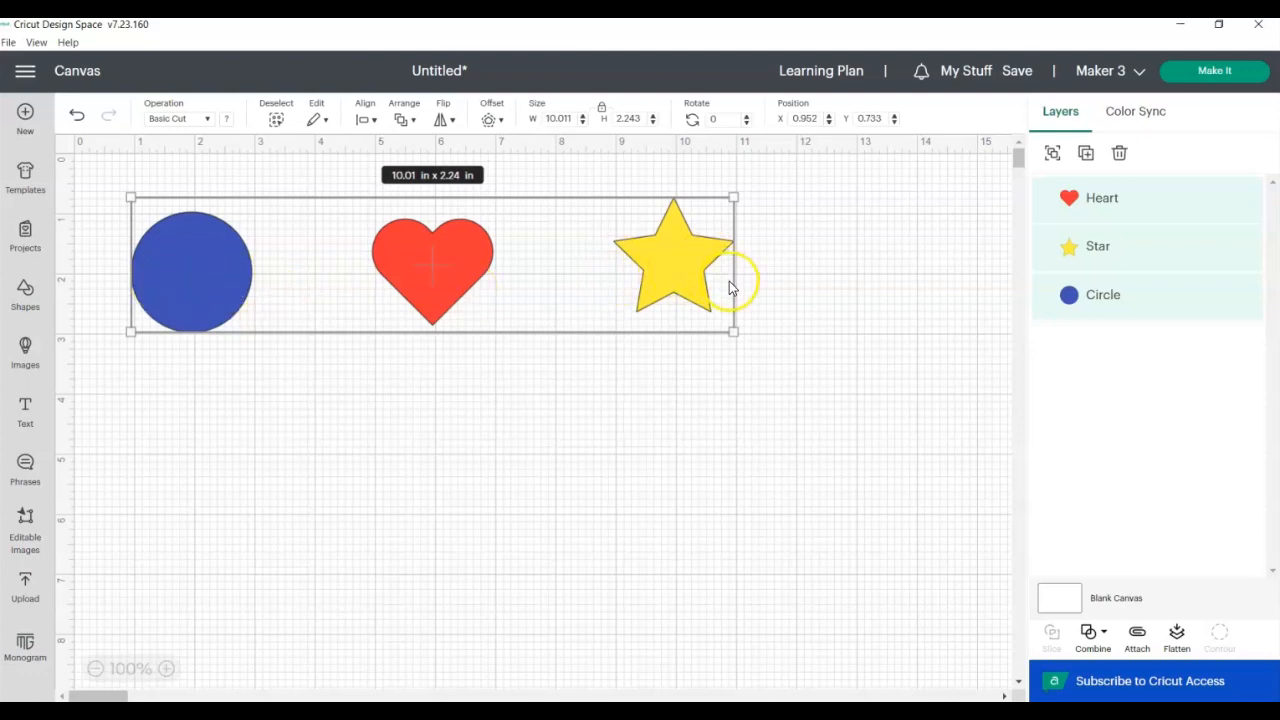
{"action": "mouse_move", "coordinate": [1104, 198]}
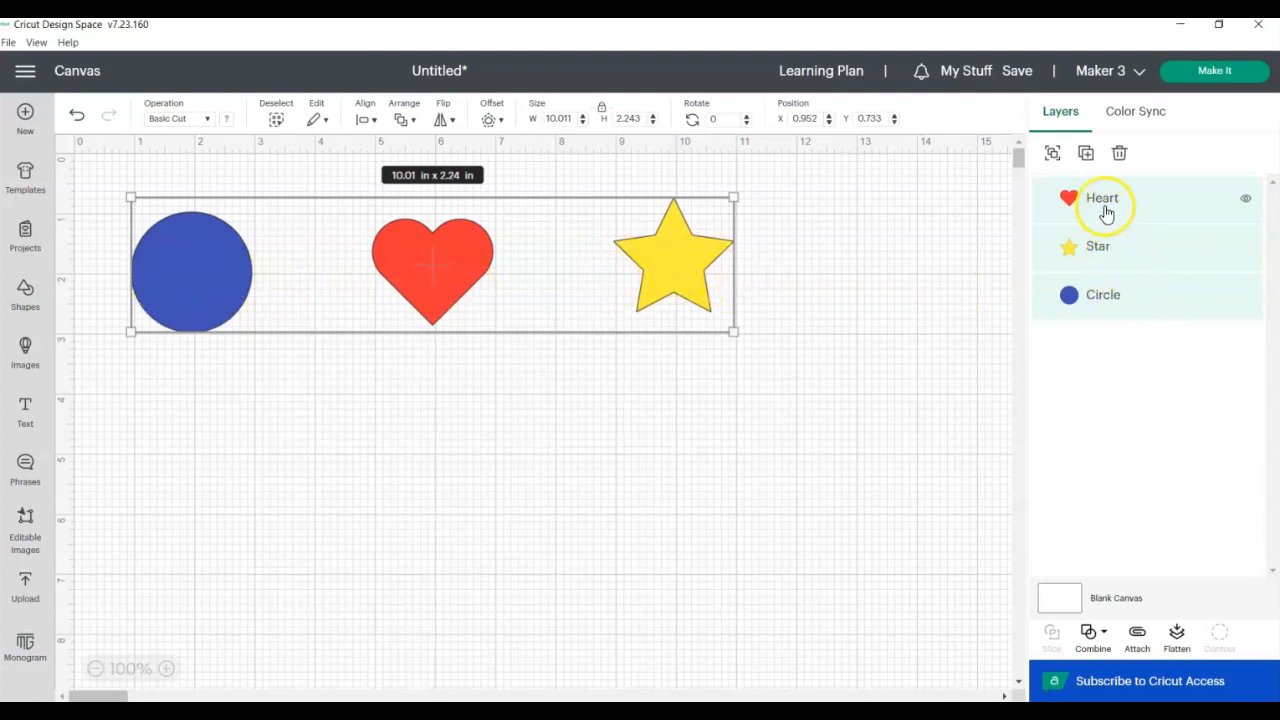
{"action": "mouse_move", "coordinate": [816, 428]}
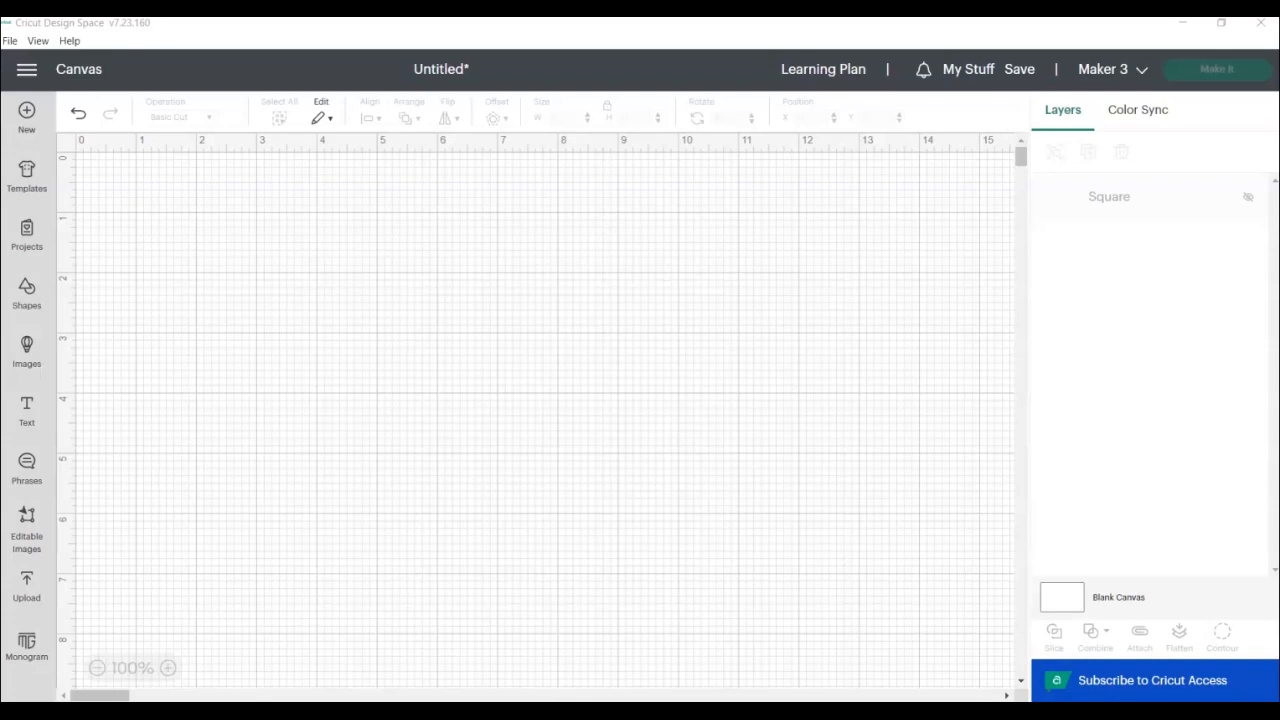
{"action": "mouse_move", "coordinate": [26, 350]}
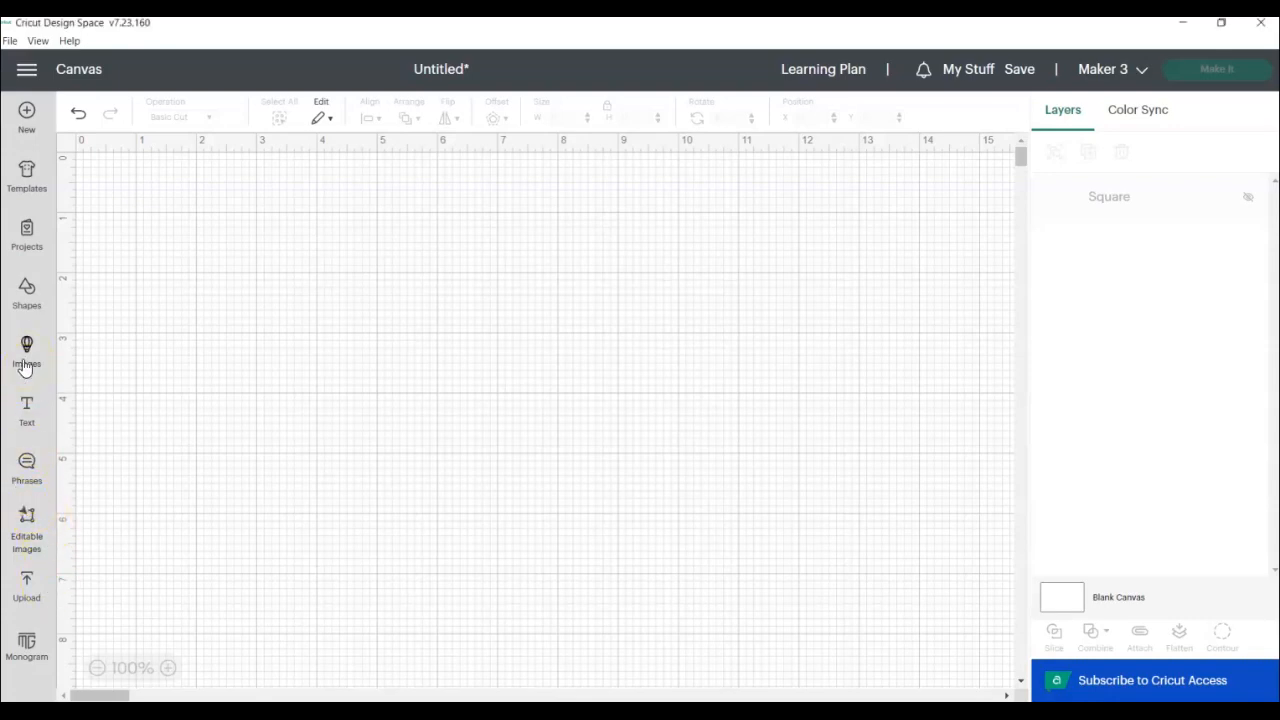
Insert the rainbow images from Images into a 3×3 grid and go to Make It
{"action": "left_click", "coordinate": [26, 350]}
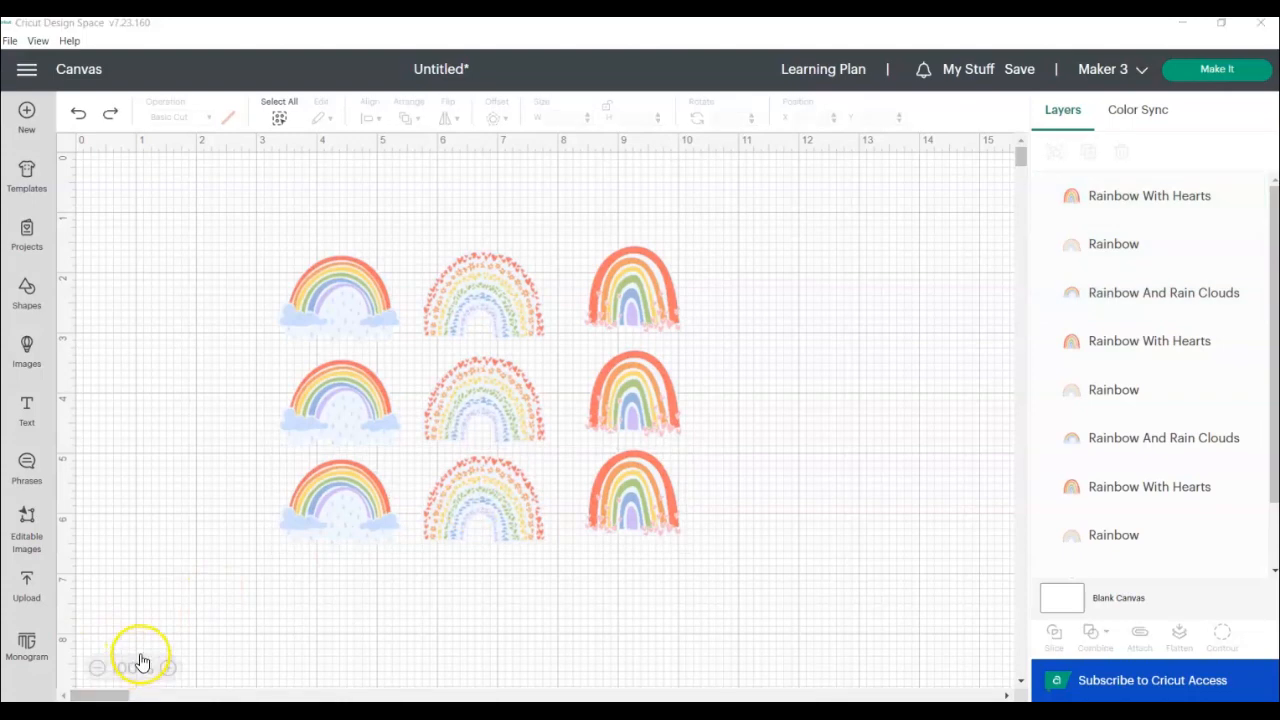
{"action": "mouse_move", "coordinate": [200, 512]}
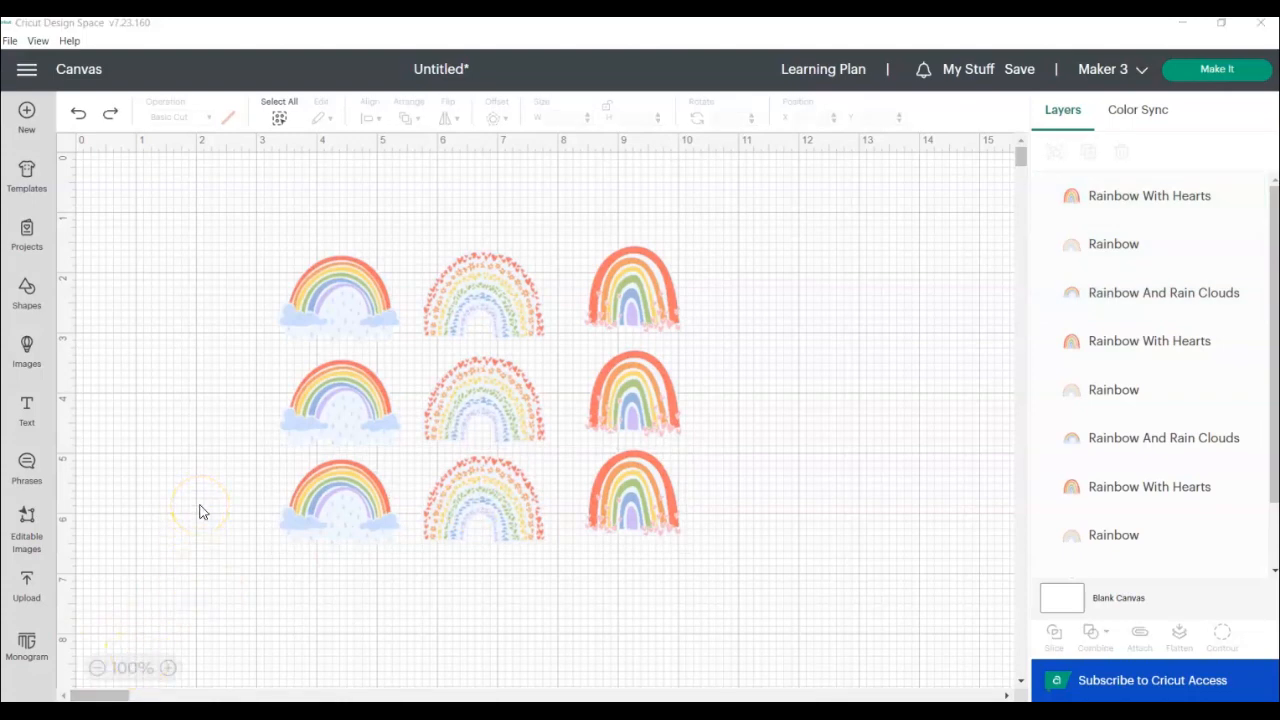
{"action": "mouse_move", "coordinate": [764, 264]}
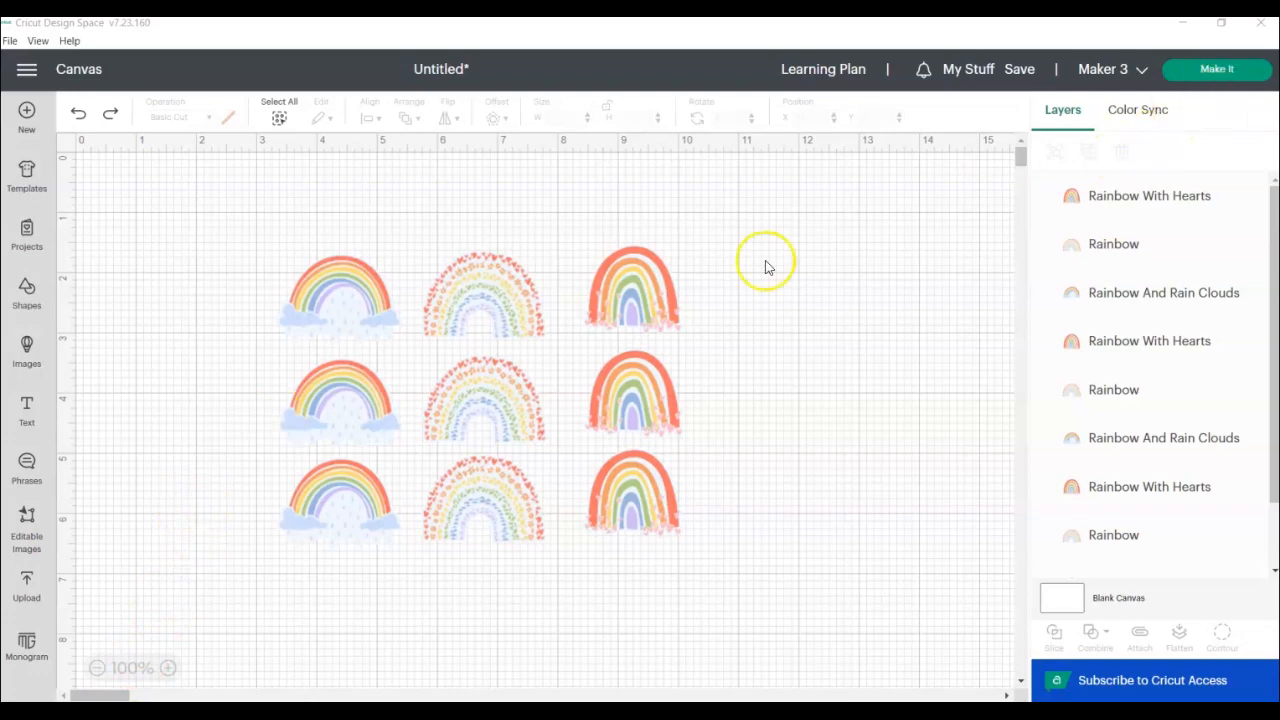
{"action": "mouse_move", "coordinate": [516, 418]}
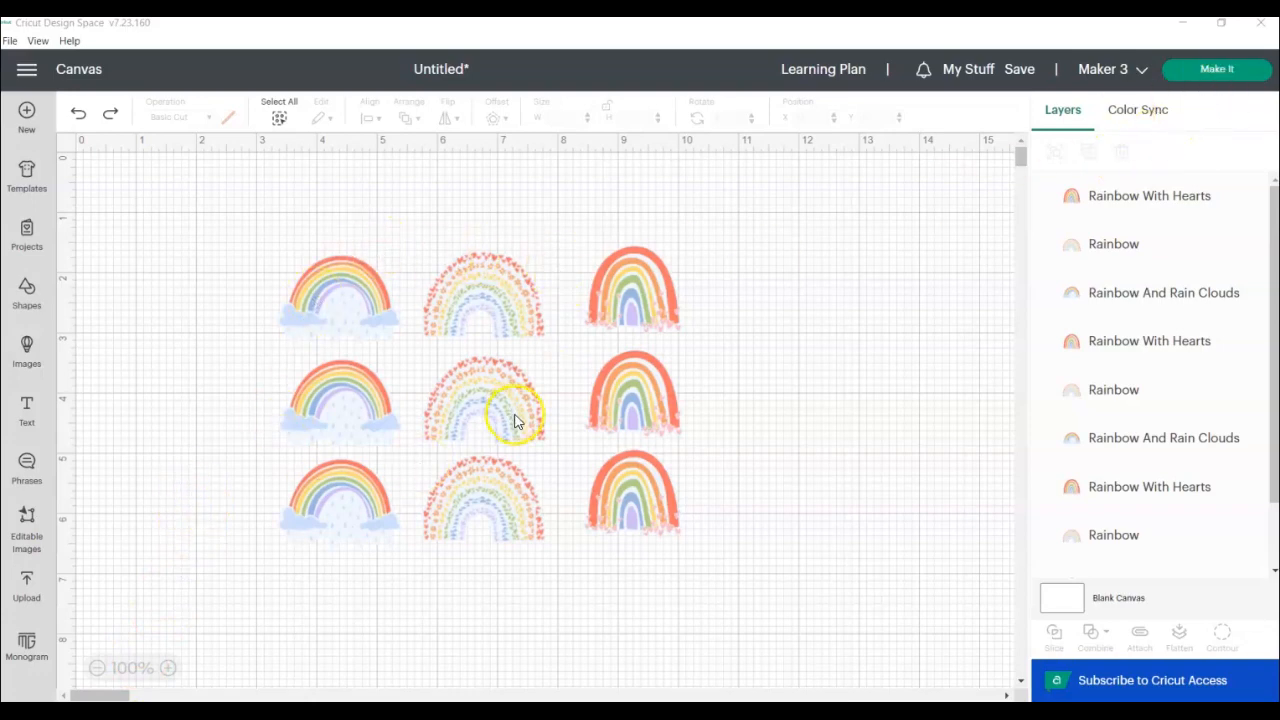
{"action": "left_click", "coordinate": [1216, 68]}
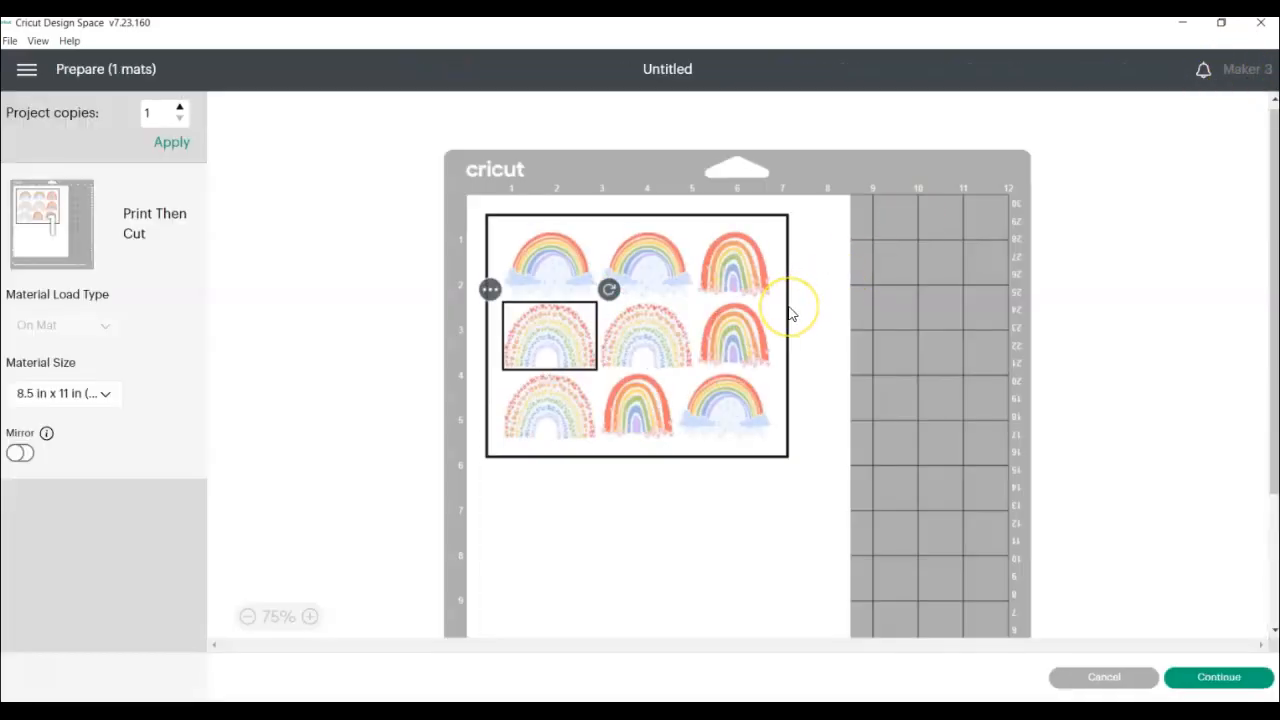
{"action": "mouse_move", "coordinate": [684, 364]}
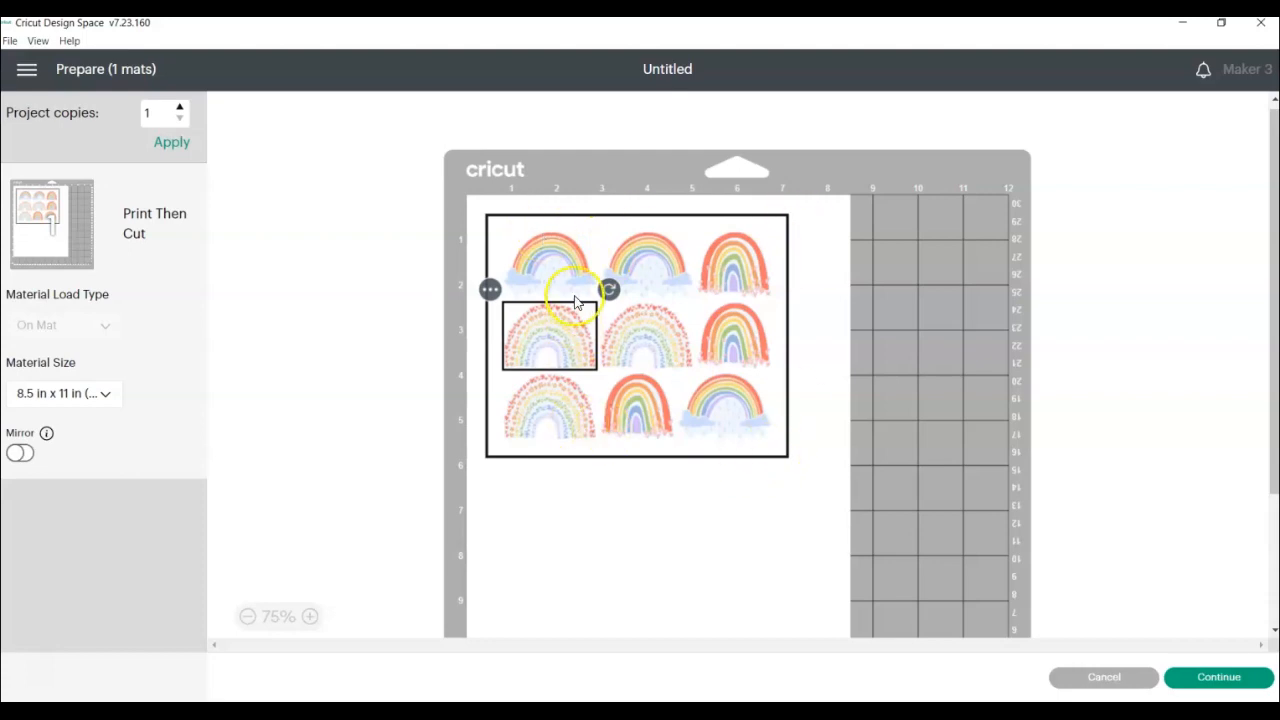
{"action": "mouse_move", "coordinate": [680, 280]}
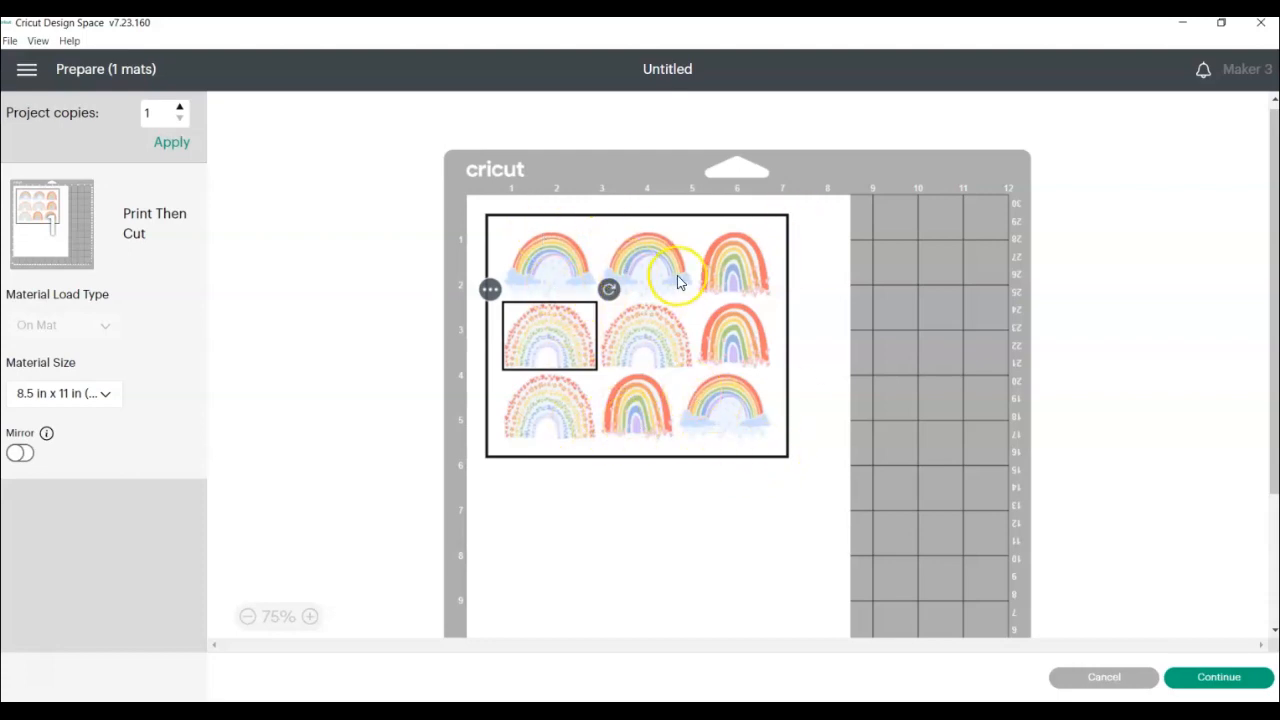
{"action": "mouse_move", "coordinate": [678, 376]}
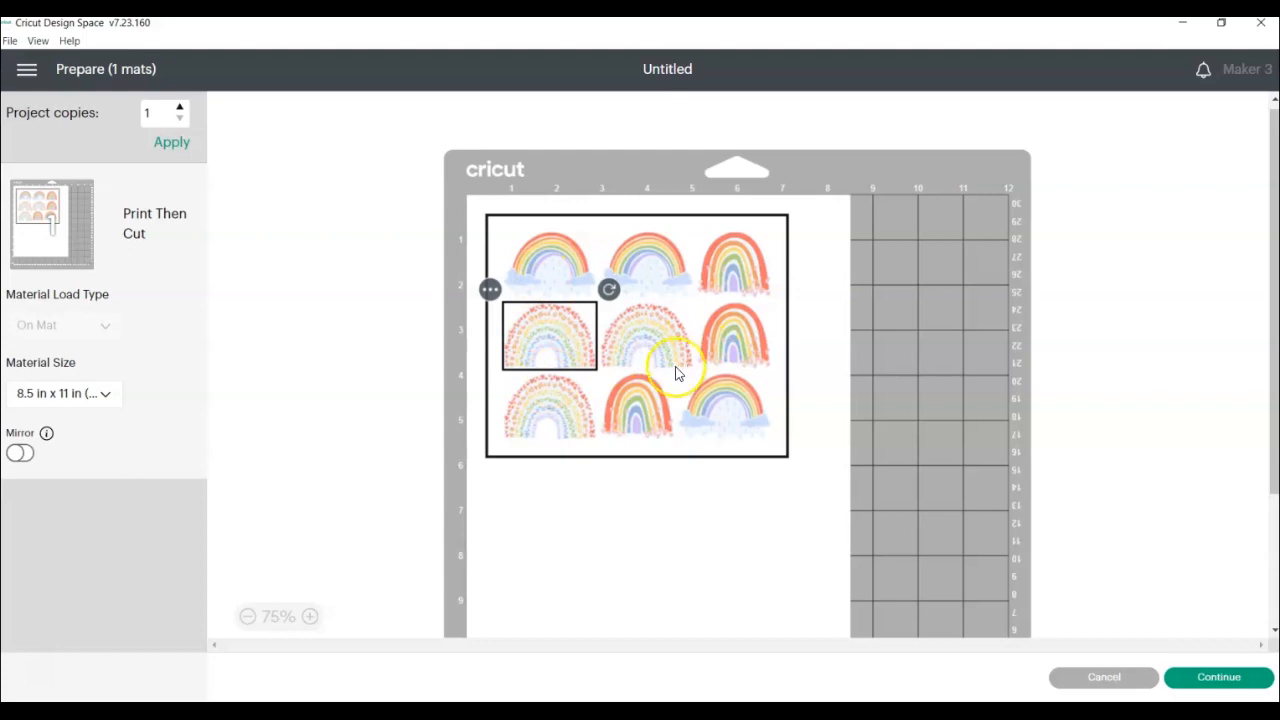
{"action": "mouse_move", "coordinate": [1104, 676]}
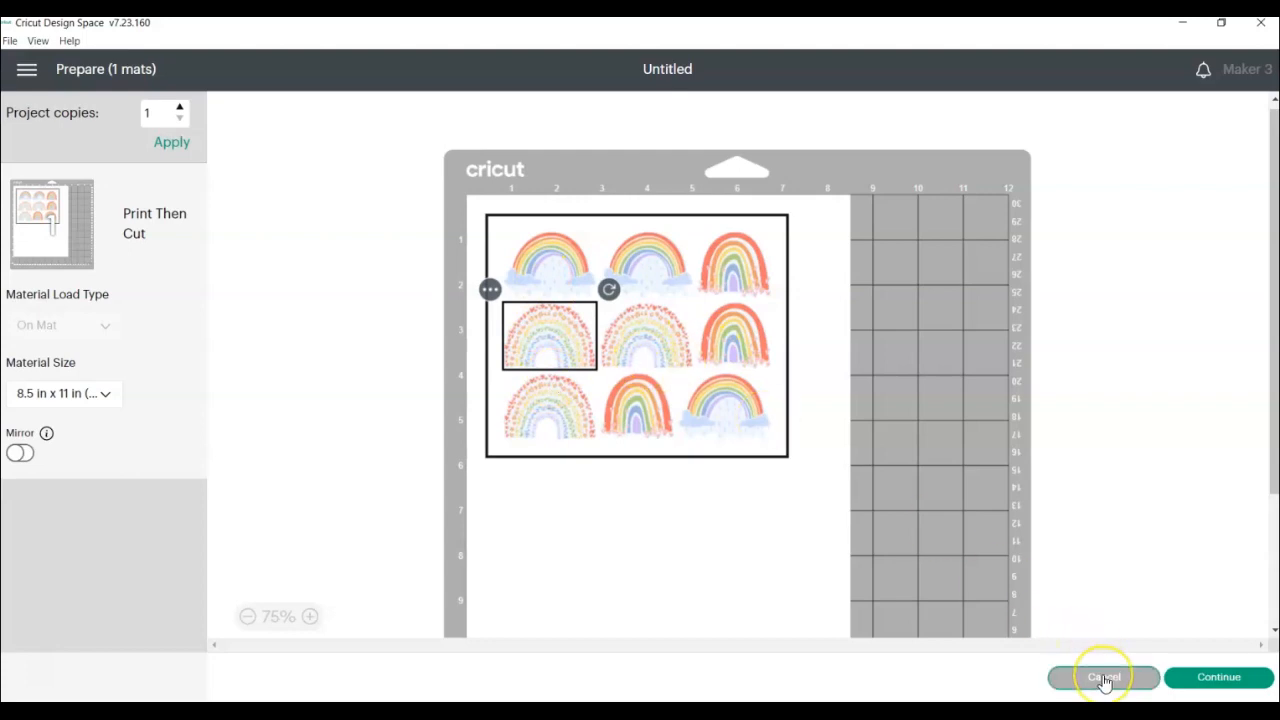
Cancel the mat preview and drag the middle-row and bottom-right rainbows back into straight rows
{"action": "left_click", "coordinate": [1102, 676]}
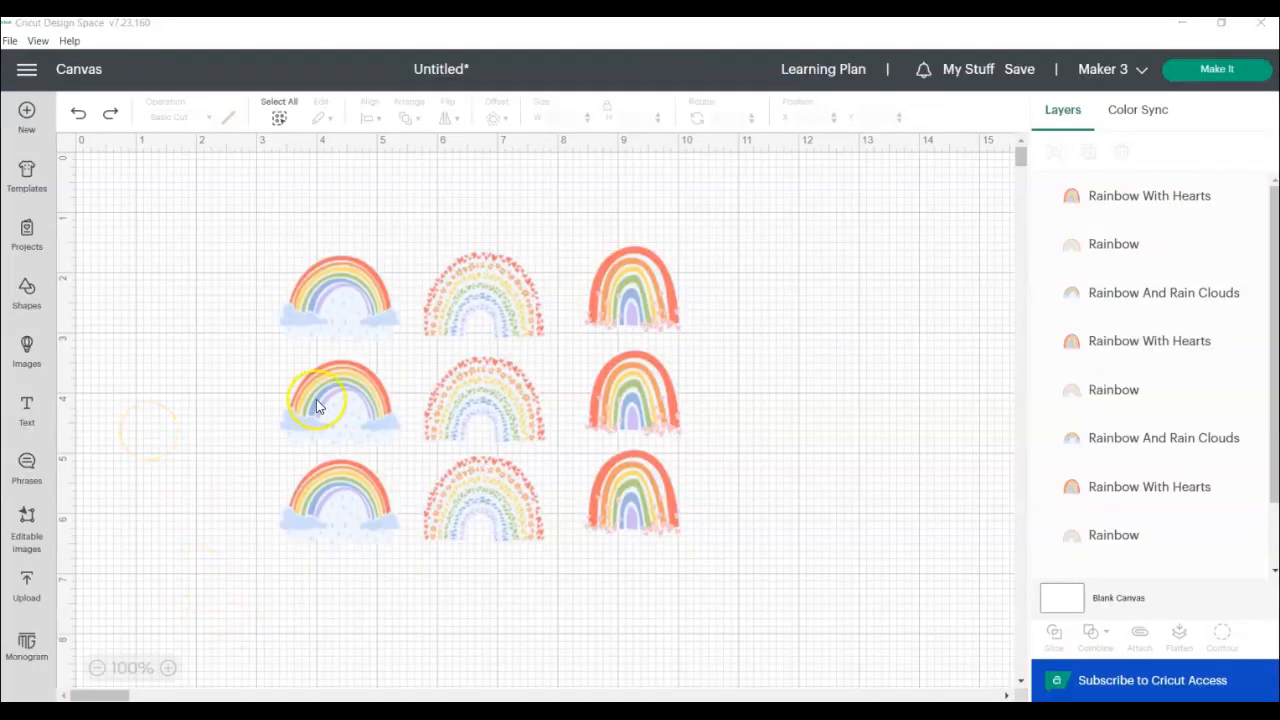
{"action": "left_click", "coordinate": [336, 400]}
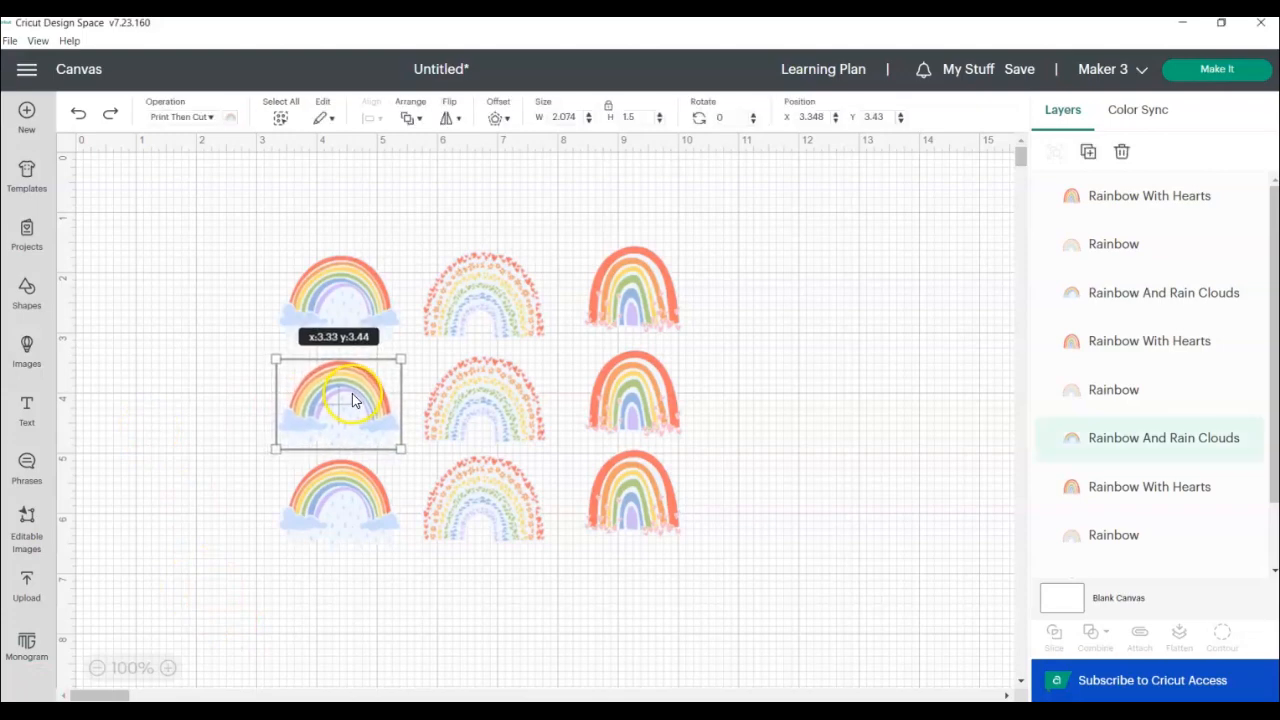
{"action": "left_click_drag", "start_coordinate": [338, 400], "coordinate": [484, 400]}
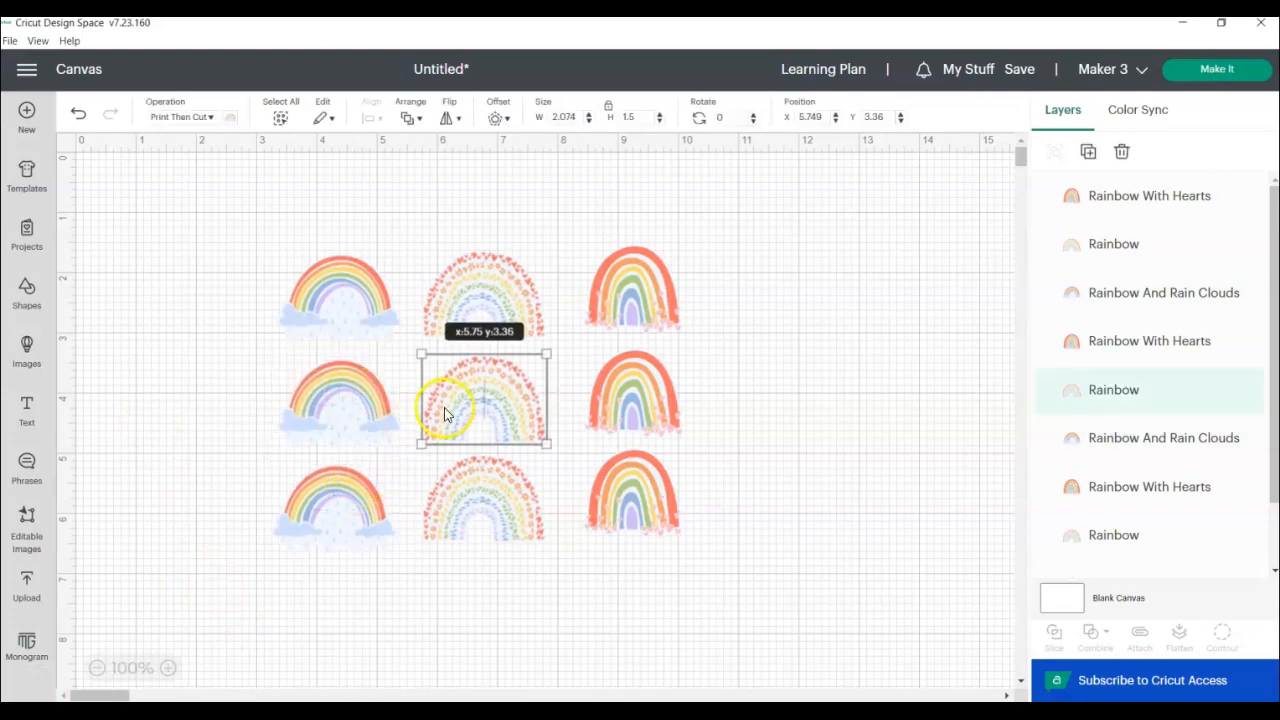
{"action": "left_click", "coordinate": [632, 392]}
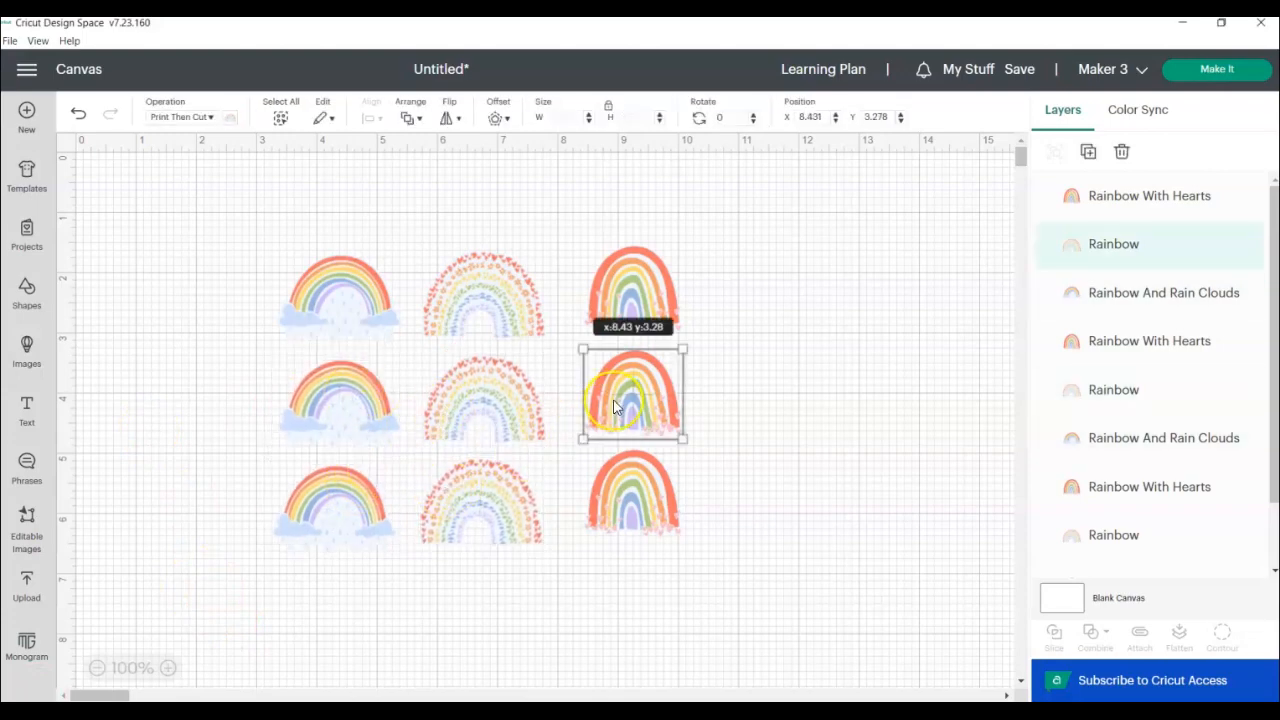
{"action": "left_click_drag", "start_coordinate": [632, 392], "coordinate": [636, 504]}
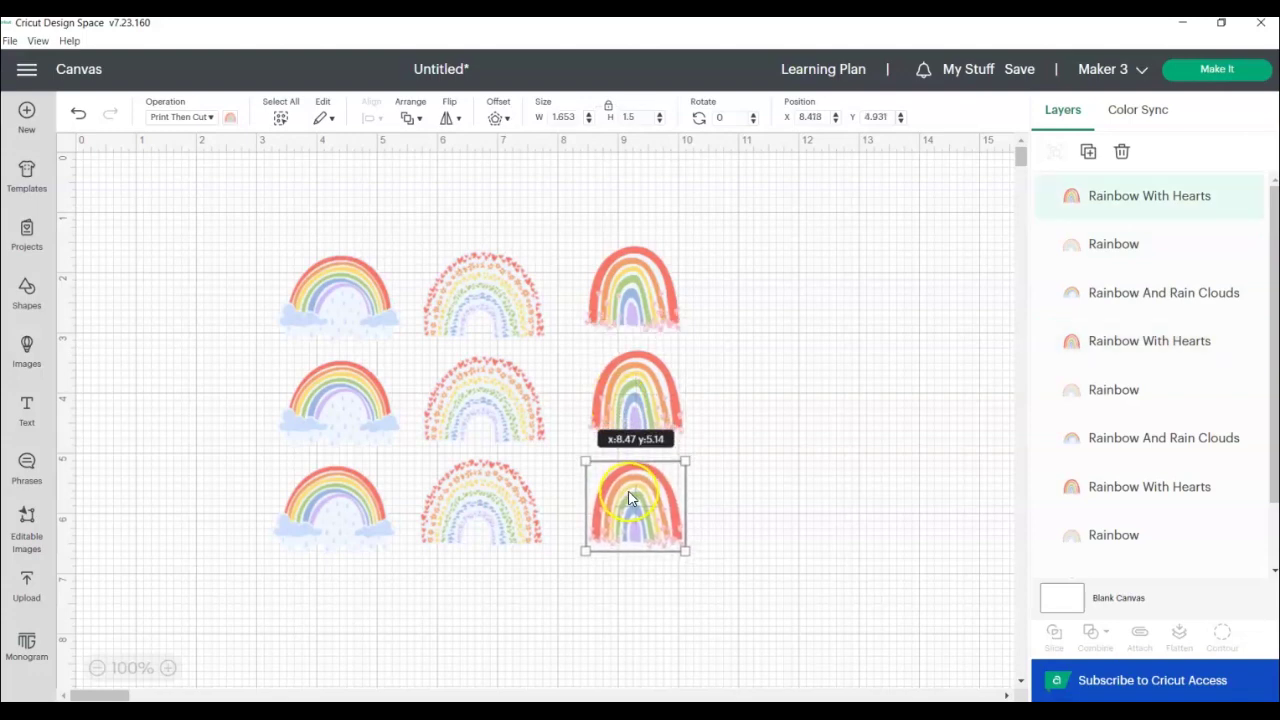
{"action": "left_click", "coordinate": [778, 468]}
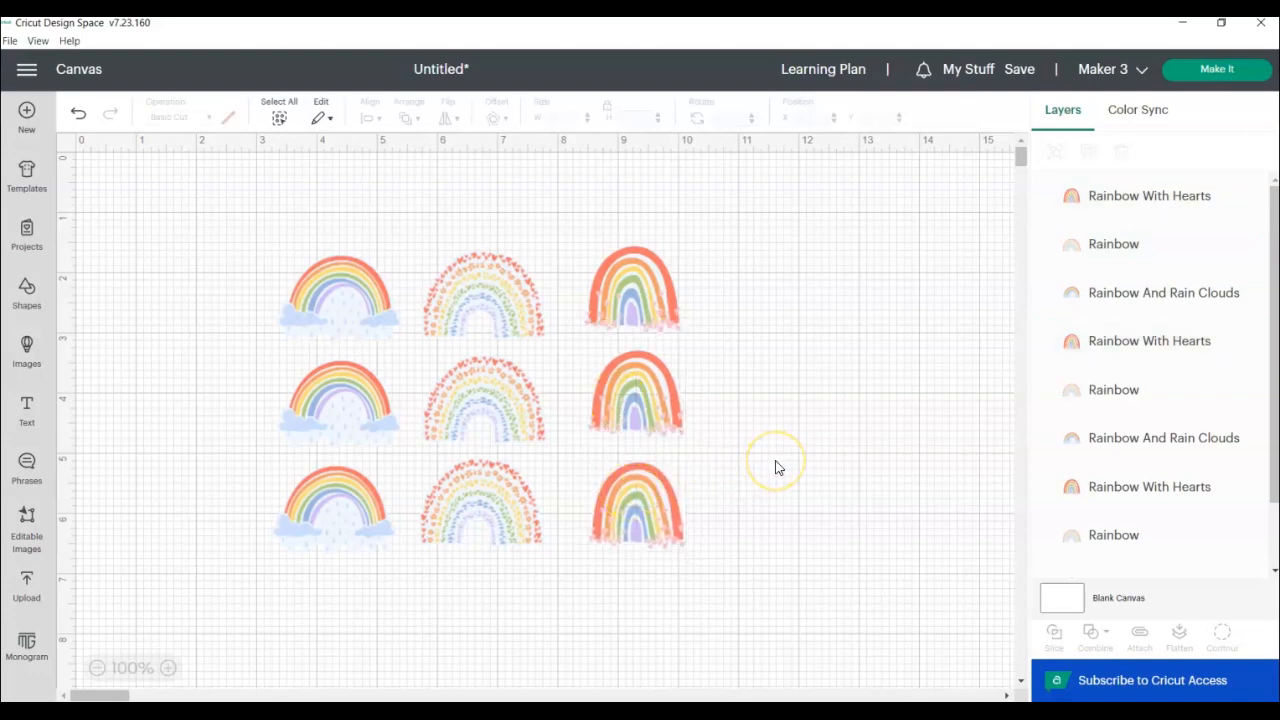
{"action": "mouse_move", "coordinate": [622, 316]}
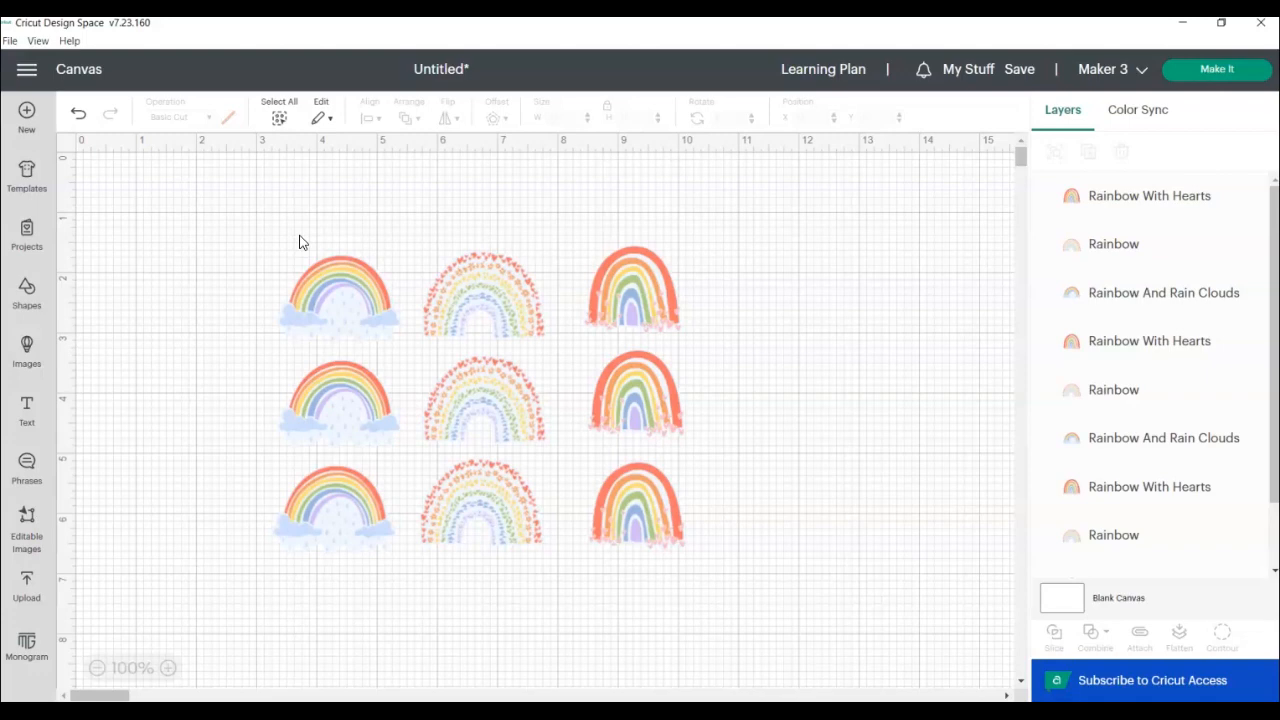
{"action": "mouse_move", "coordinate": [228, 232]}
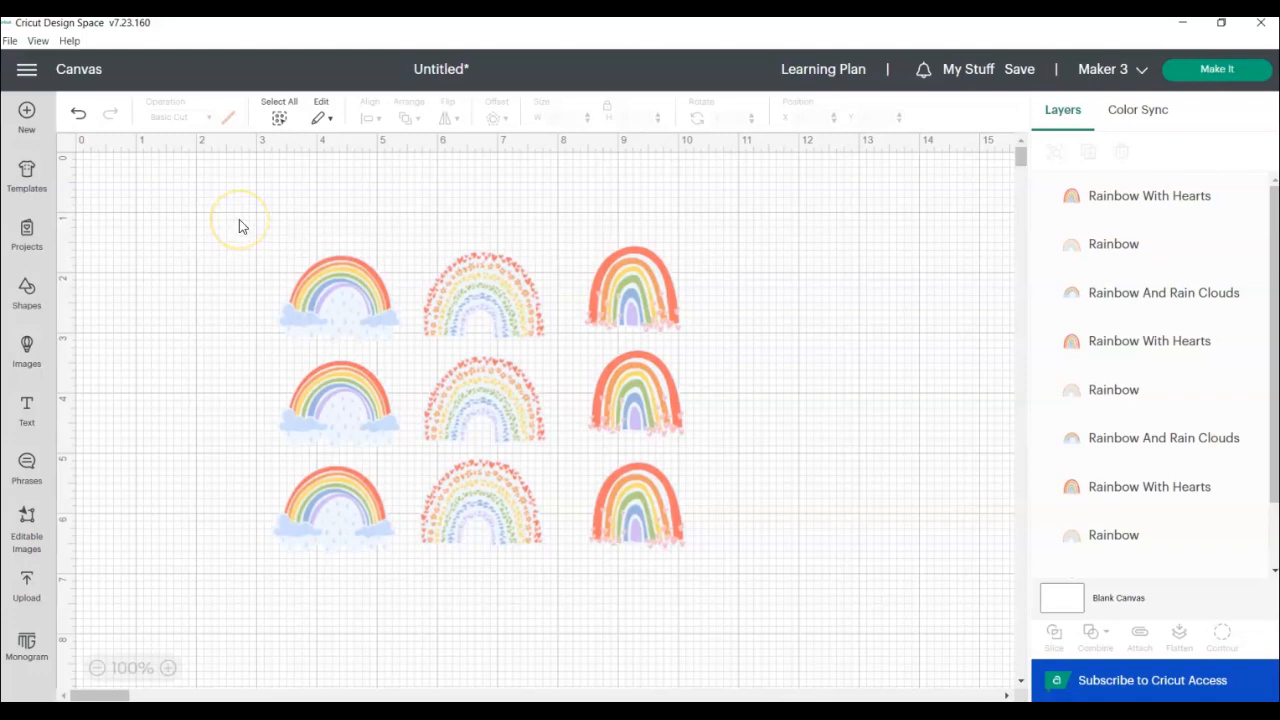
{"action": "mouse_move", "coordinate": [280, 236]}
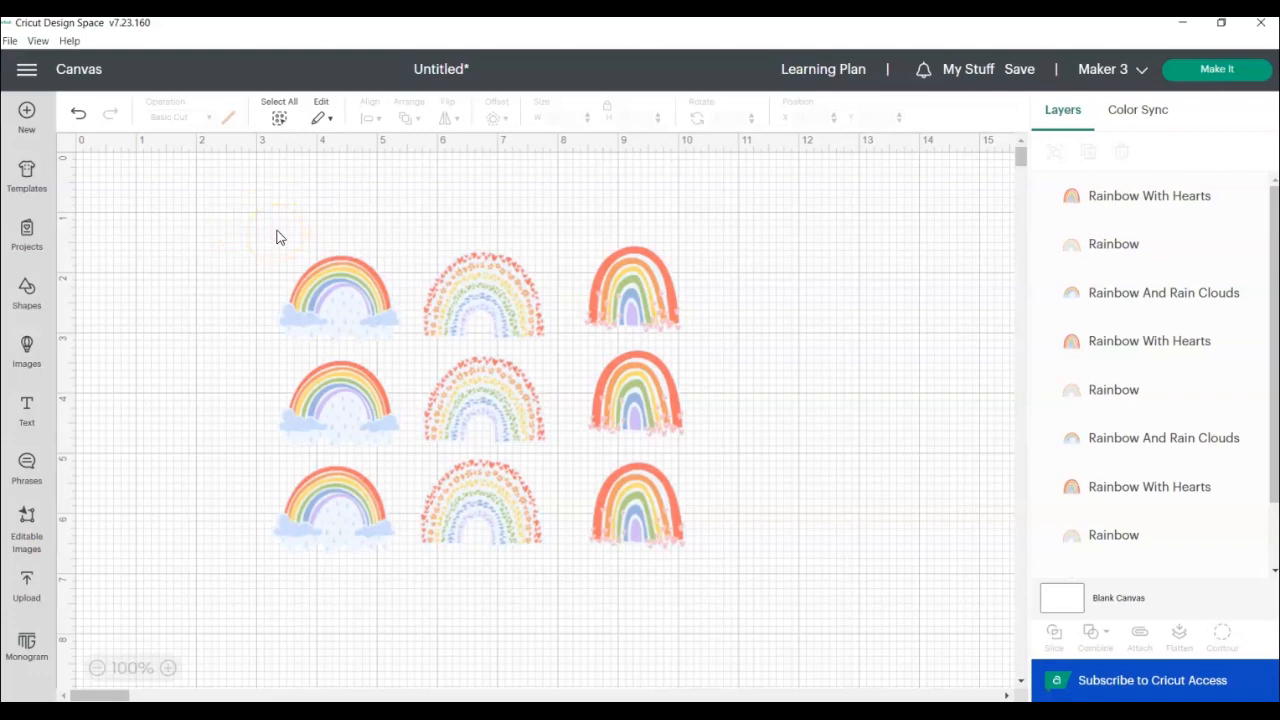
Select the left column of three rainbows and align them with Center Horizontally
{"action": "left_click_drag", "start_coordinate": [280, 236], "coordinate": [364, 548]}
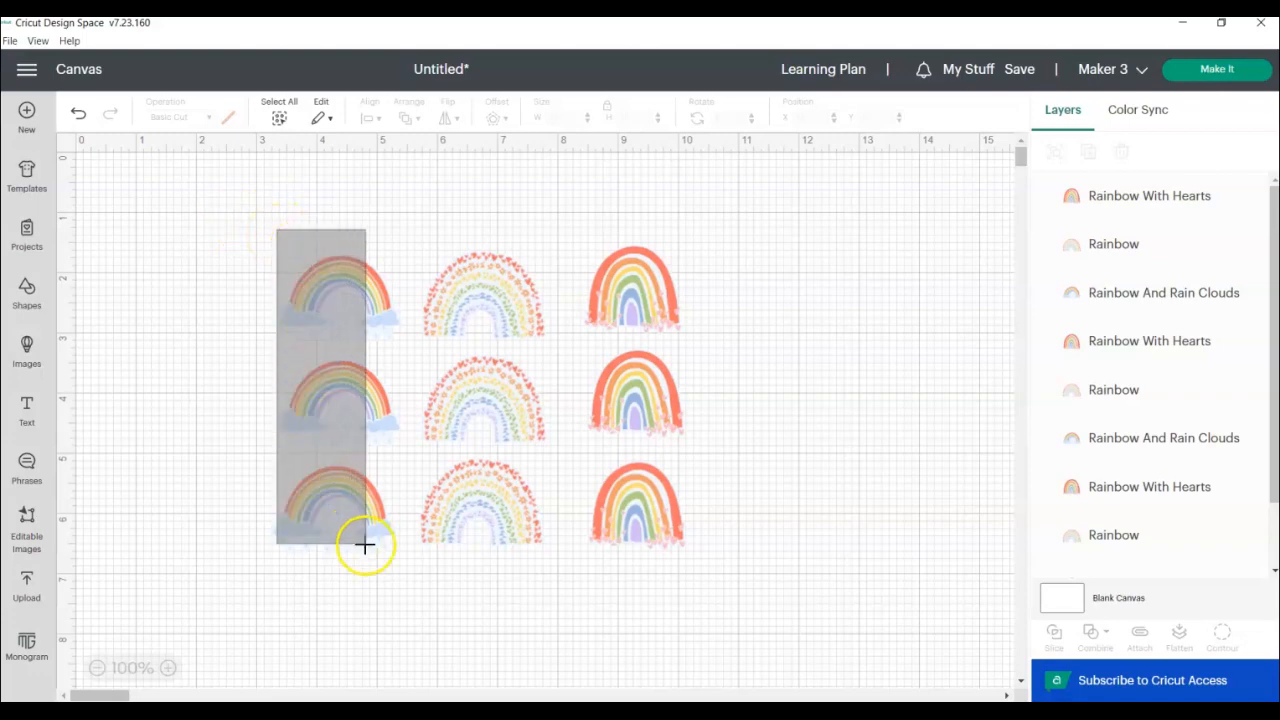
{"action": "left_click", "coordinate": [336, 390]}
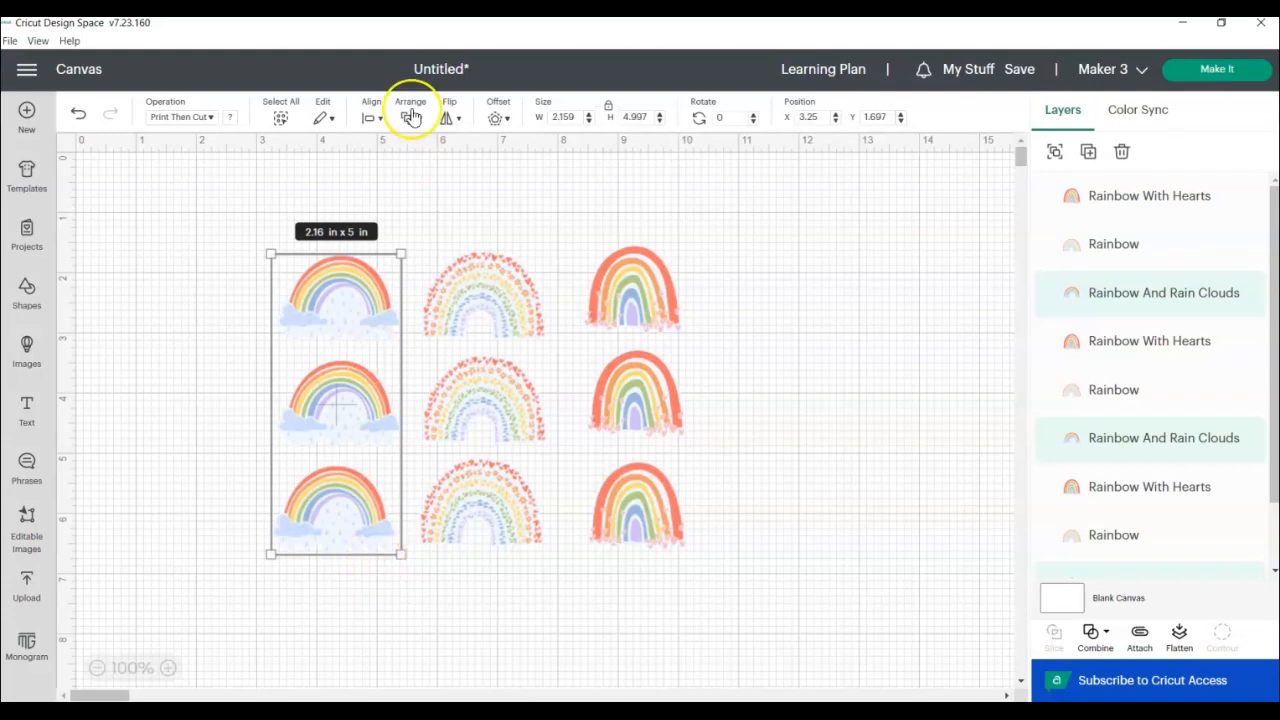
{"action": "left_click", "coordinate": [370, 114]}
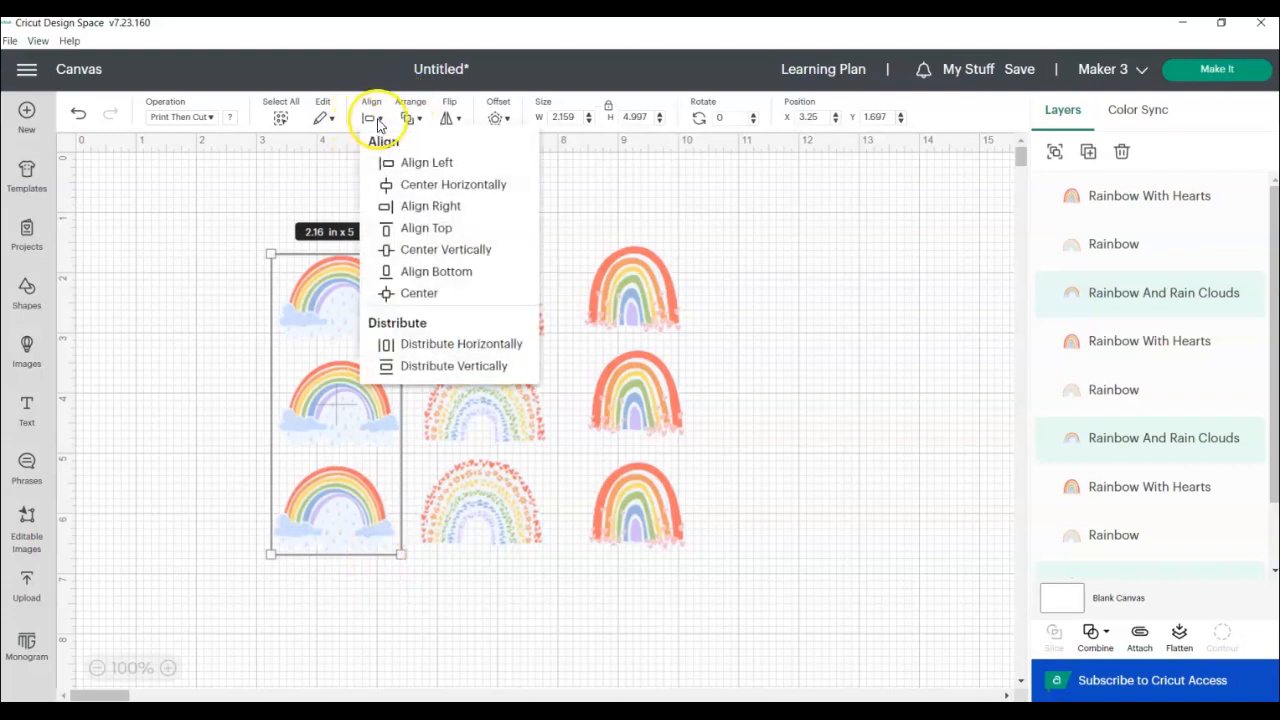
{"action": "mouse_move", "coordinate": [452, 184]}
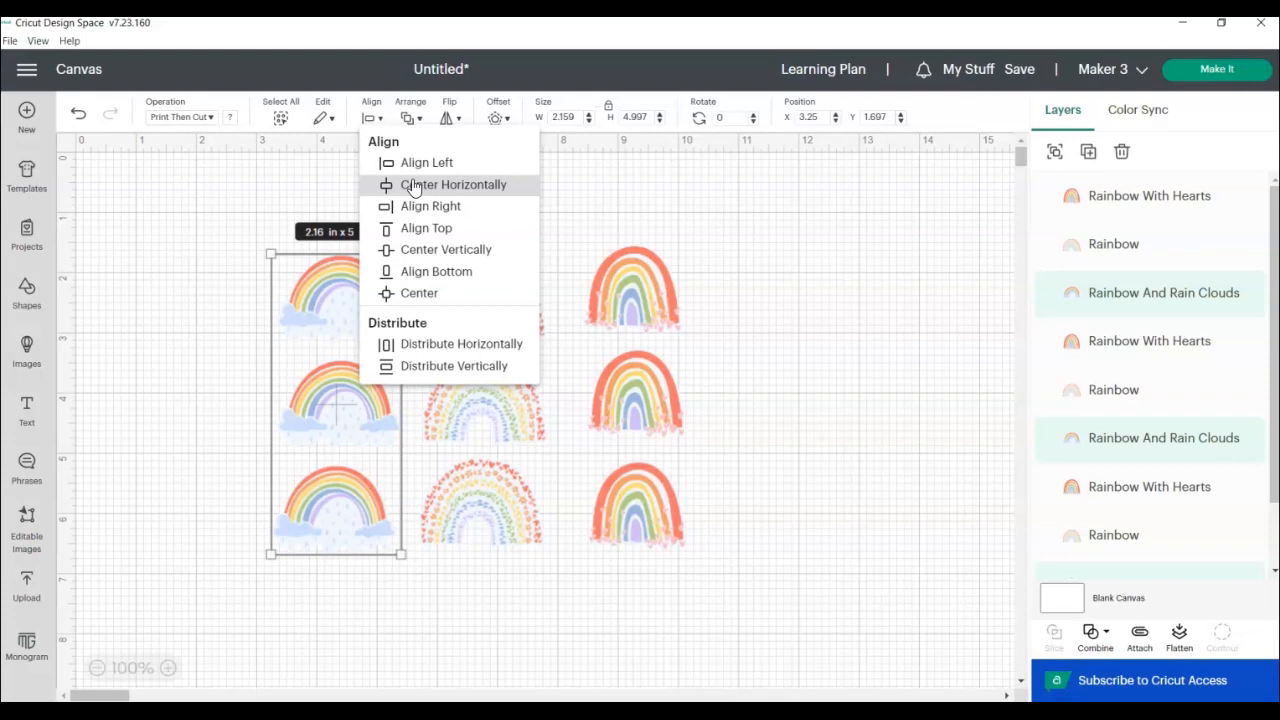
{"action": "left_click", "coordinate": [470, 260]}
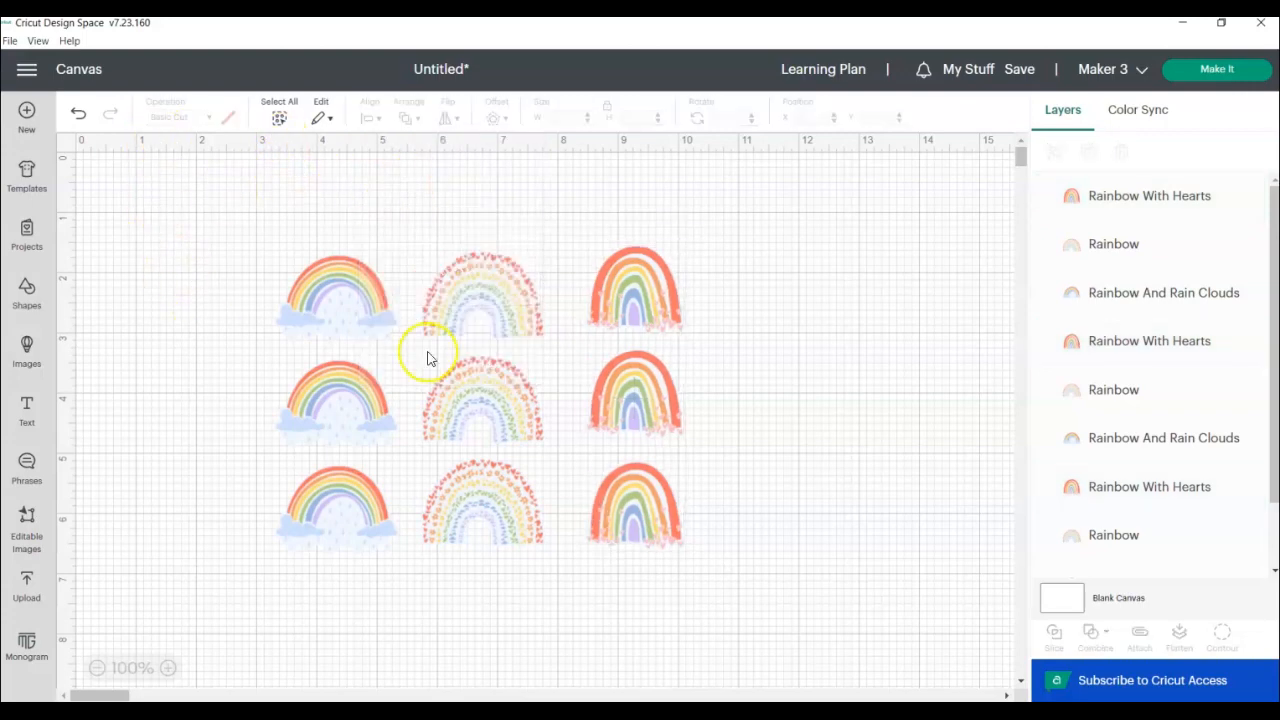
{"action": "mouse_move", "coordinate": [262, 244]}
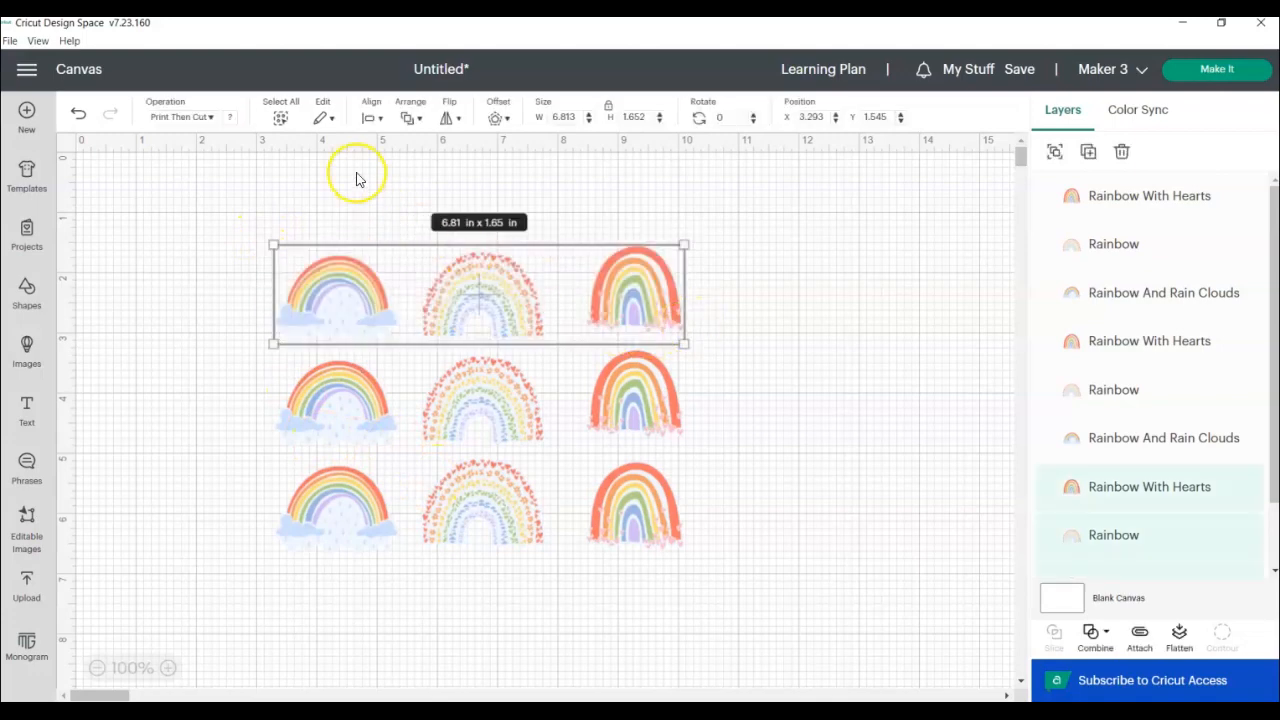
Align the top row with Center Vertically, then select the middle and bottom rows
{"action": "left_click", "coordinate": [372, 116]}
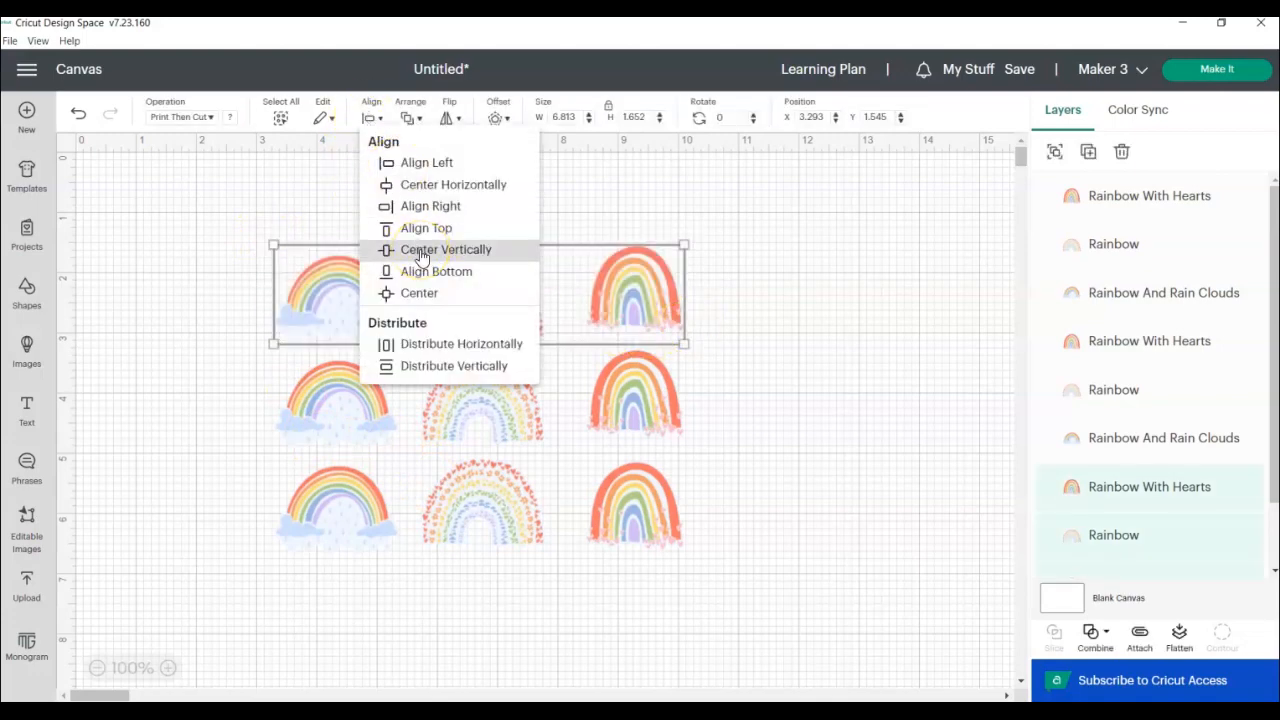
{"action": "left_click", "coordinate": [444, 248]}
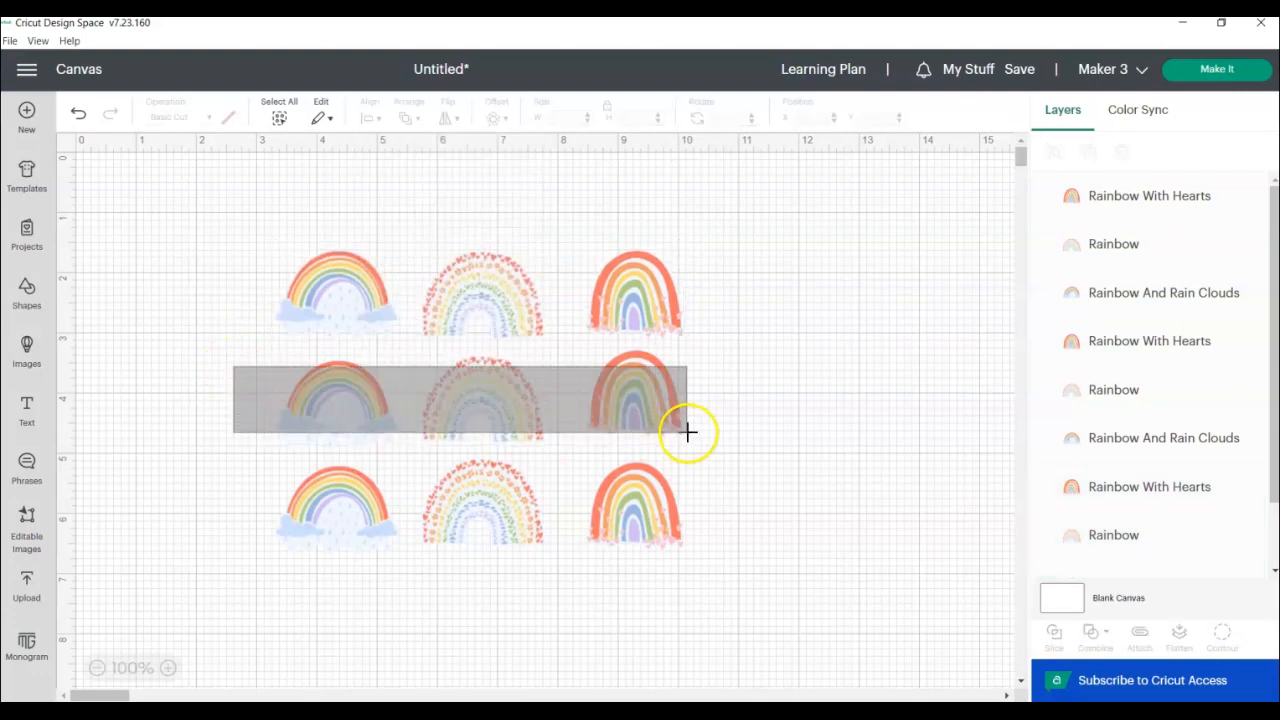
{"action": "left_click", "coordinate": [370, 110]}
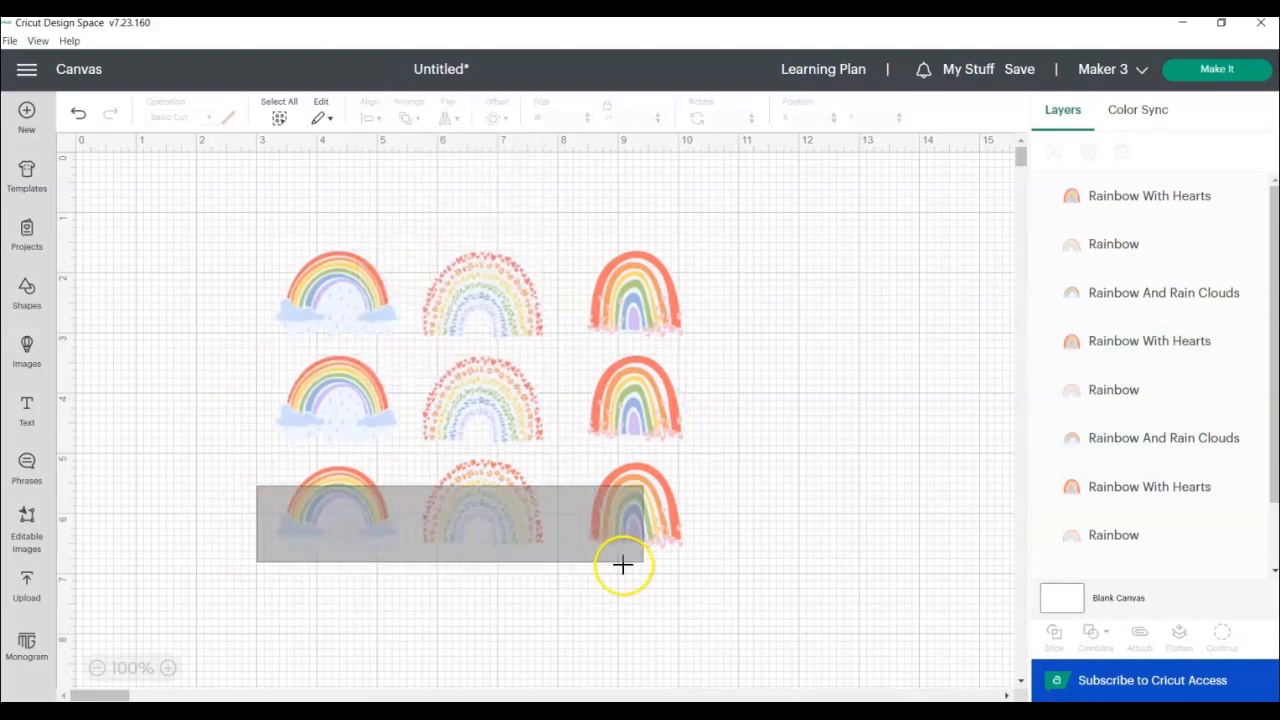
{"action": "left_click", "coordinate": [370, 110]}
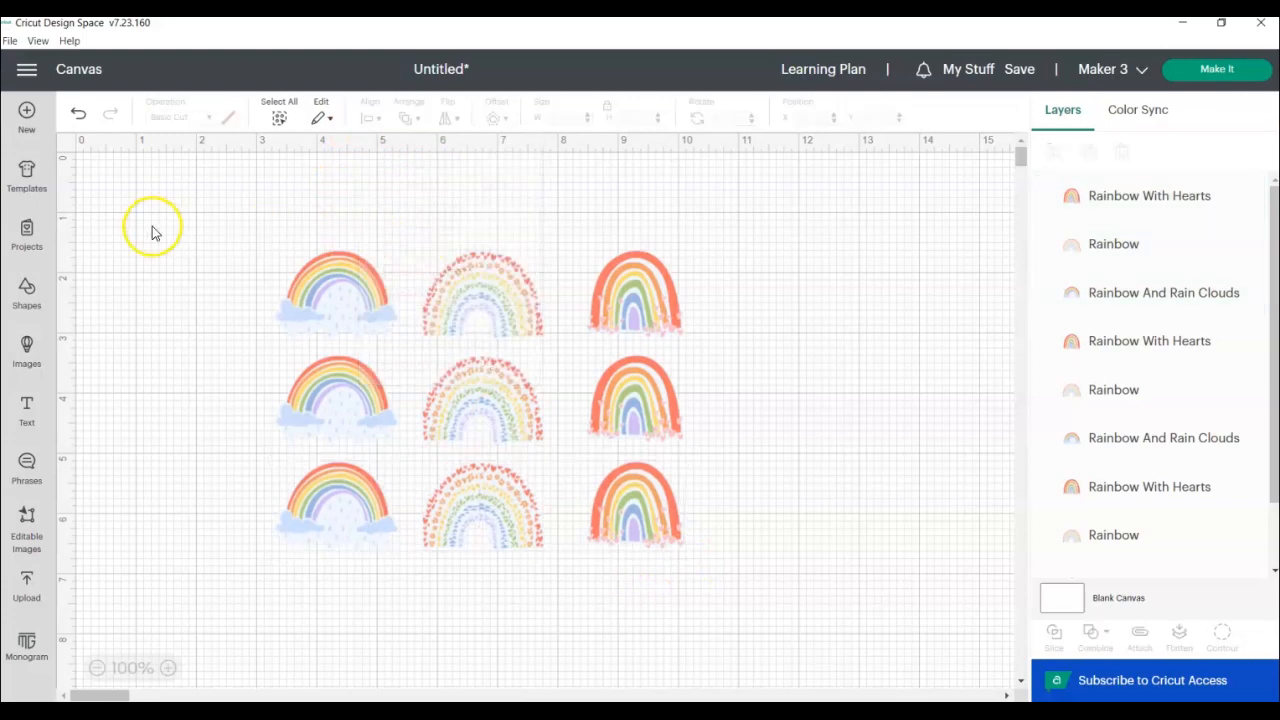
{"action": "mouse_move", "coordinate": [164, 248]}
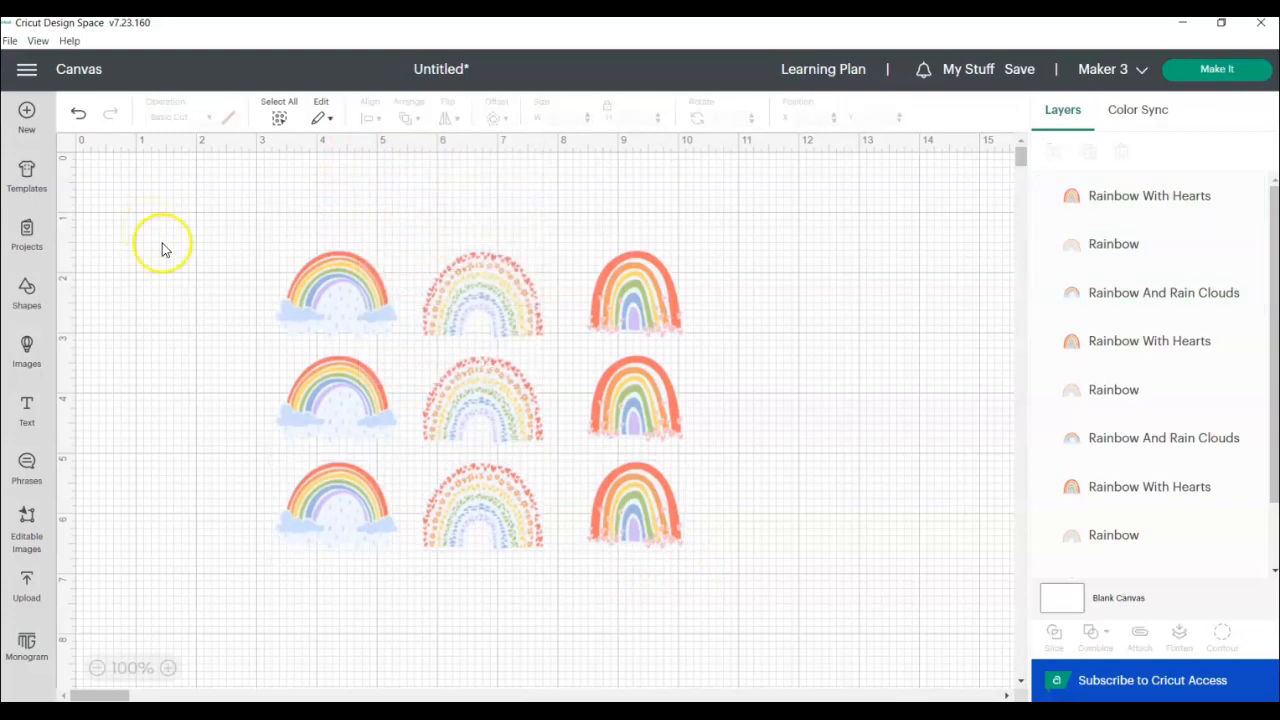
{"action": "mouse_move", "coordinate": [552, 220]}
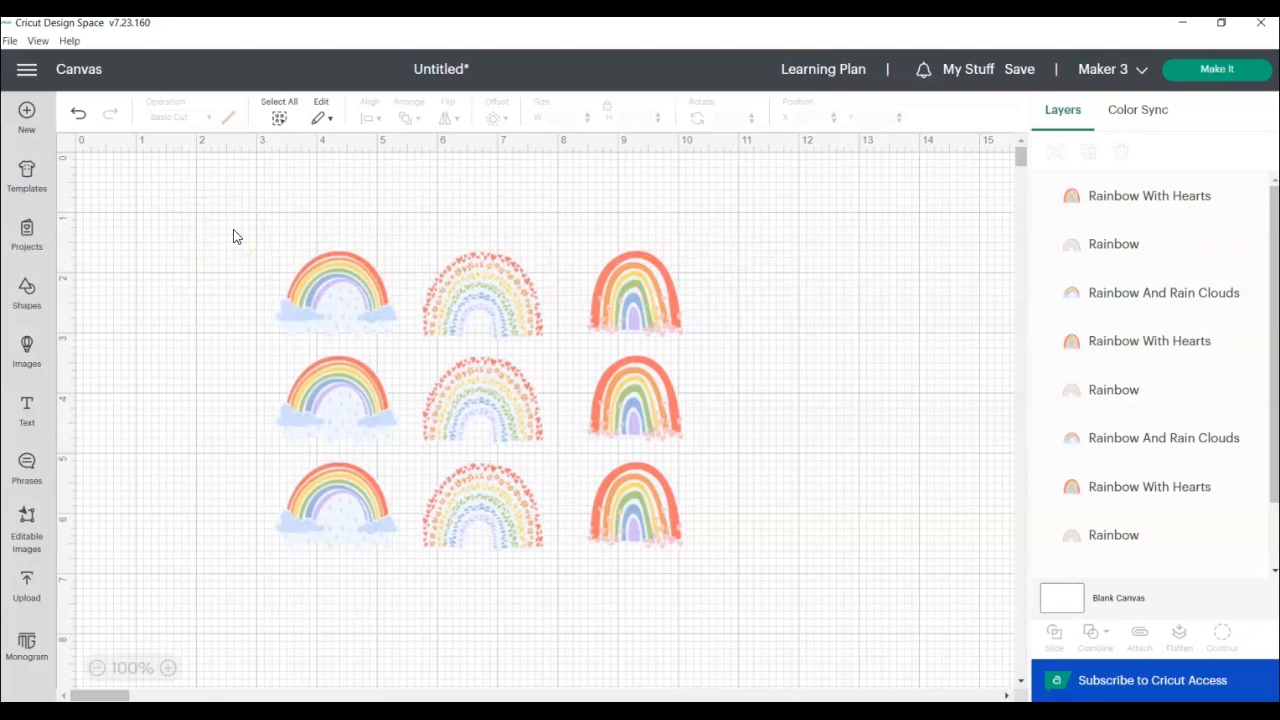
{"action": "mouse_move", "coordinate": [226, 230]}
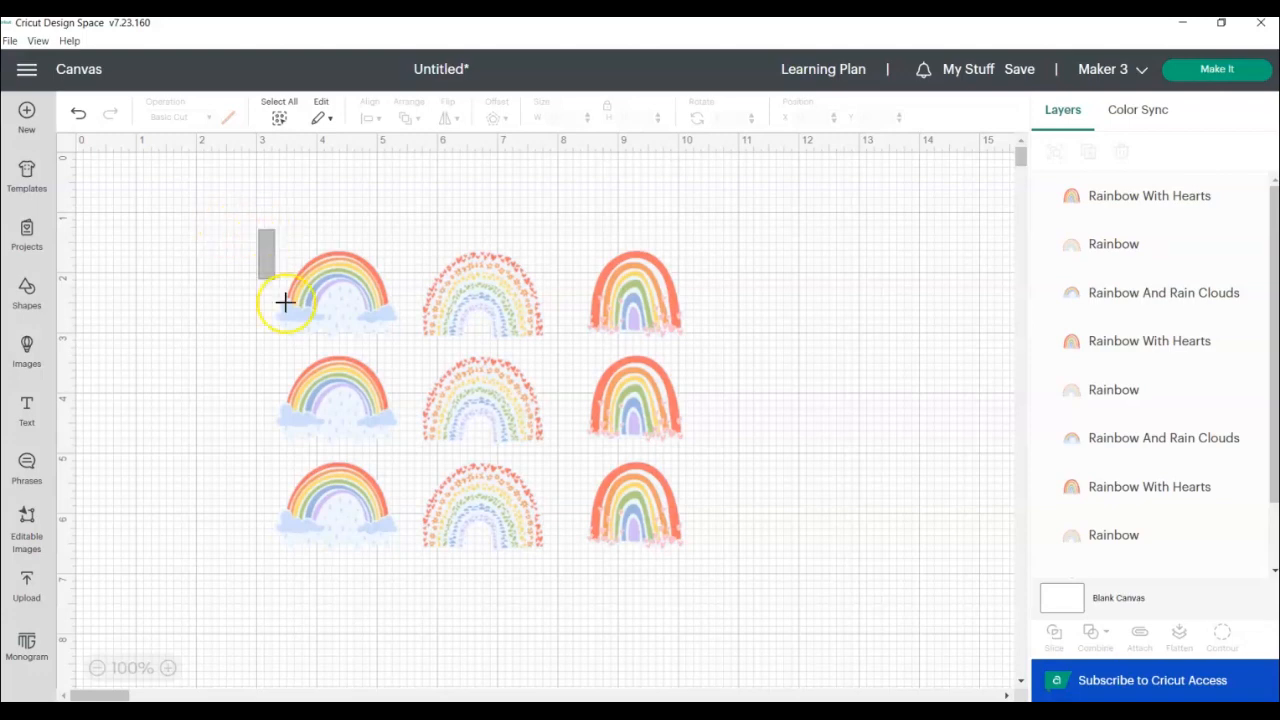
Apply Distribute Vertically to the left column and then to the right column
{"action": "left_click_drag", "start_coordinate": [284, 304], "coordinate": [378, 564]}
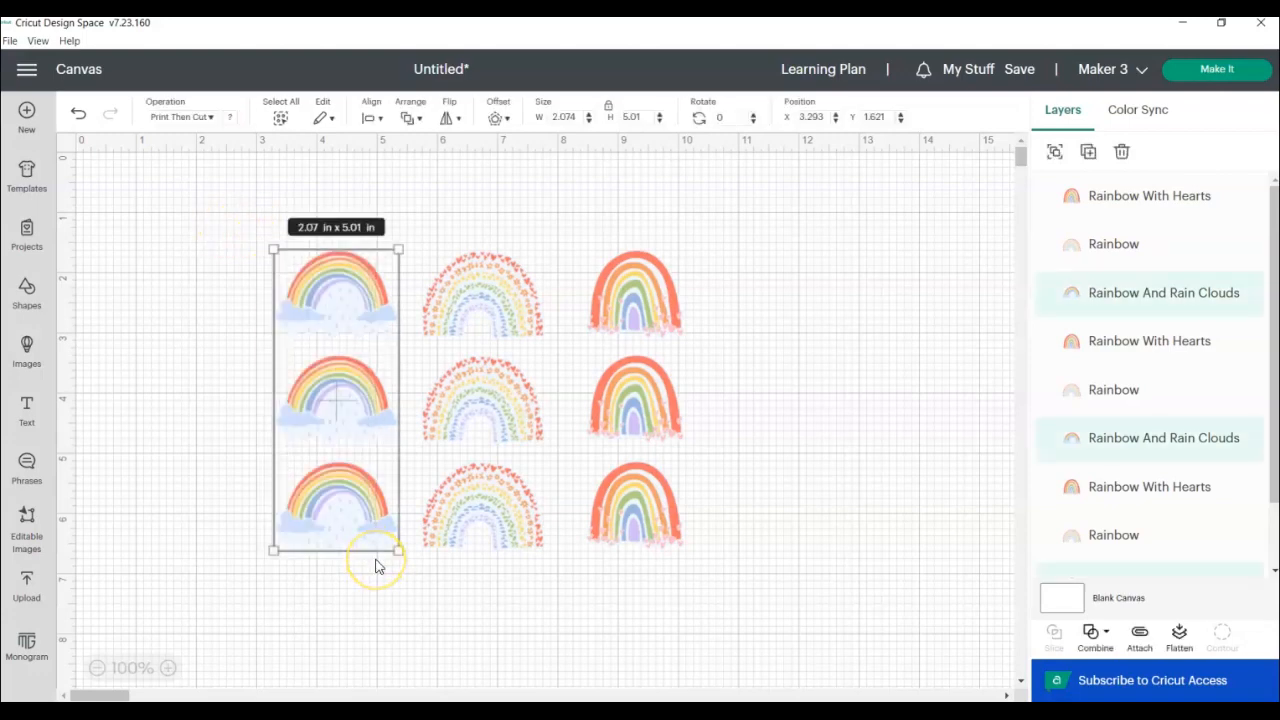
{"action": "left_click", "coordinate": [372, 116]}
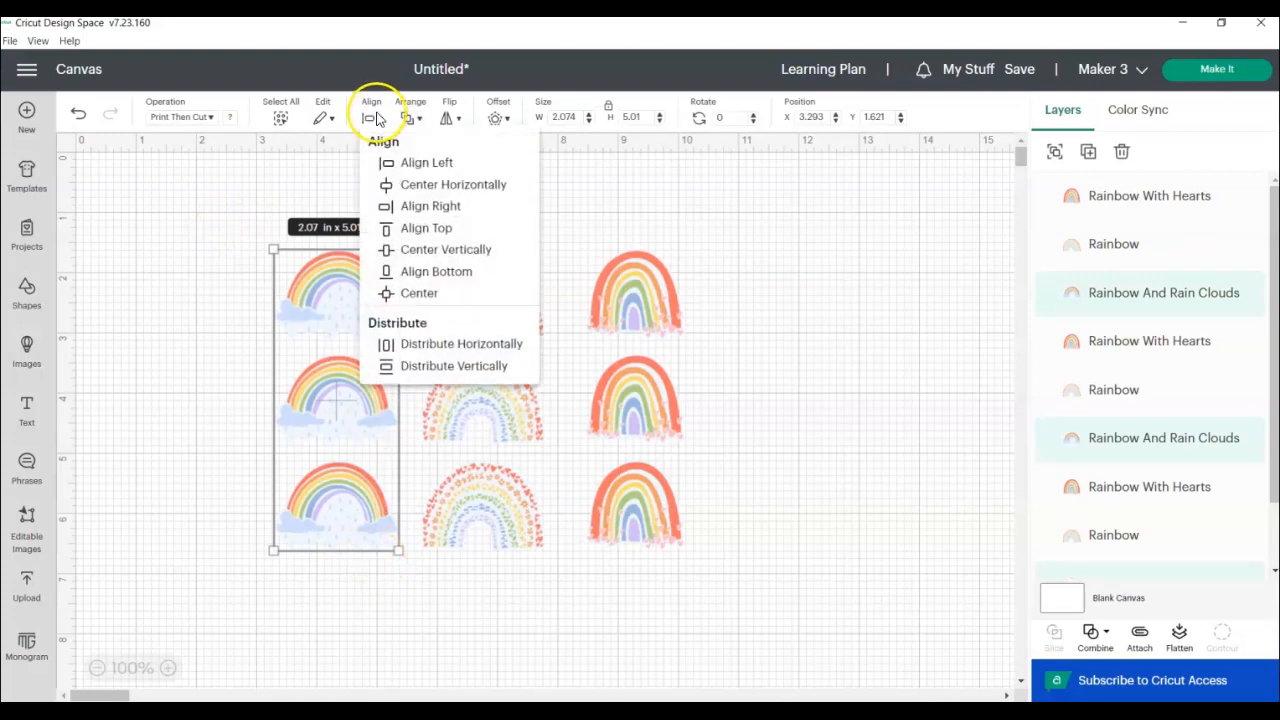
{"action": "mouse_move", "coordinate": [444, 374]}
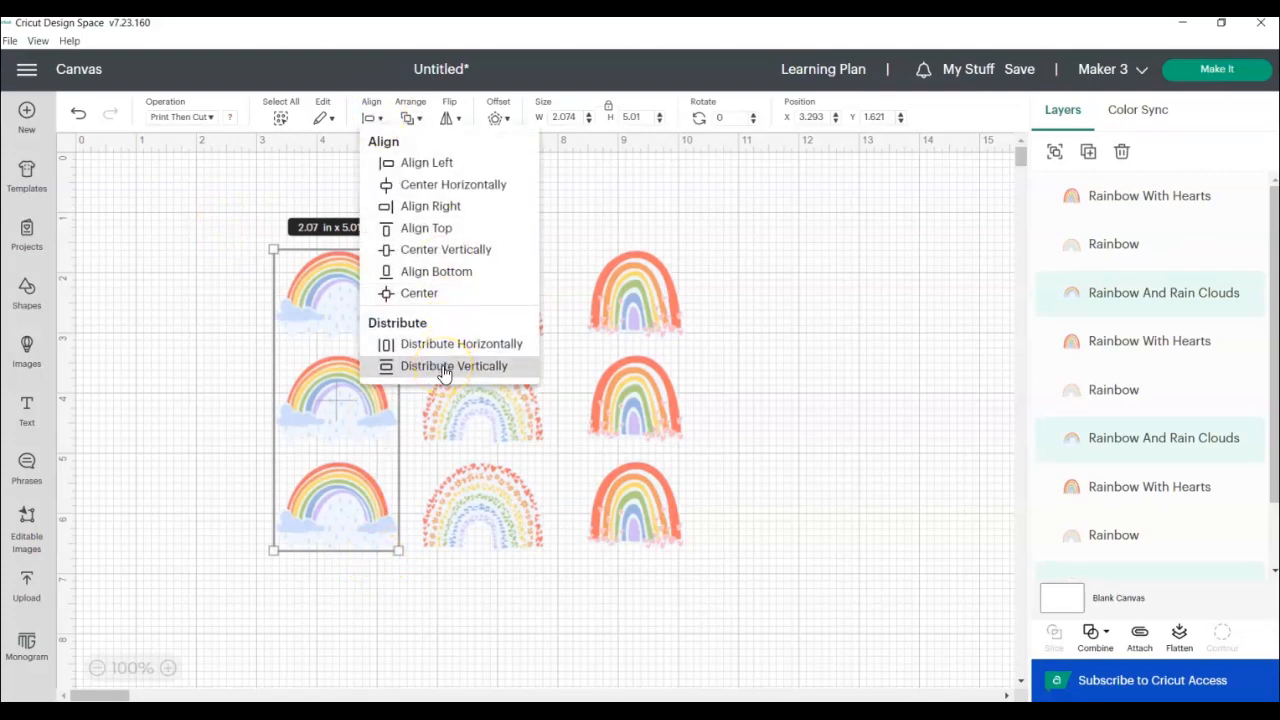
{"action": "left_click", "coordinate": [452, 364]}
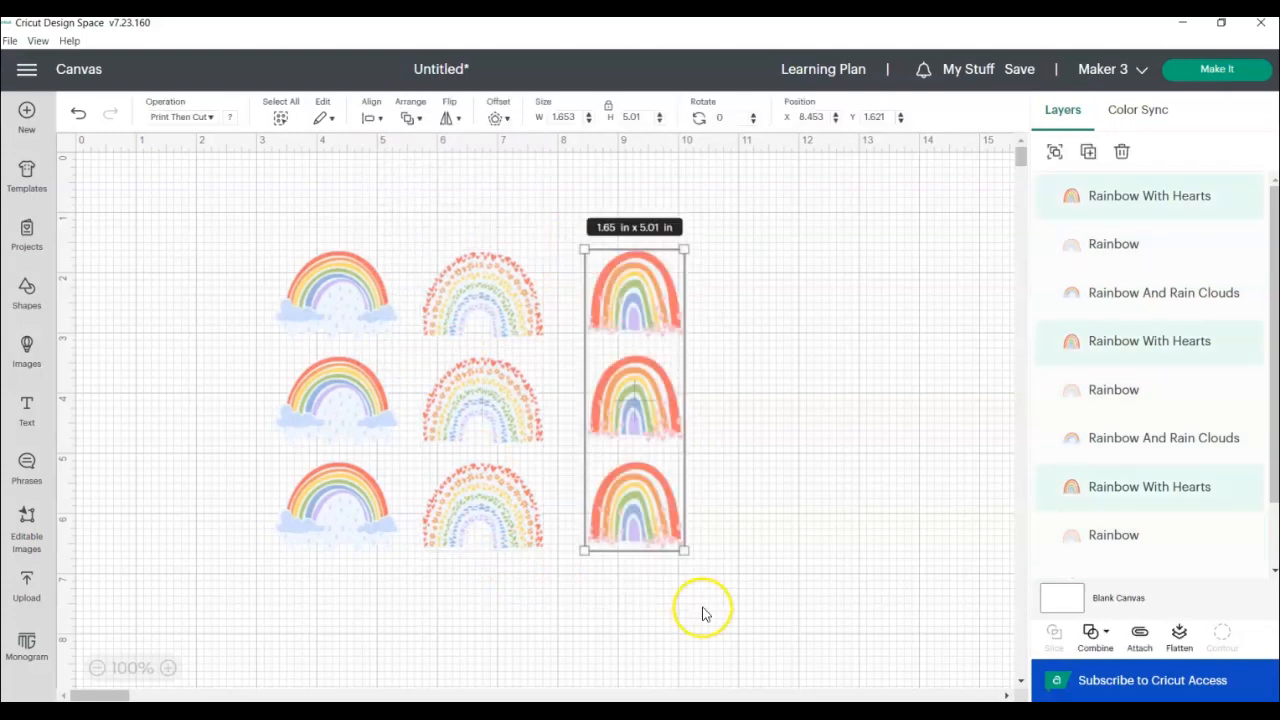
{"action": "left_click", "coordinate": [372, 116]}
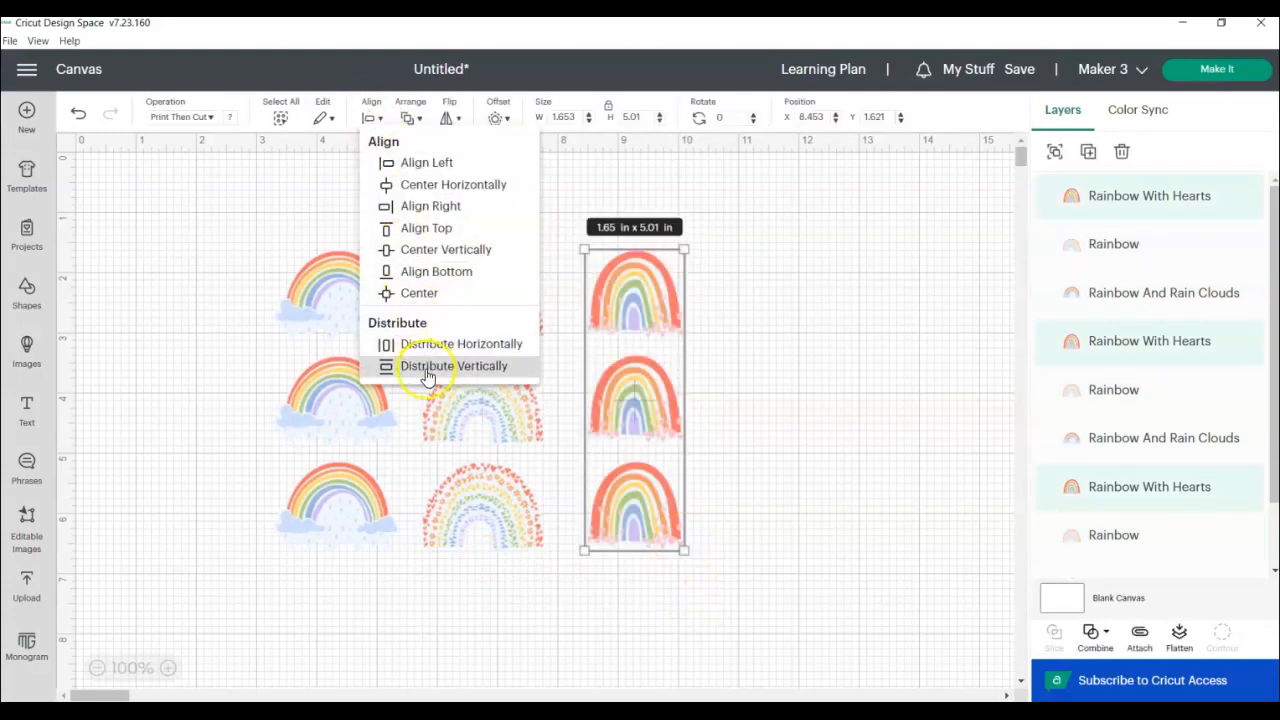
{"action": "left_click", "coordinate": [452, 364]}
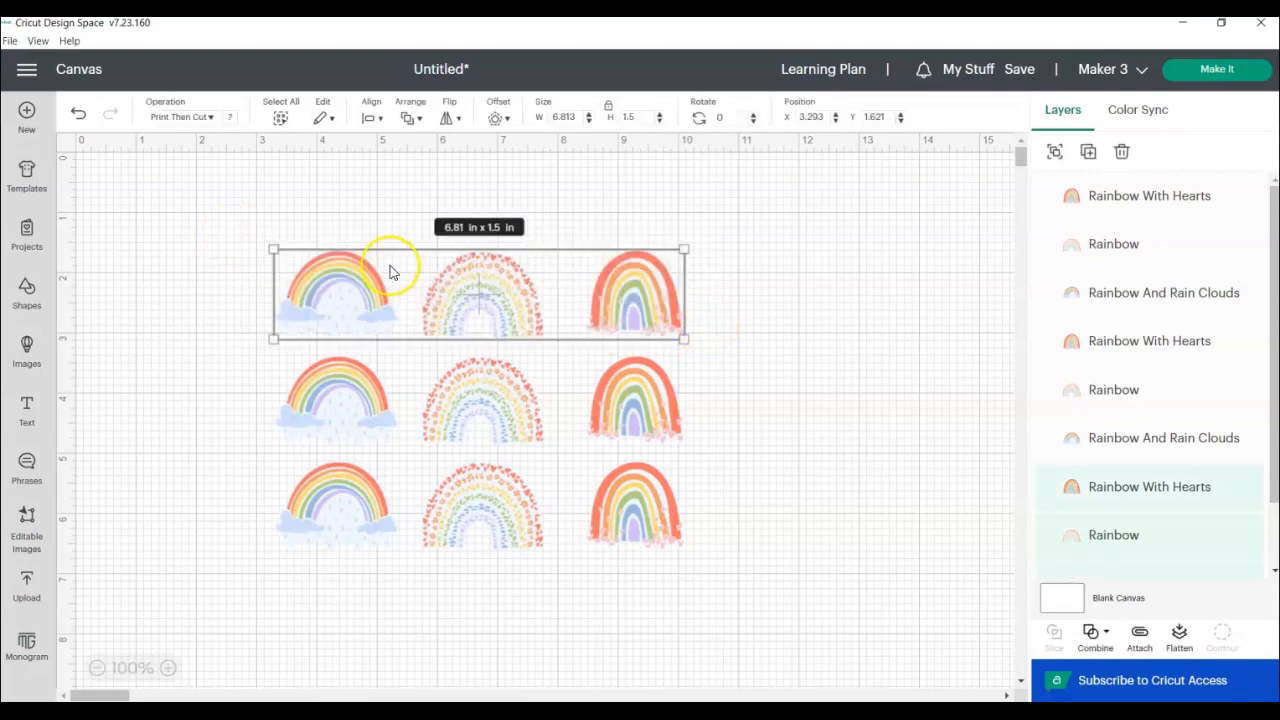
Apply Distribute Horizontally to the top row and align the middle and bottom rows likewise
{"action": "left_click", "coordinate": [370, 110]}
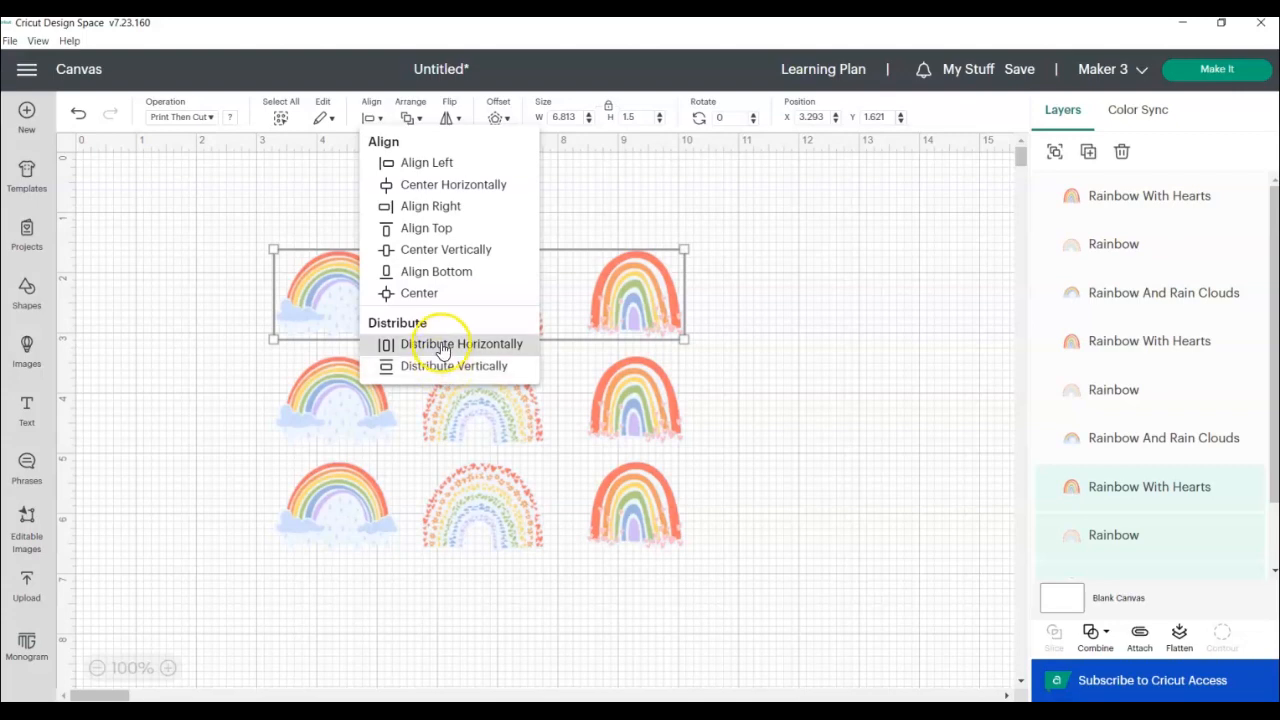
{"action": "mouse_move", "coordinate": [388, 344]}
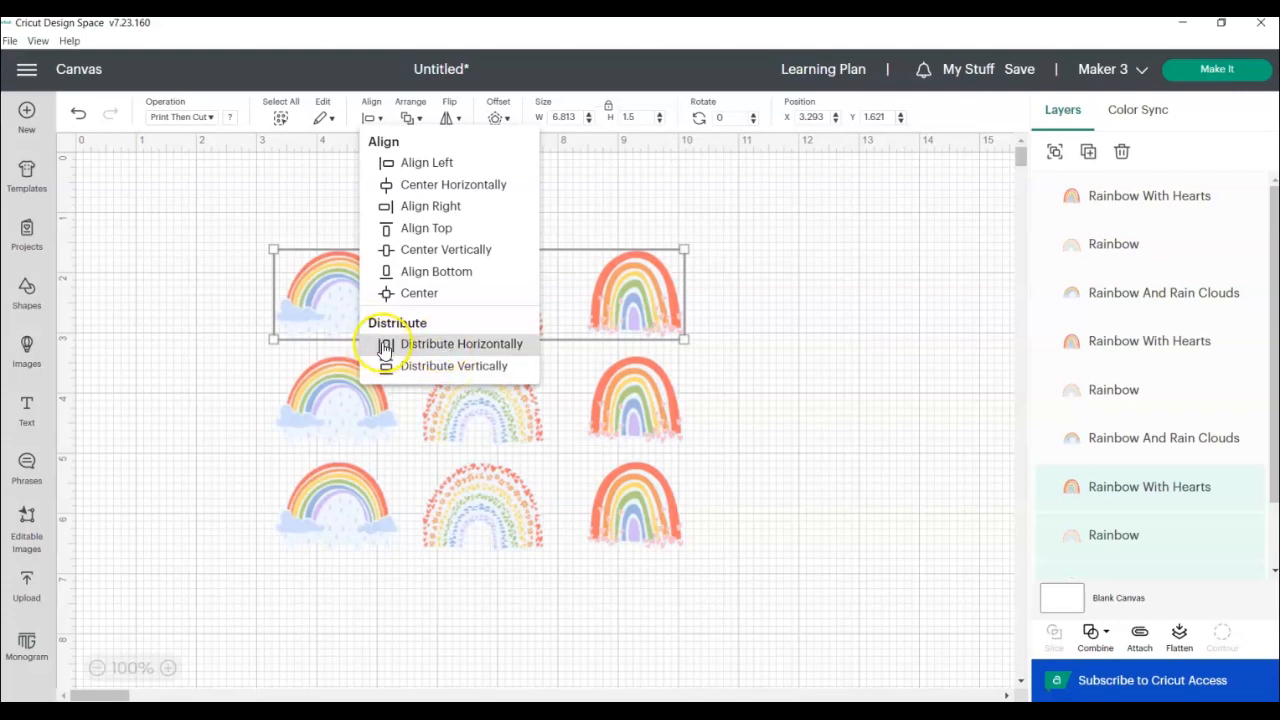
{"action": "mouse_move", "coordinate": [500, 320]}
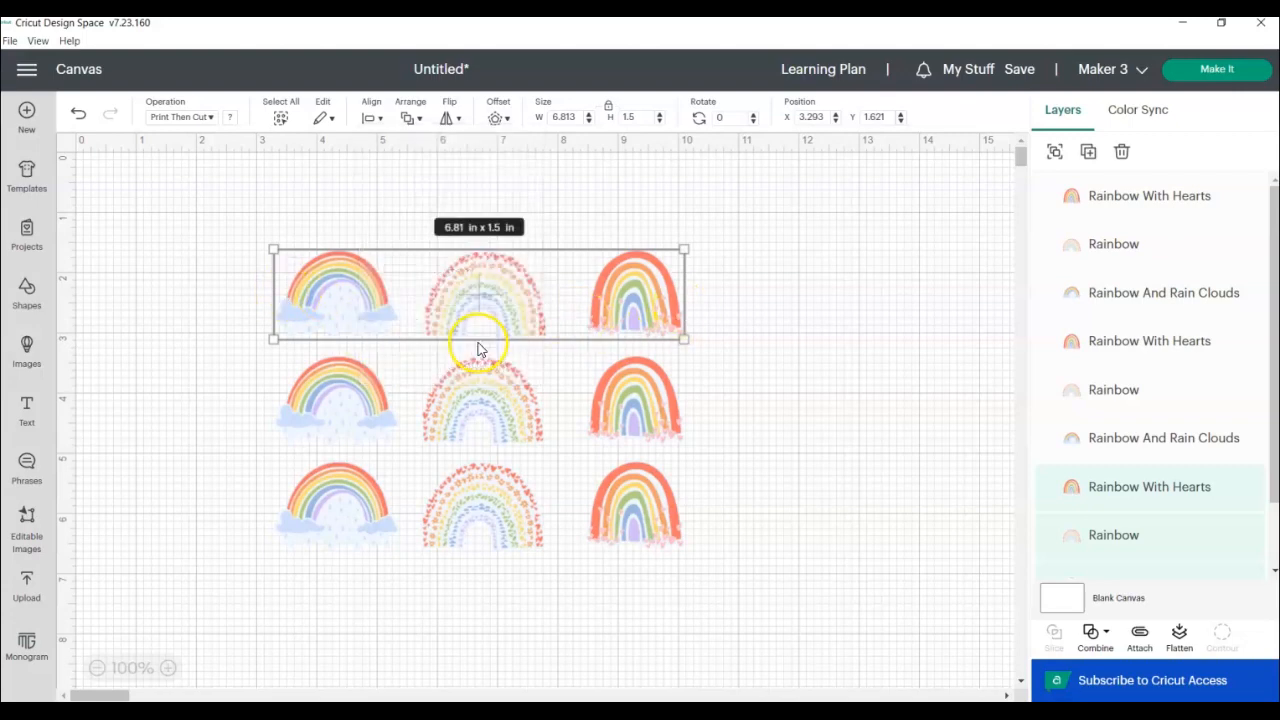
{"action": "mouse_move", "coordinate": [344, 352]}
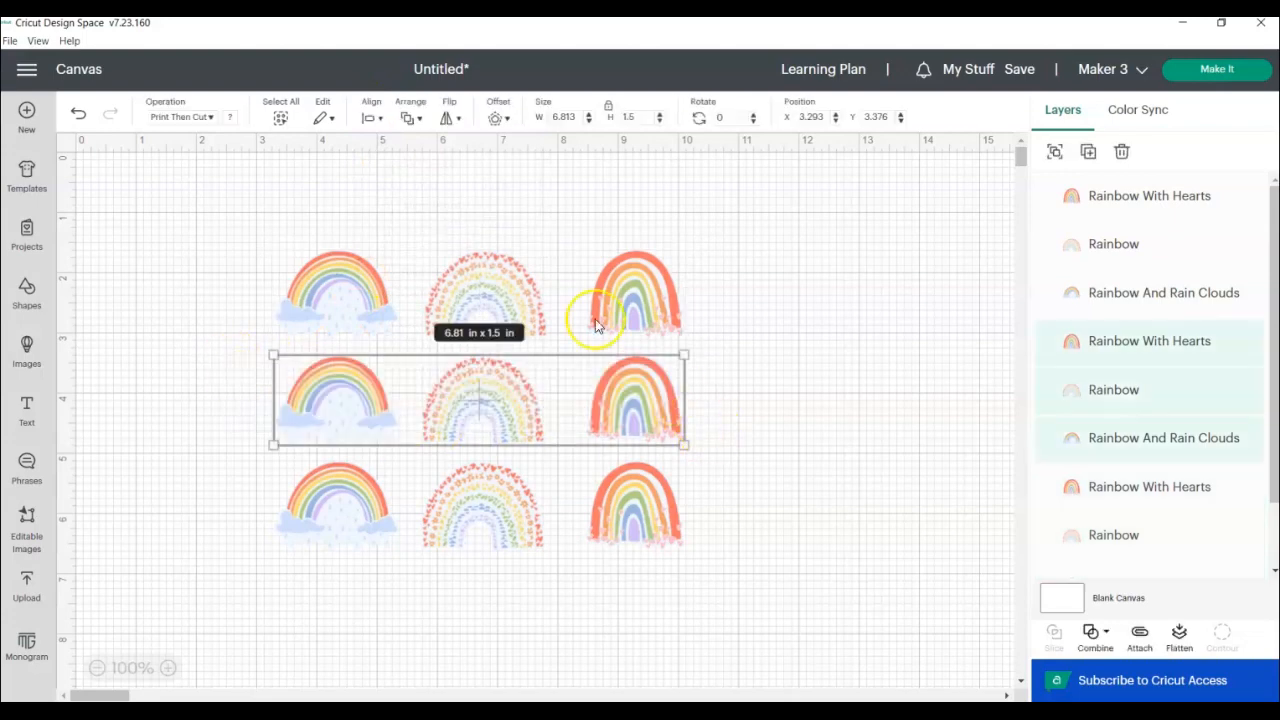
{"action": "left_click", "coordinate": [372, 110]}
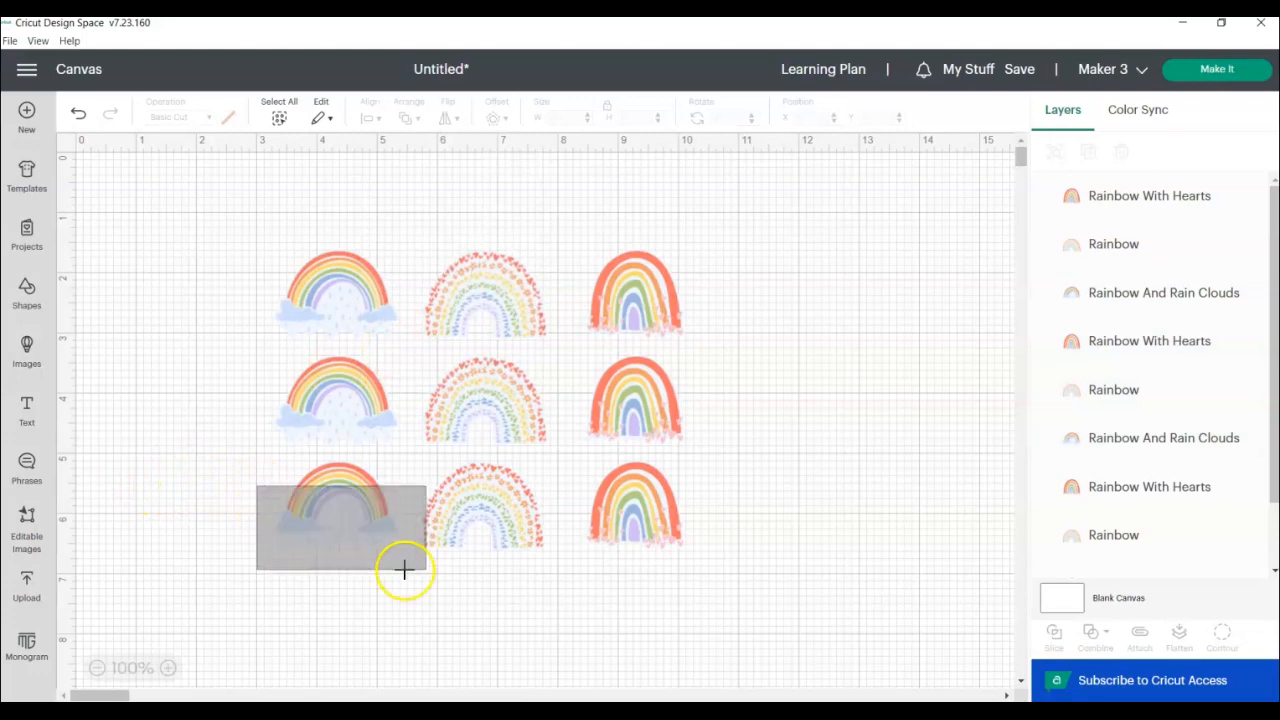
{"action": "left_click", "coordinate": [370, 108]}
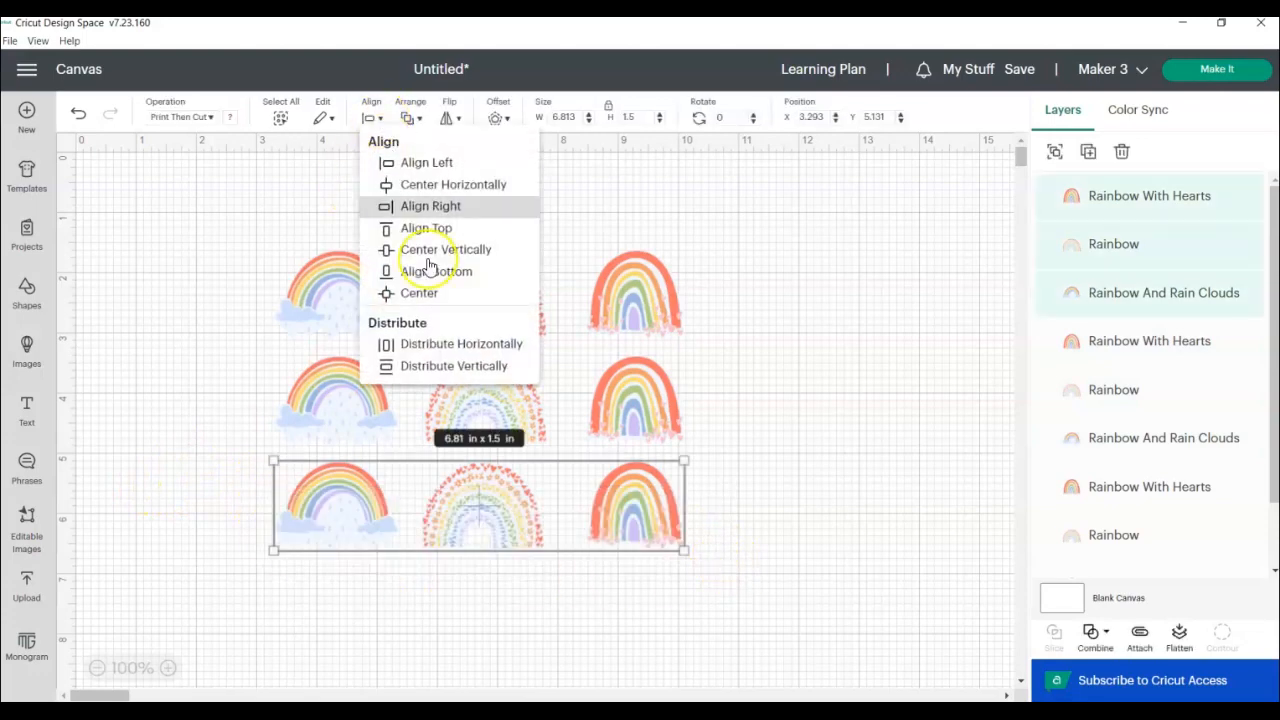
{"action": "left_click", "coordinate": [190, 318]}
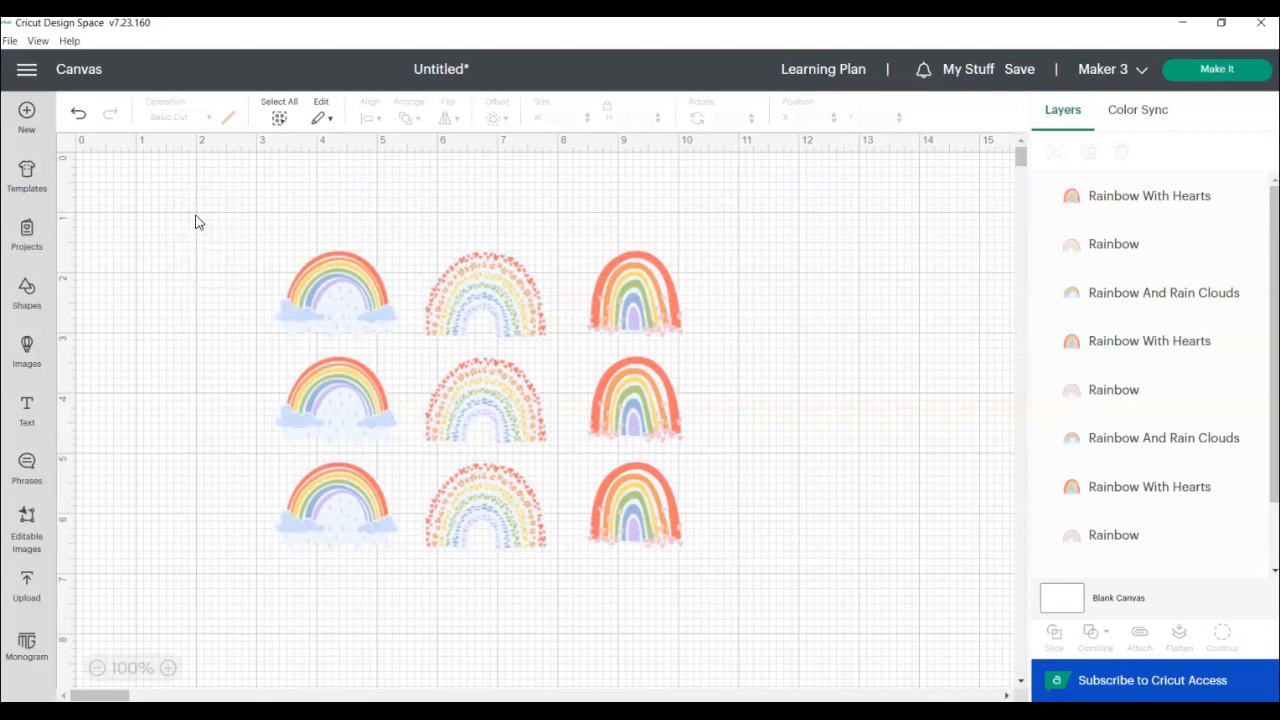
Marquee-select all nine rainbows and Attach them into one layer
{"action": "left_click_drag", "start_coordinate": [196, 216], "coordinate": [592, 500]}
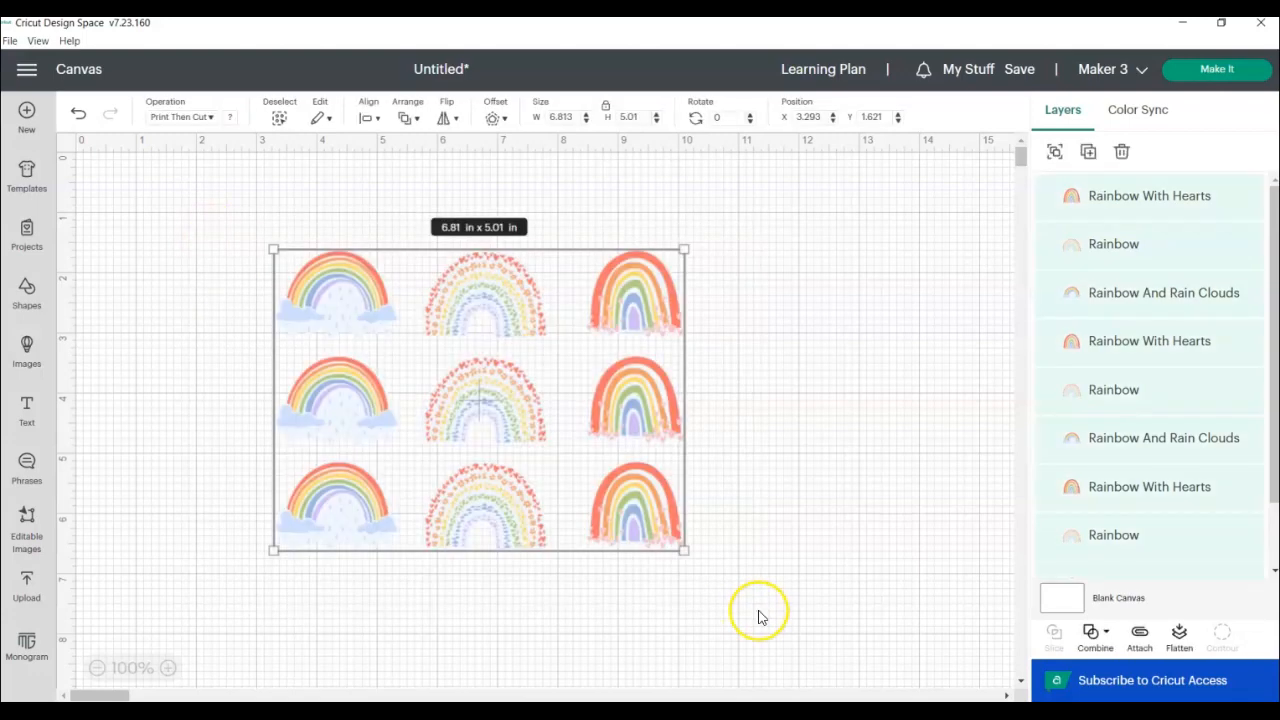
{"action": "mouse_move", "coordinate": [1140, 636]}
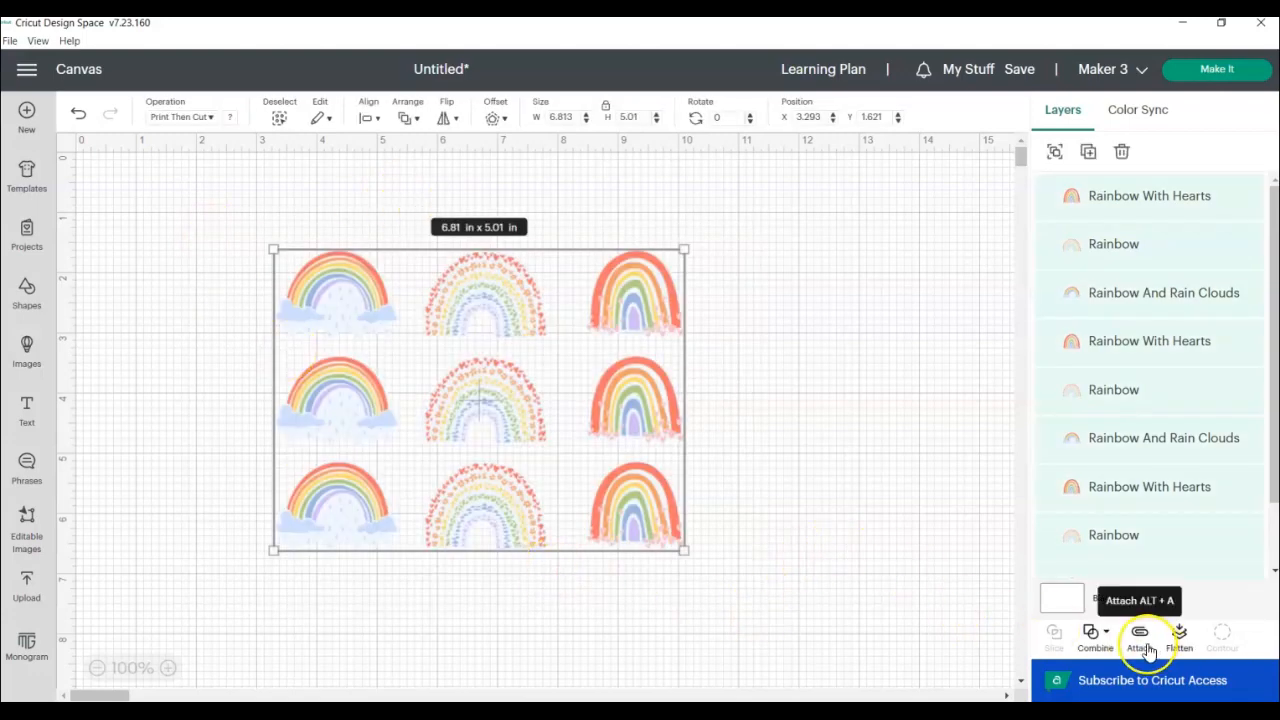
{"action": "left_click", "coordinate": [1140, 636]}
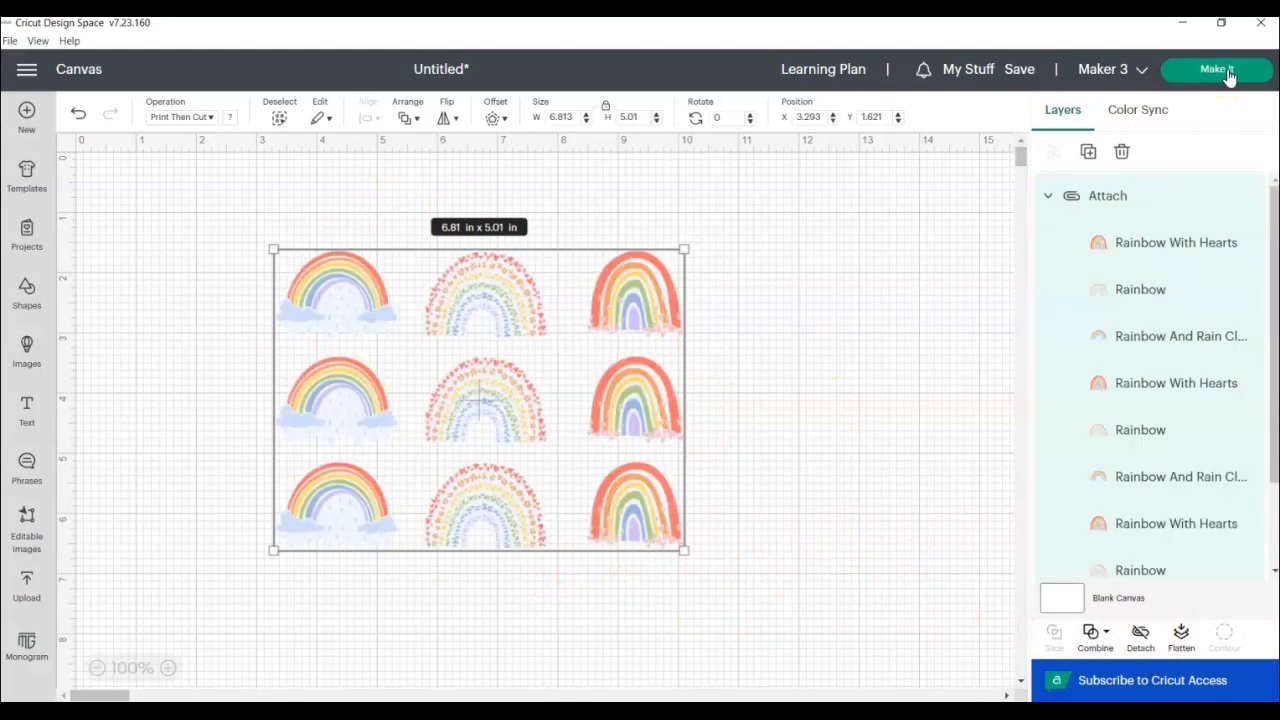
{"action": "left_click", "coordinate": [1216, 70]}
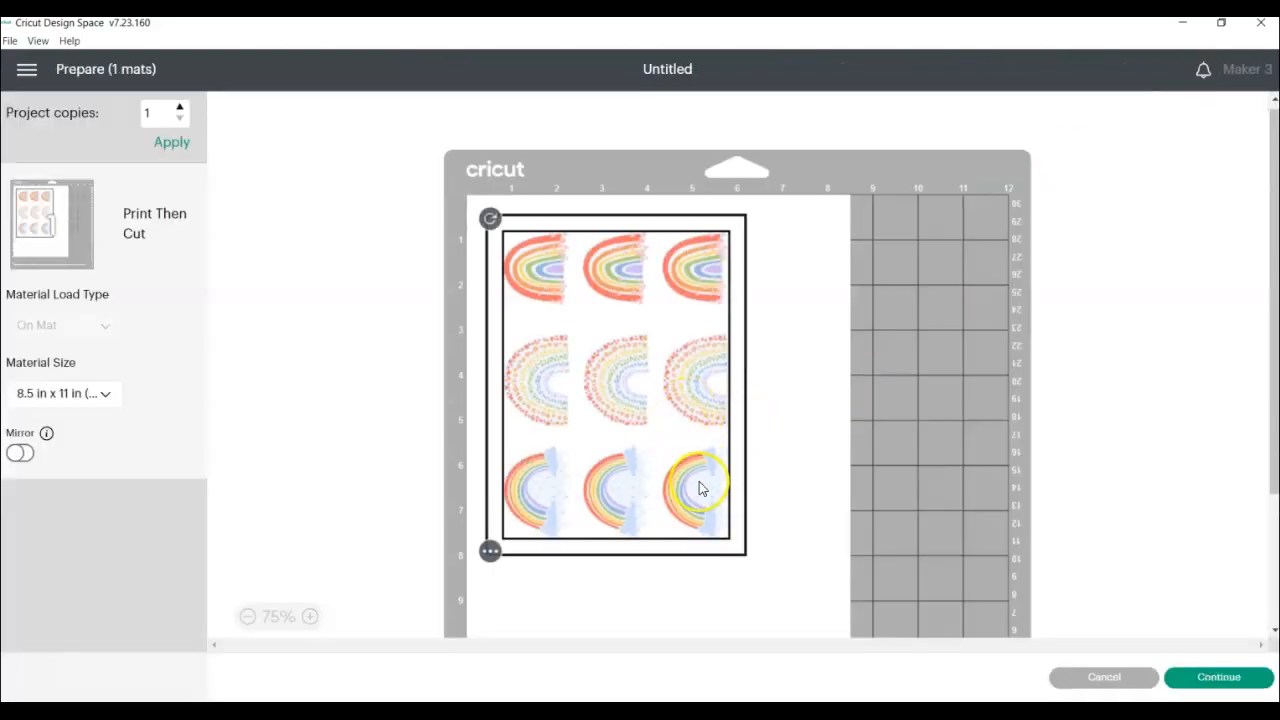
{"action": "mouse_move", "coordinate": [530, 264]}
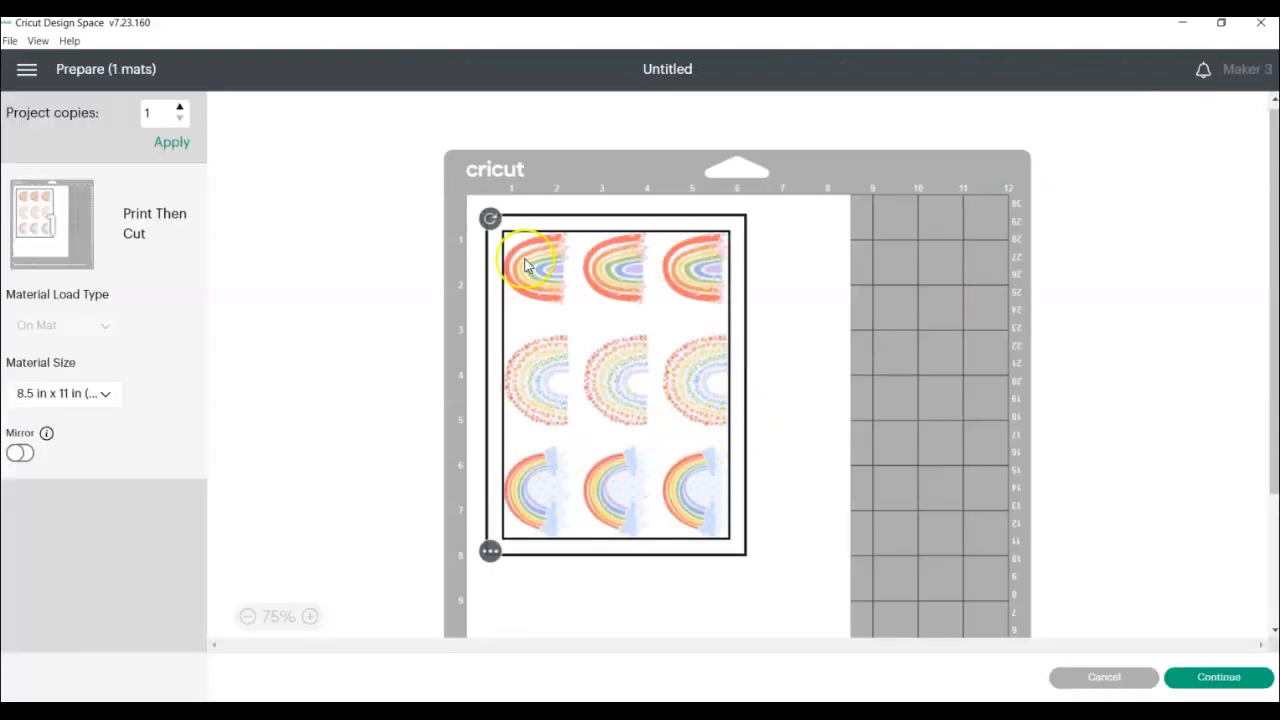
{"action": "mouse_move", "coordinate": [548, 256]}
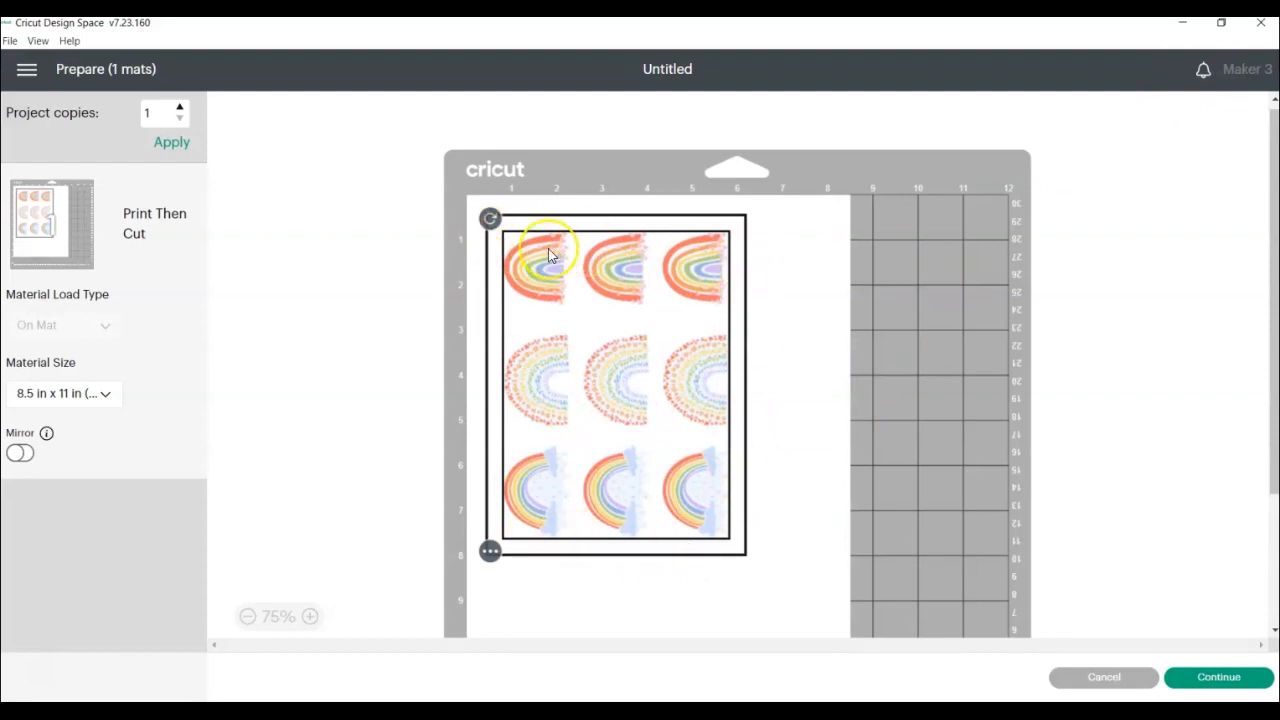
{"action": "mouse_move", "coordinate": [548, 252]}
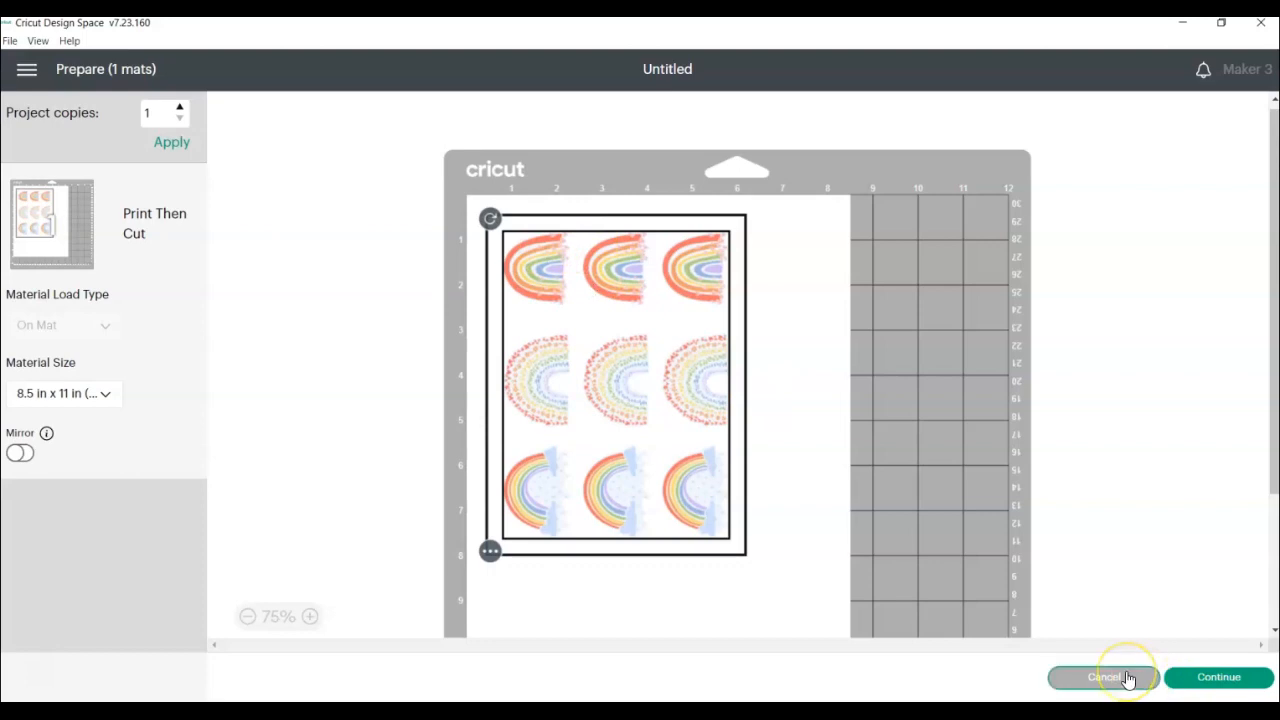
{"action": "left_click", "coordinate": [1104, 676]}
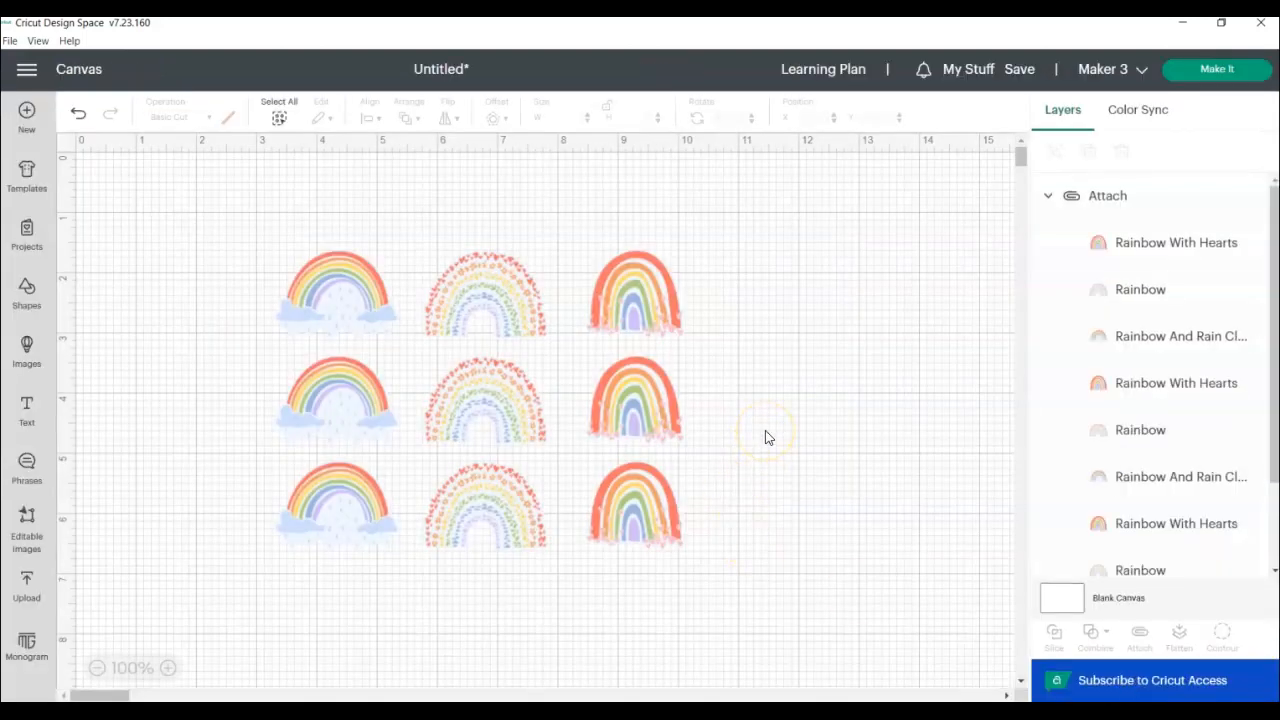